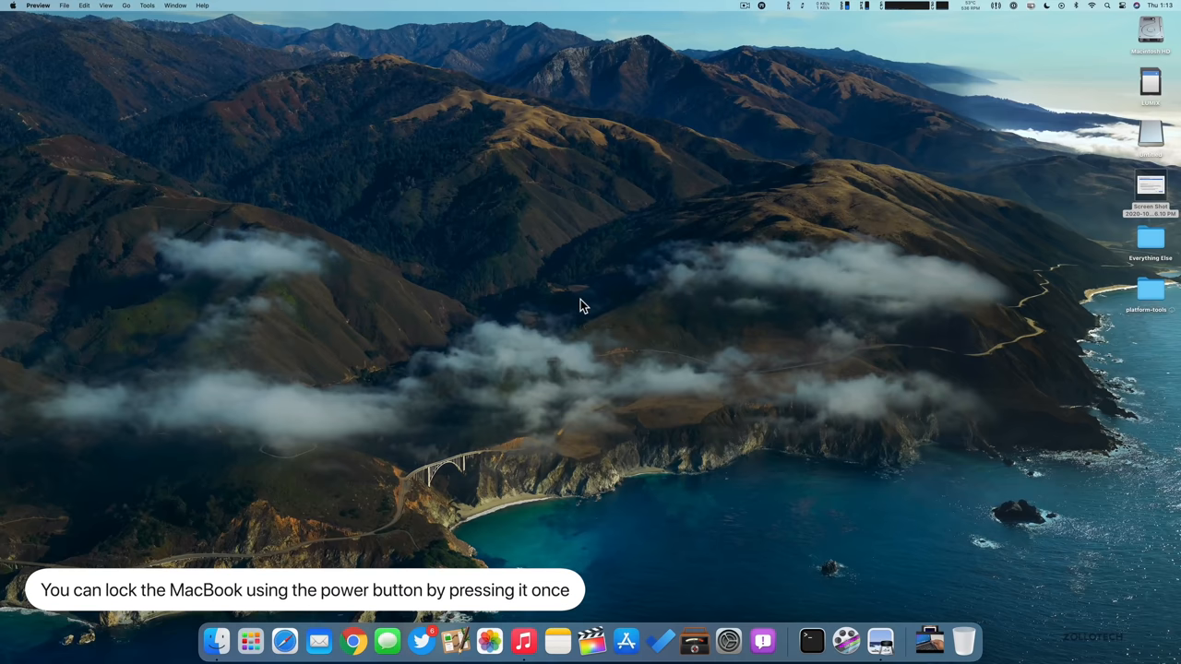
{"action": "mouse_move", "coordinate": [591, 310]}
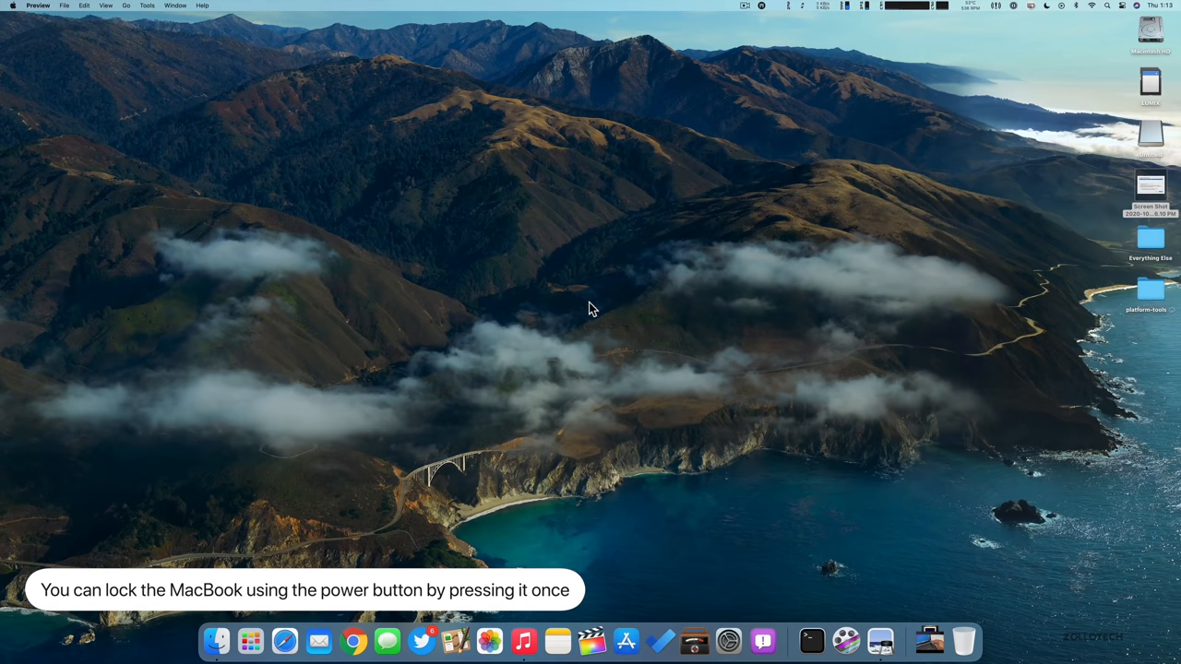
{"action": "mouse_move", "coordinate": [598, 306]}
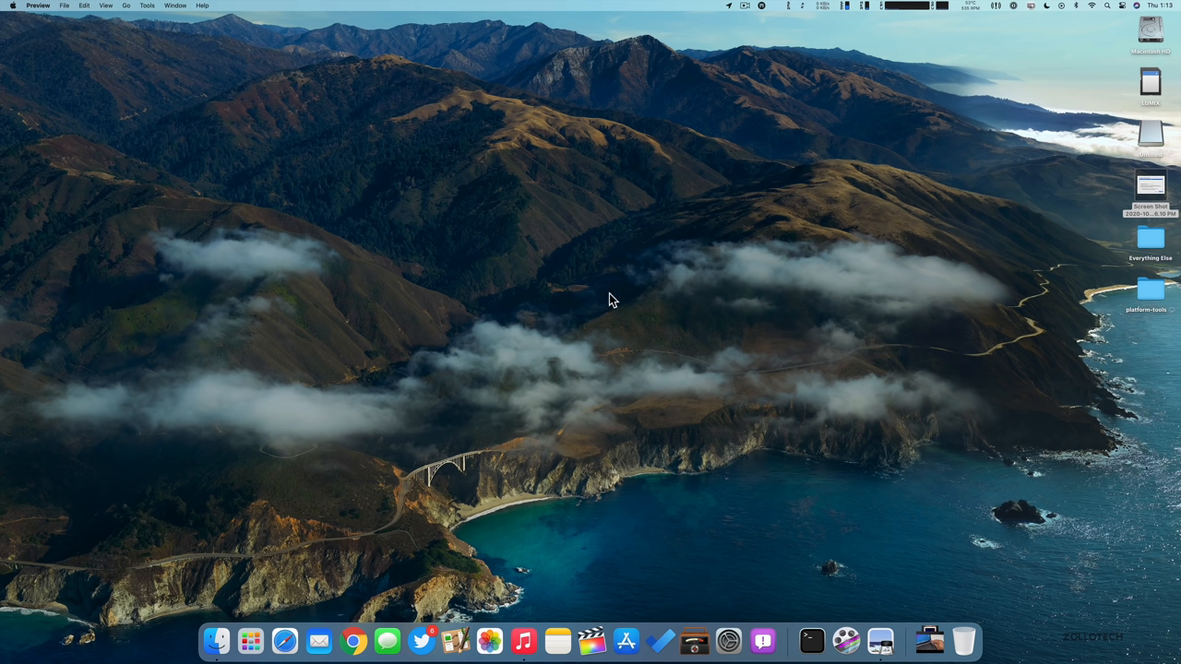
{"action": "mouse_move", "coordinate": [1004, 125]}
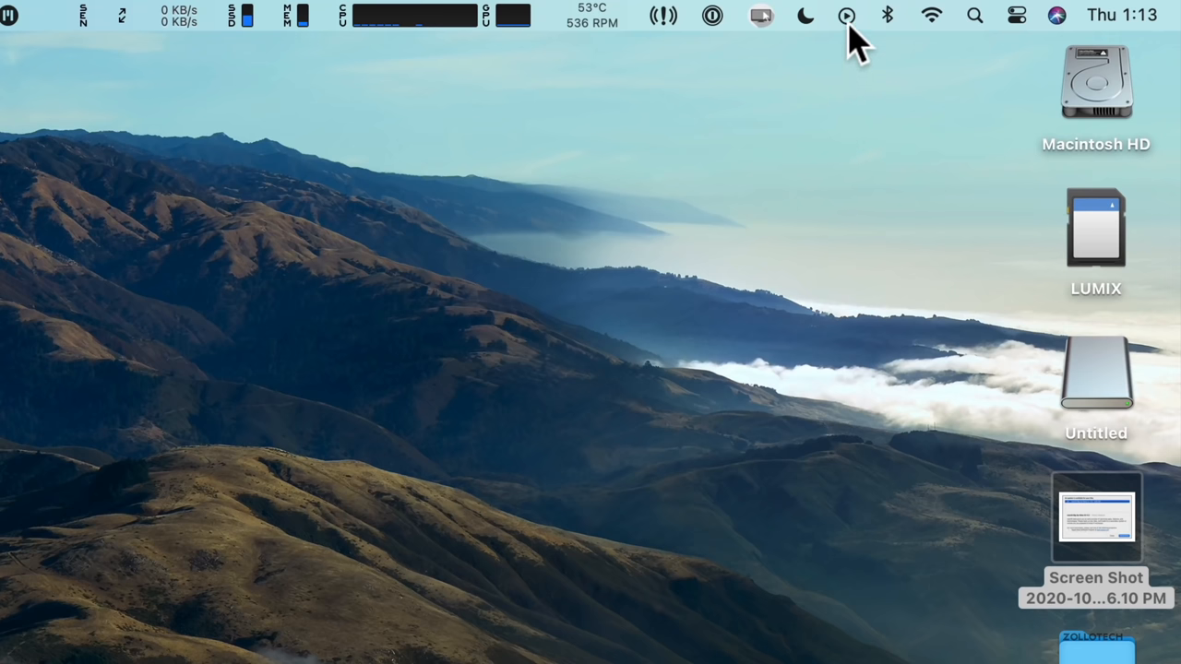
Play the NF track from the menu bar's Now Playing panel for a few seconds, then pause it
{"action": "left_click", "coordinate": [845, 15]}
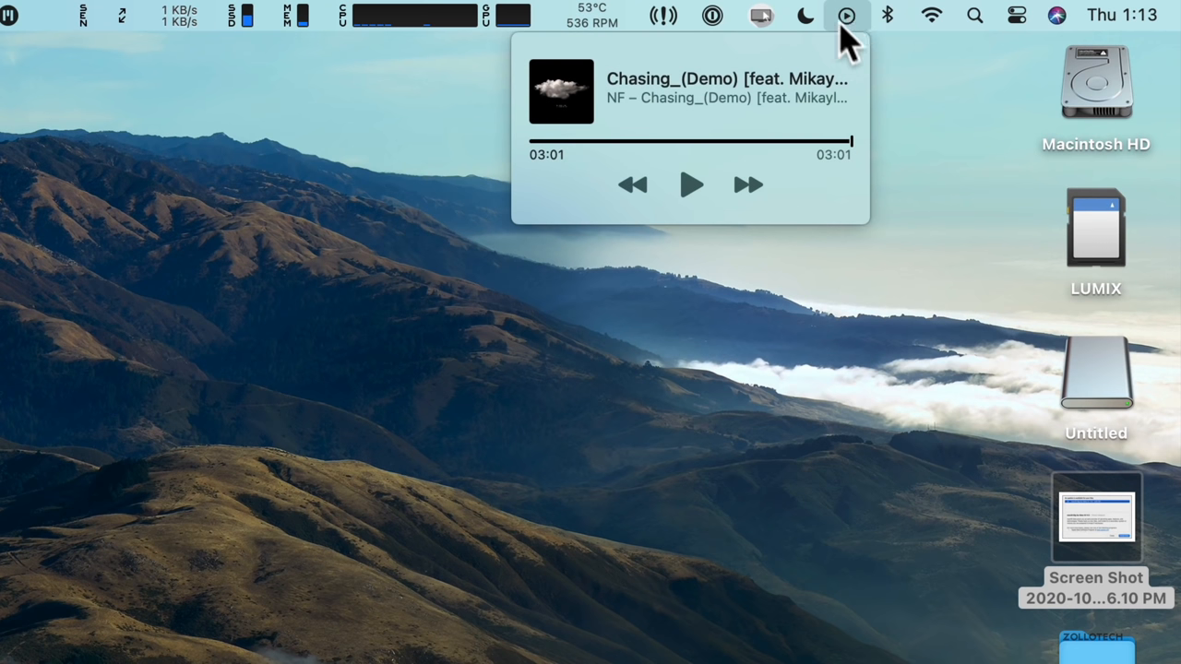
{"action": "mouse_move", "coordinate": [904, 18]}
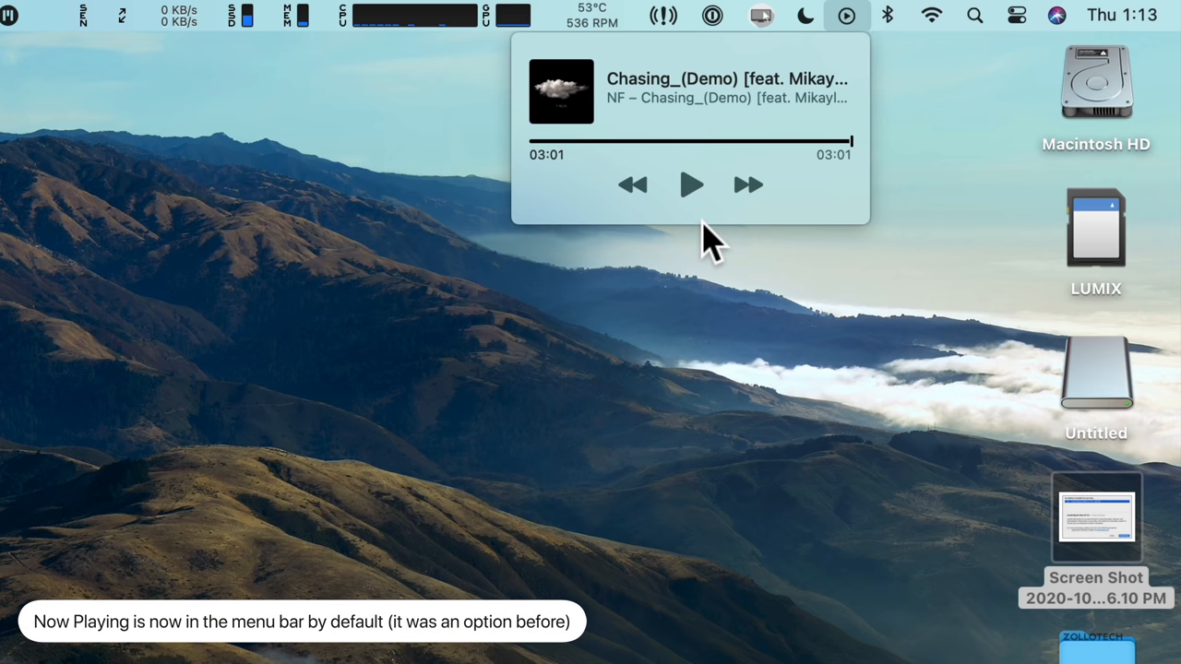
{"action": "mouse_move", "coordinate": [653, 170]}
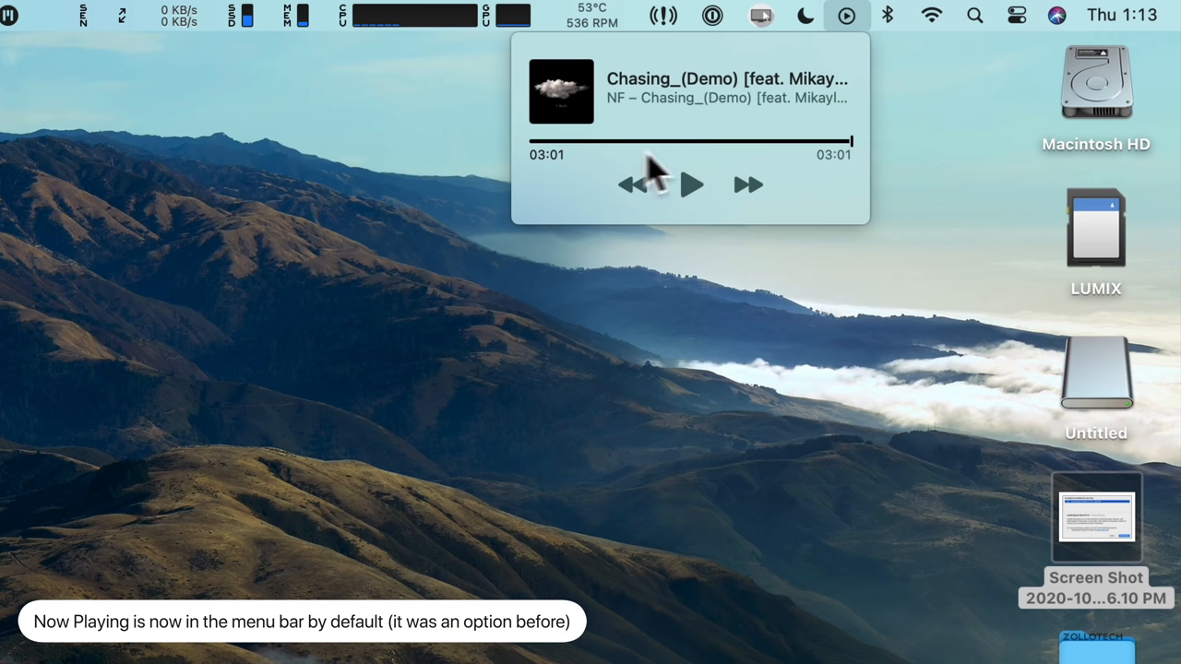
{"action": "mouse_move", "coordinate": [697, 268]}
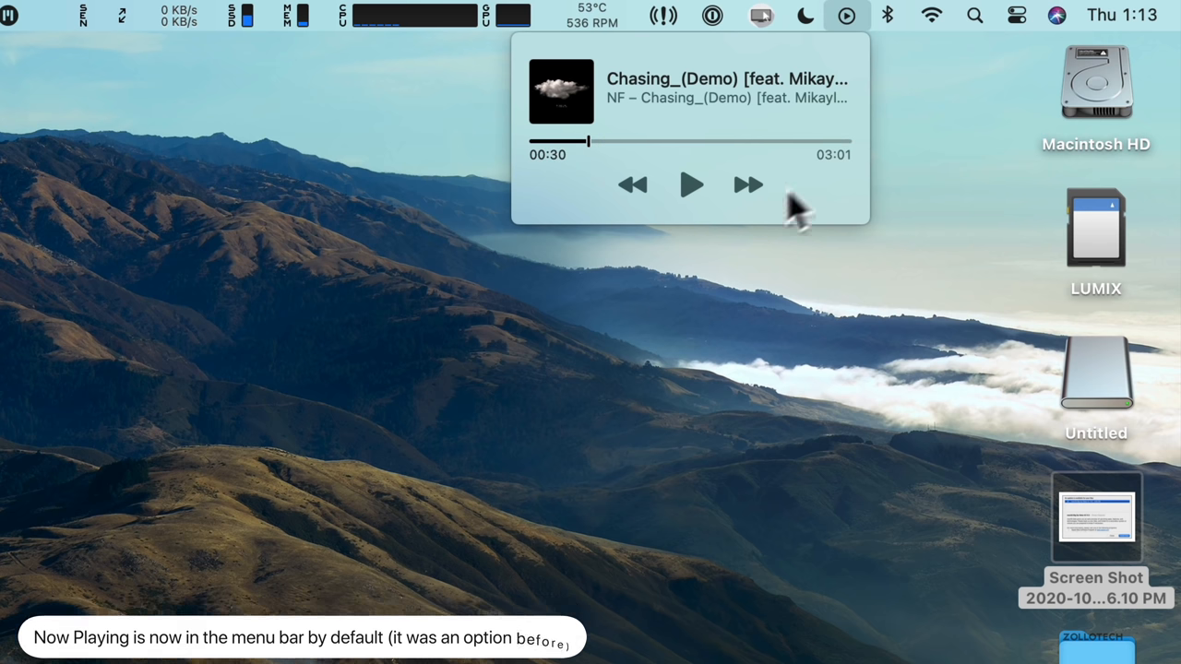
{"action": "left_click", "coordinate": [692, 184]}
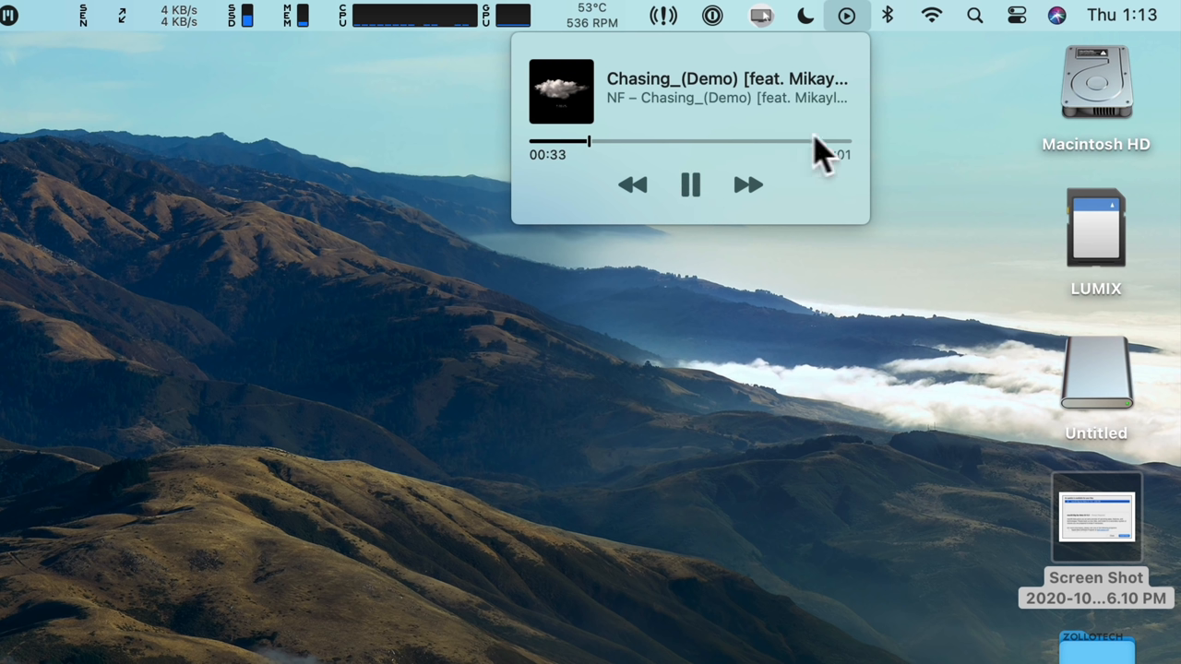
{"action": "left_click", "coordinate": [690, 185]}
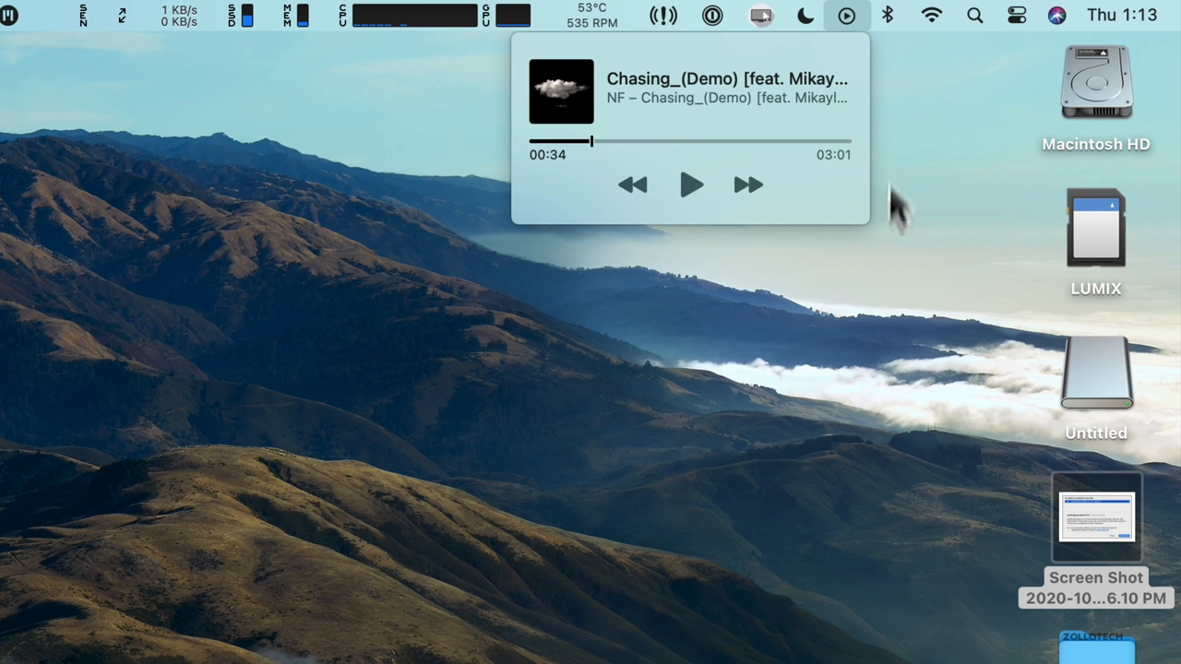
{"action": "mouse_move", "coordinate": [845, 15]}
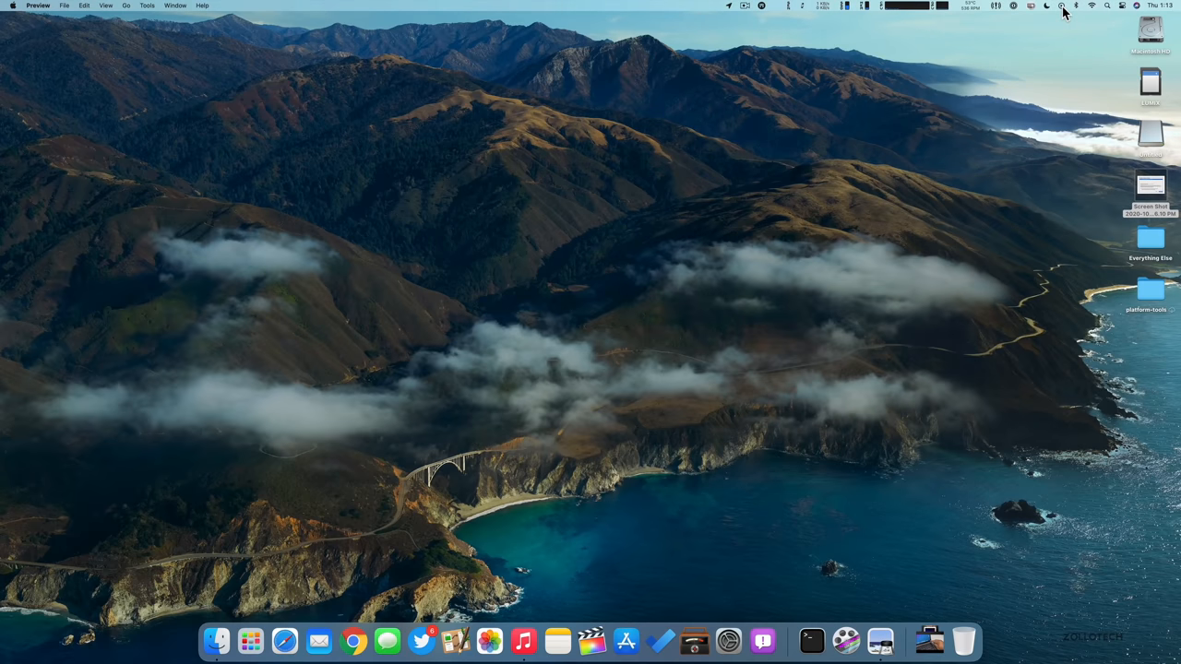
{"action": "mouse_move", "coordinate": [1013, 44]}
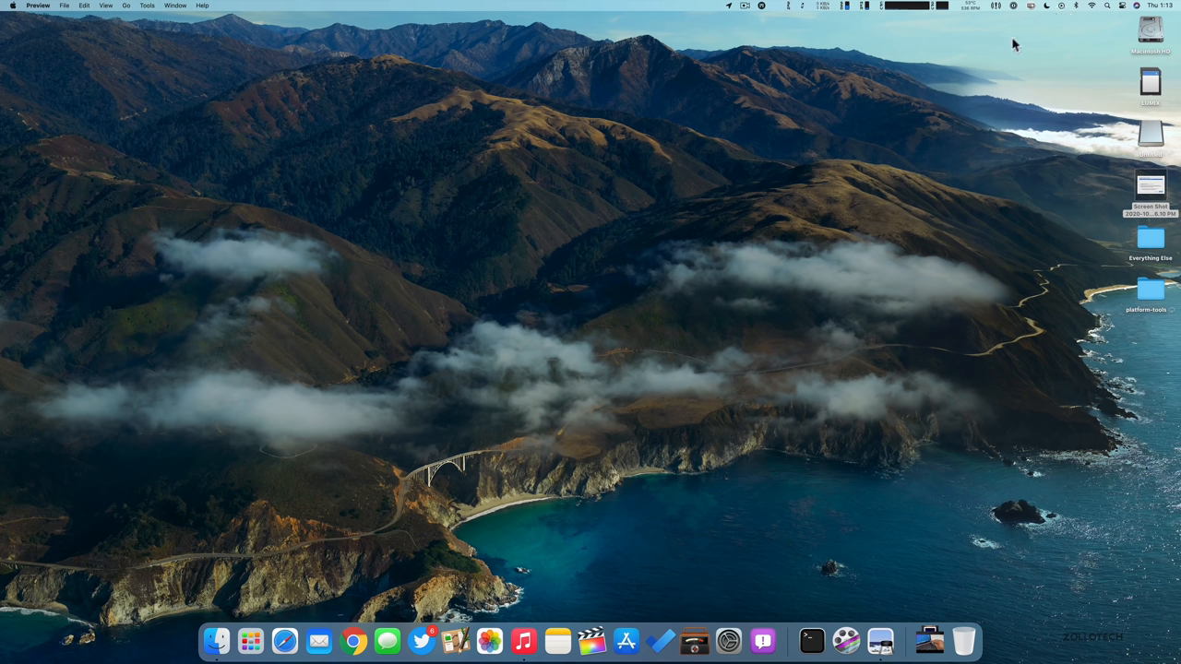
{"action": "mouse_move", "coordinate": [1008, 72]}
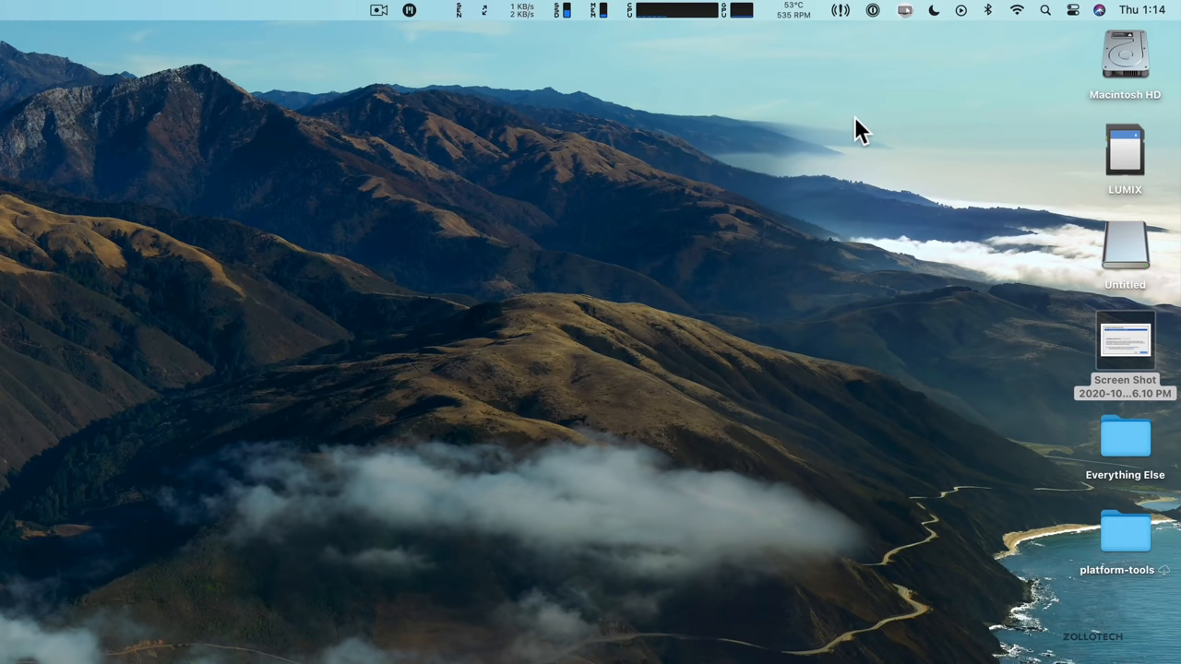
{"action": "mouse_move", "coordinate": [989, 18]}
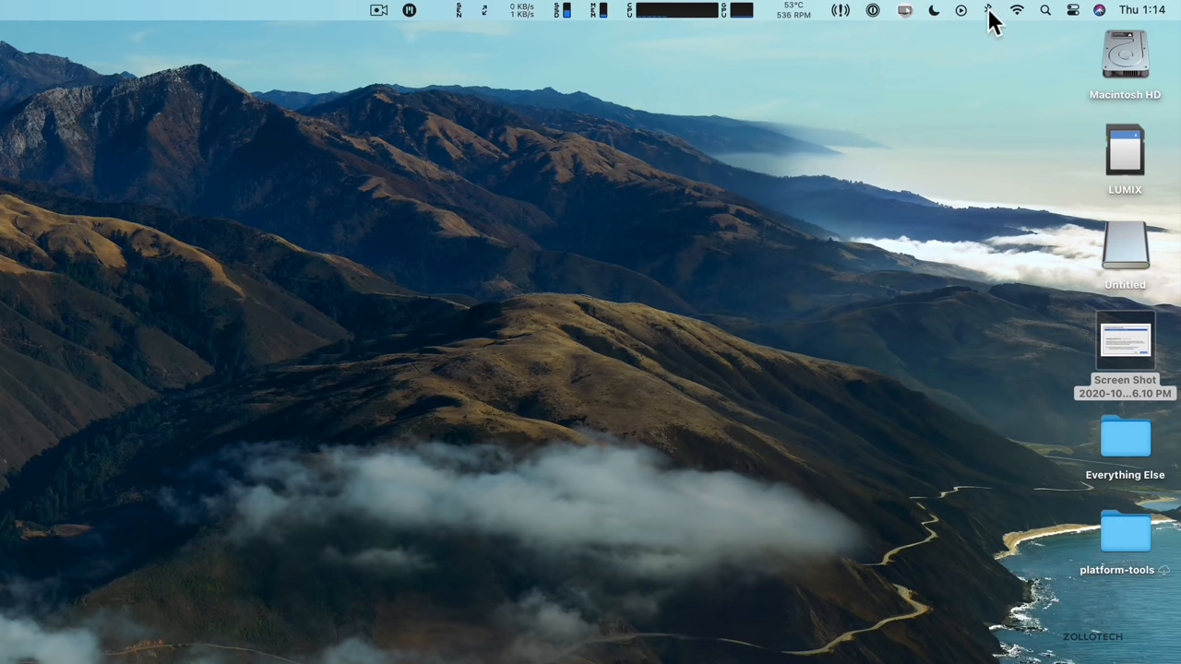
Connect the AirPods Pro from the Bluetooth menu bar list, then dismiss the list
{"action": "left_click", "coordinate": [989, 11]}
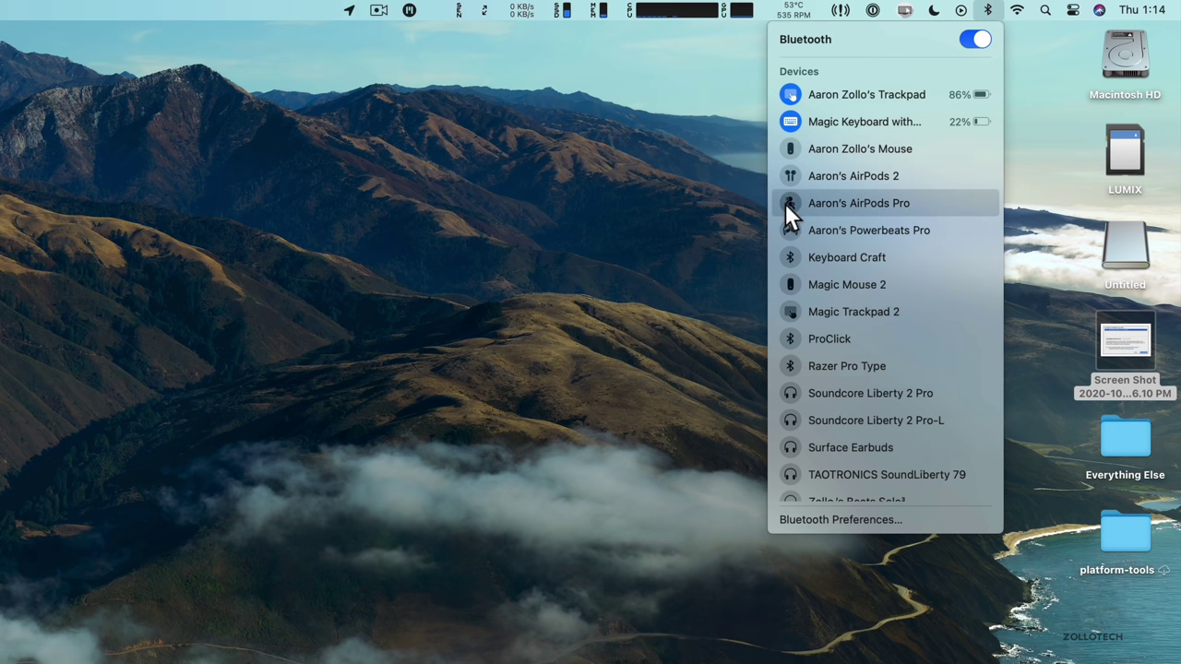
{"action": "left_click", "coordinate": [858, 203]}
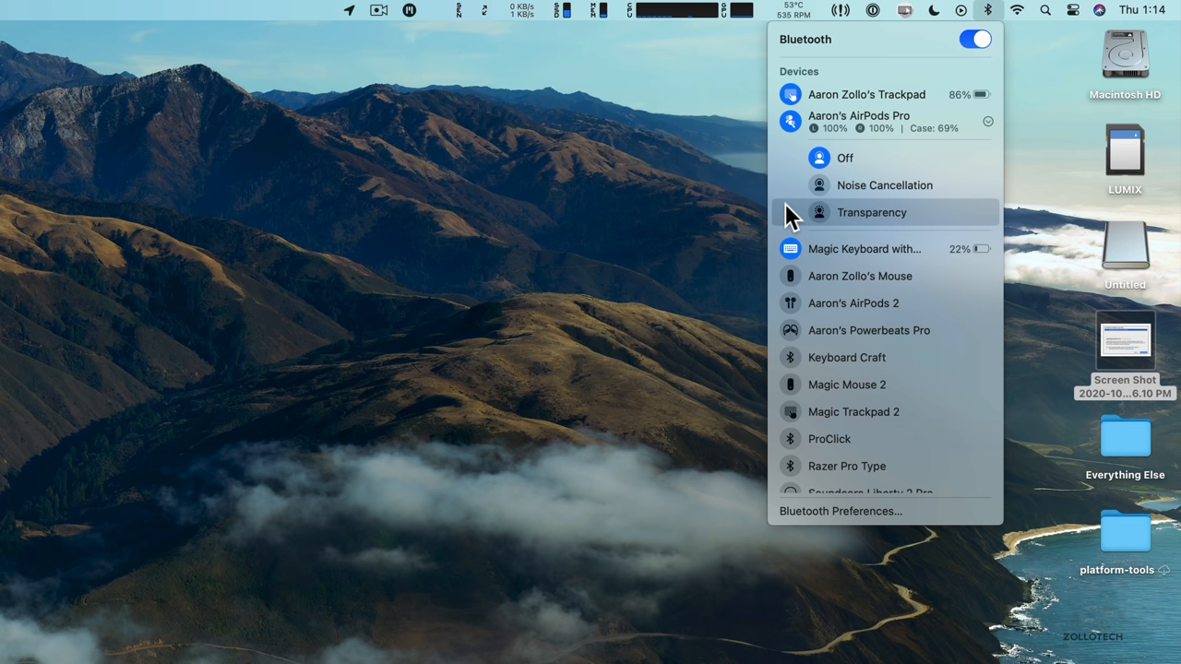
{"action": "left_click", "coordinate": [698, 188]}
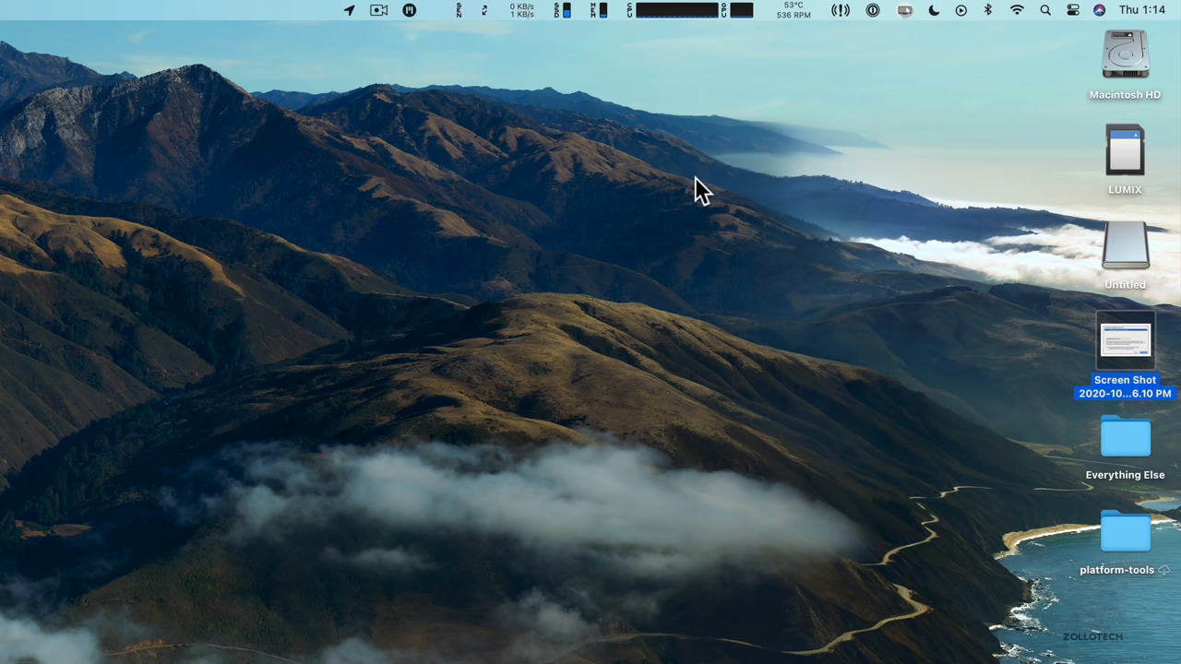
{"action": "mouse_move", "coordinate": [906, 26]}
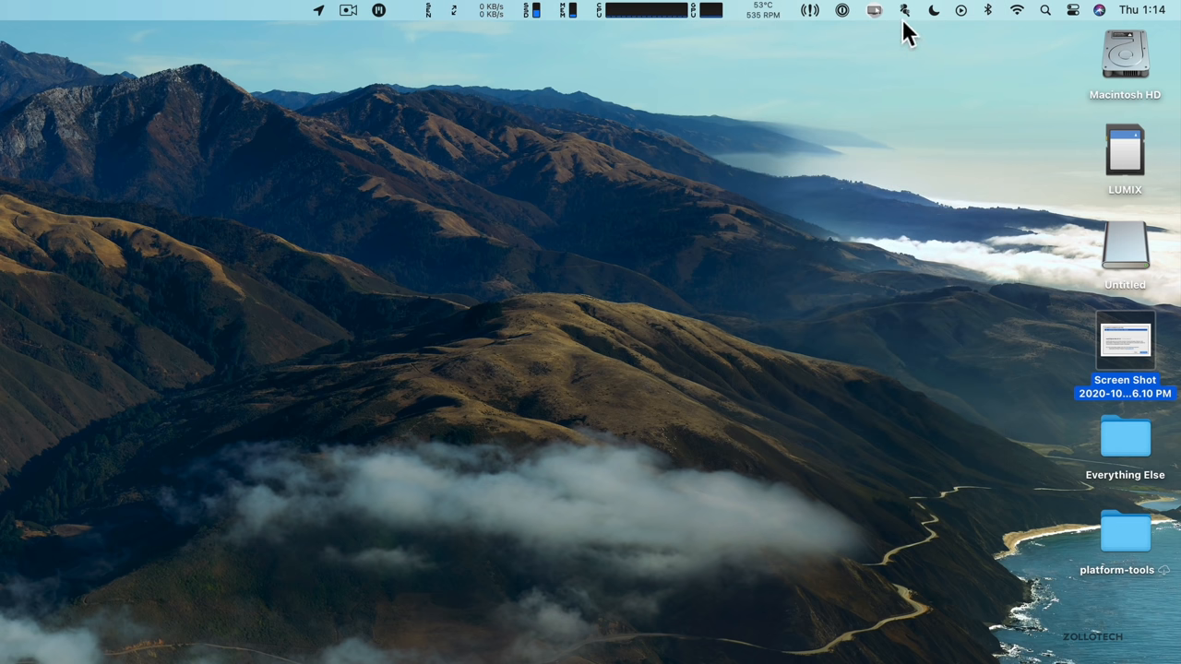
{"action": "left_click", "coordinate": [902, 11]}
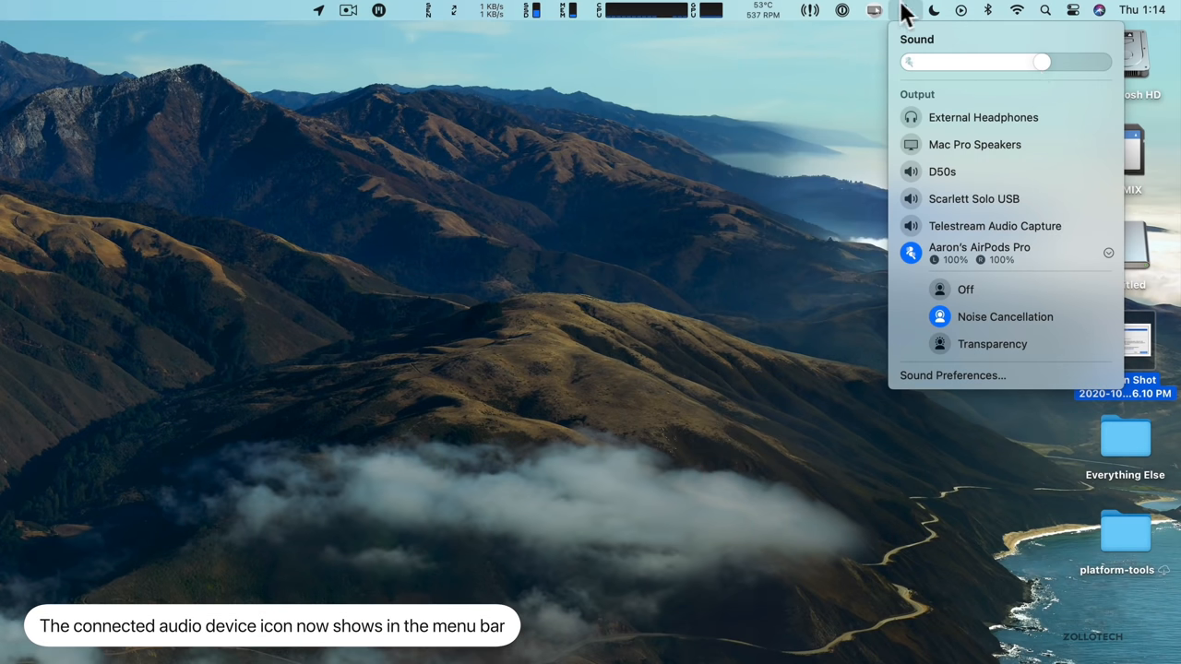
{"action": "mouse_move", "coordinate": [906, 28]}
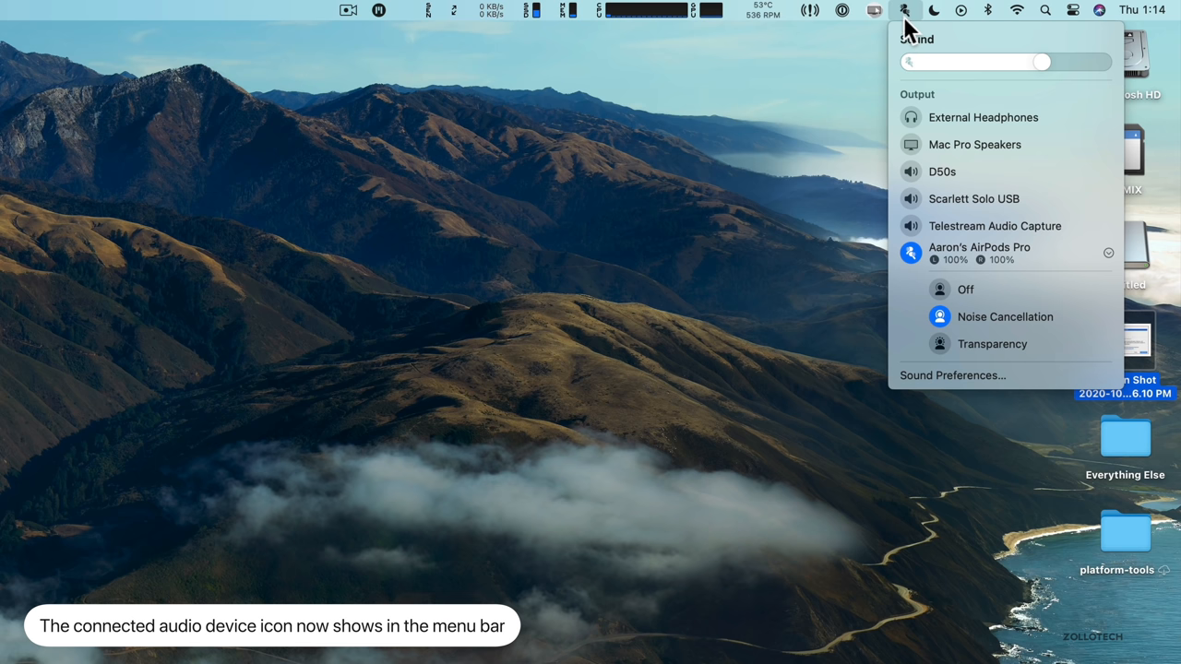
{"action": "mouse_move", "coordinate": [915, 33]}
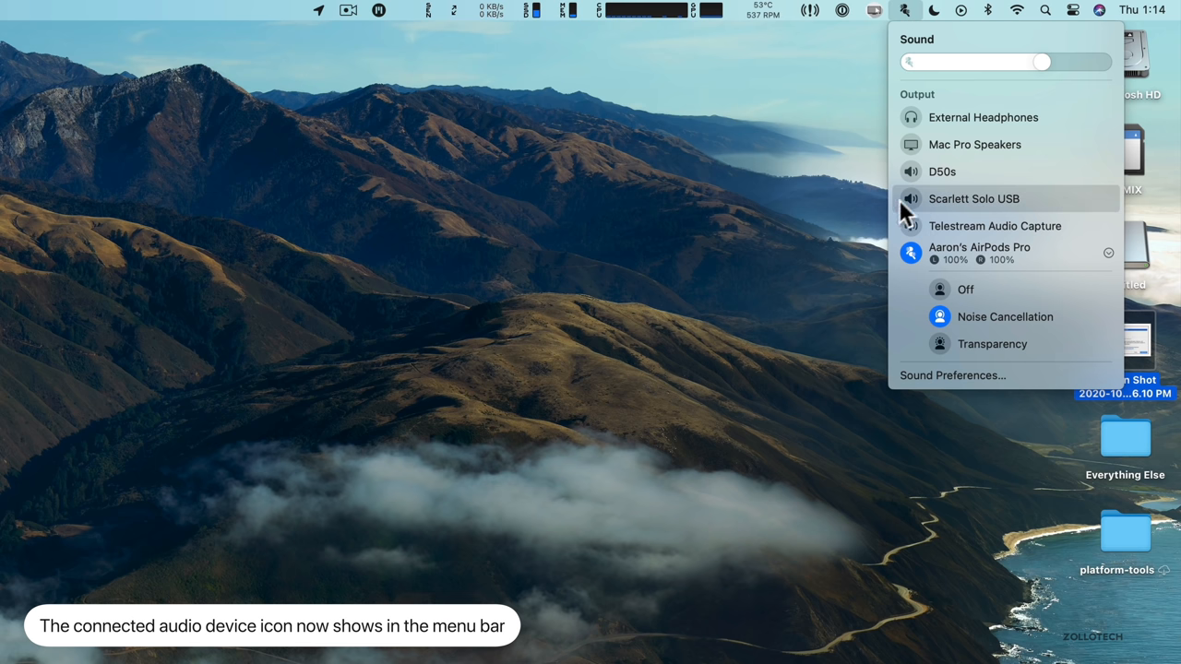
{"action": "mouse_move", "coordinate": [913, 254]}
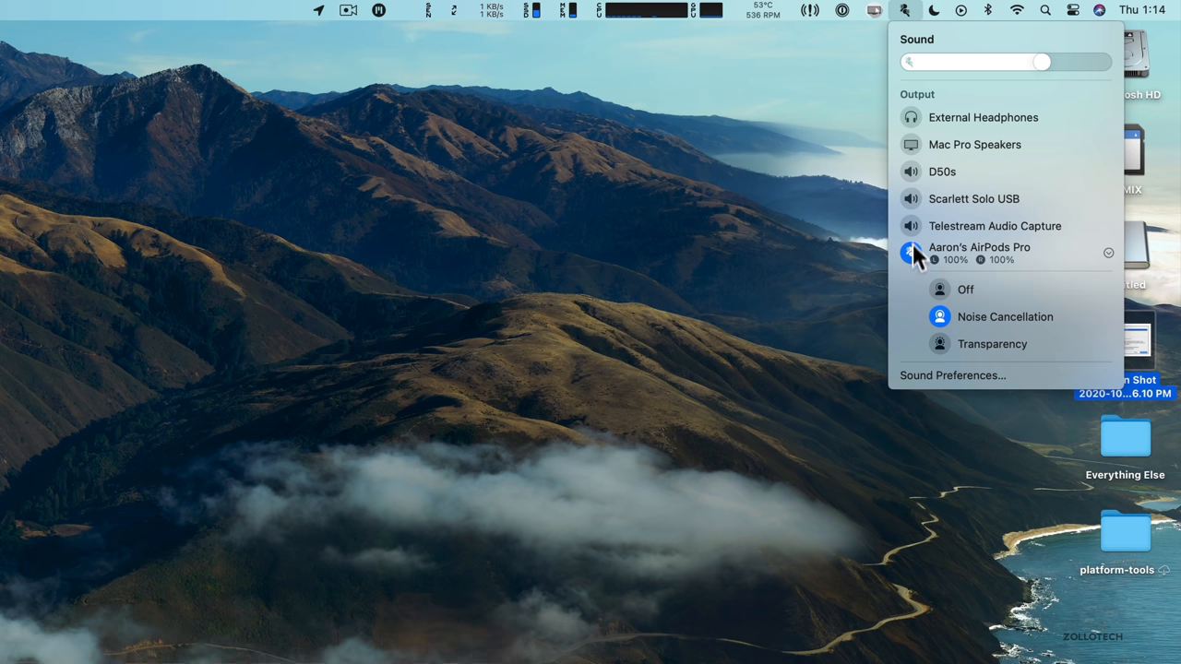
{"action": "mouse_move", "coordinate": [915, 266]}
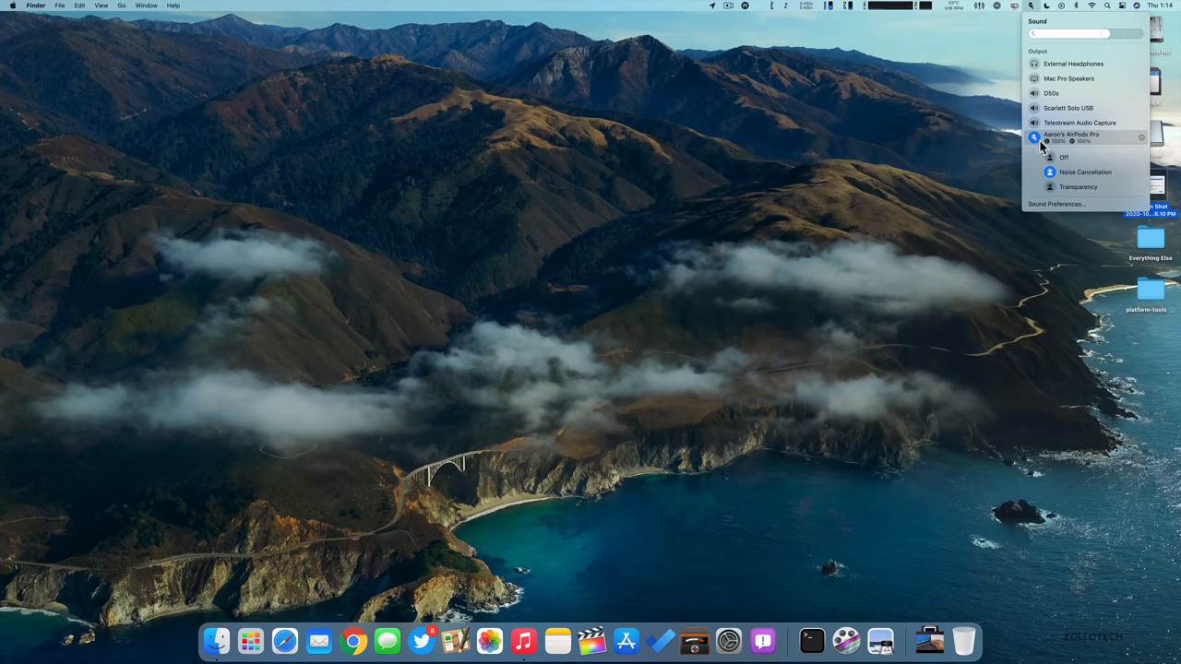
{"action": "left_click", "coordinate": [801, 491]}
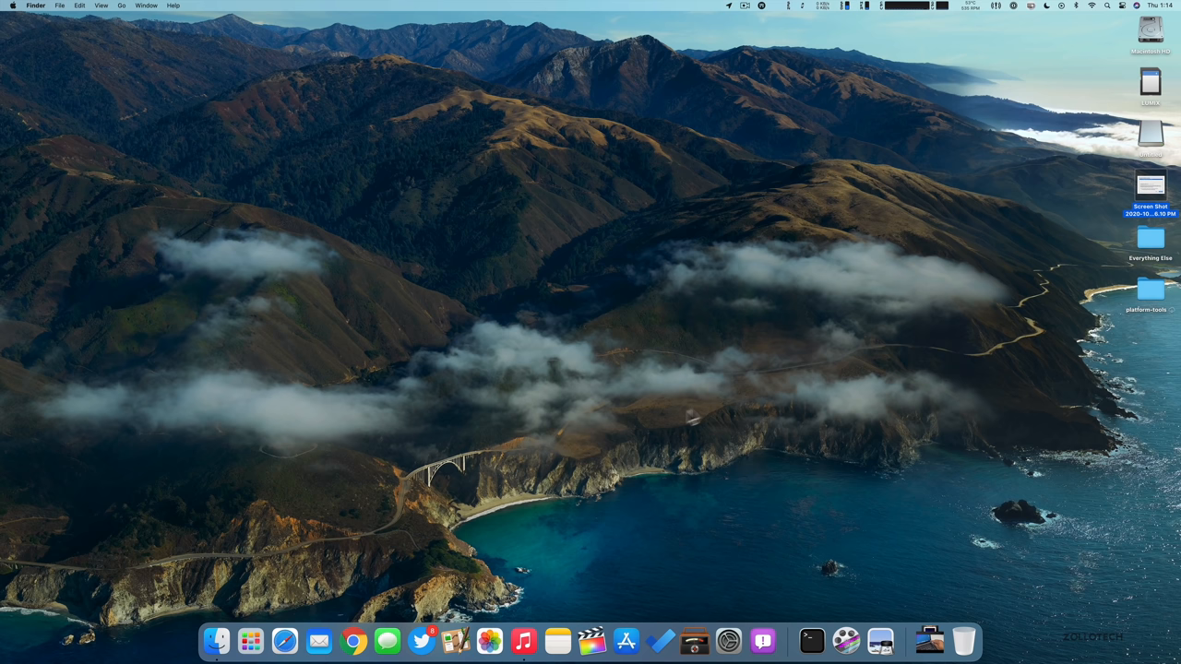
In Desktop & Screen Saver, try the Big Sur dynamic, Catalina and Solar Gradients desktop pictures
{"action": "left_click", "coordinate": [727, 641]}
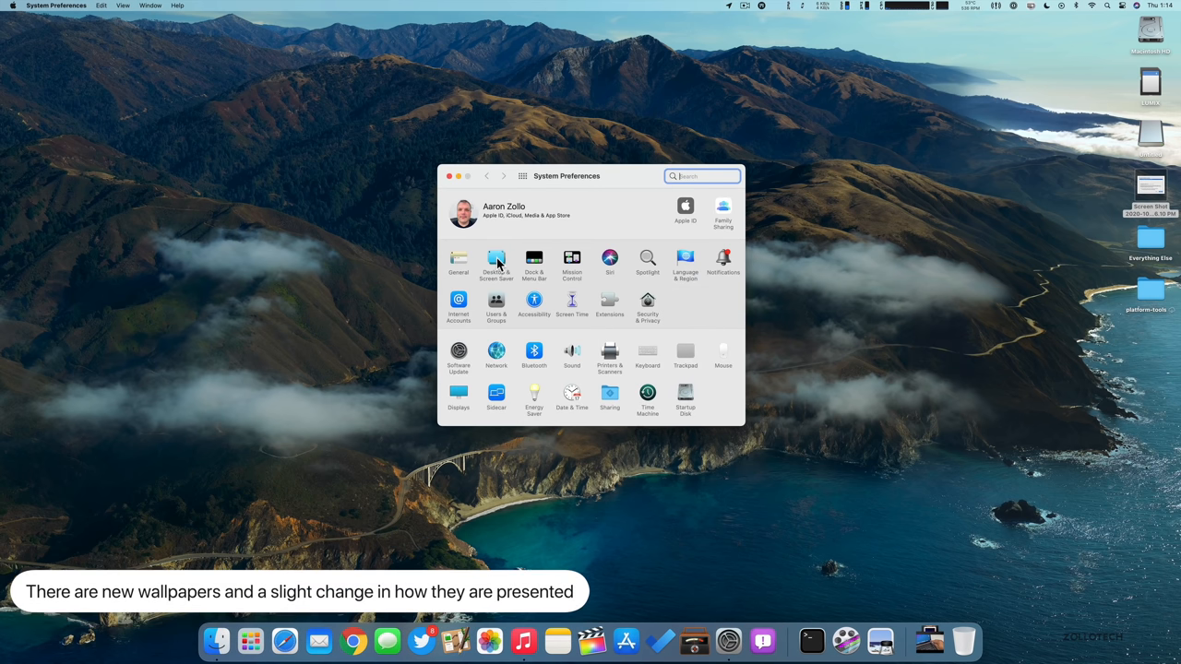
{"action": "left_click", "coordinate": [497, 262]}
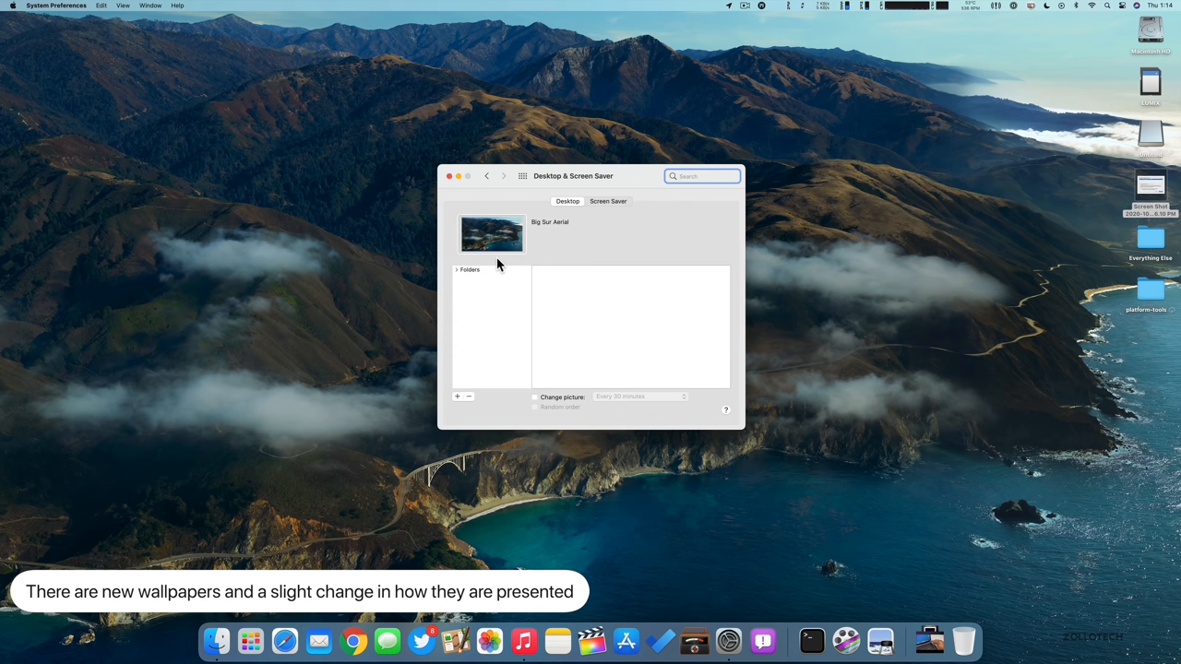
{"action": "left_click", "coordinate": [468, 270]}
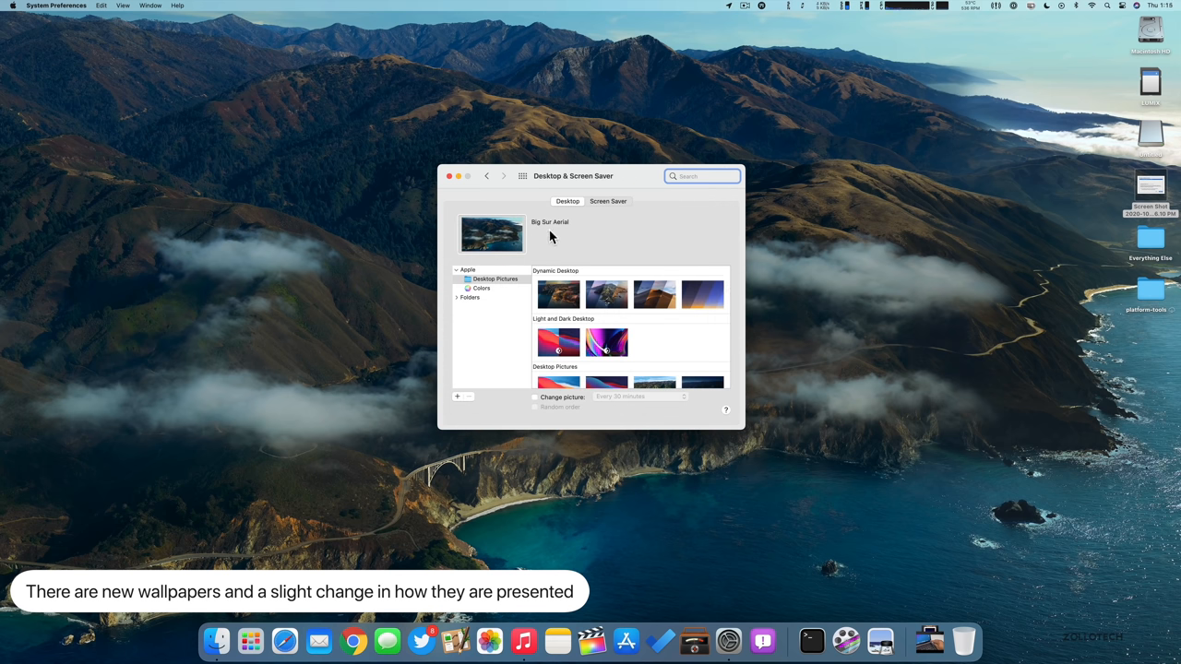
{"action": "mouse_move", "coordinate": [590, 305]}
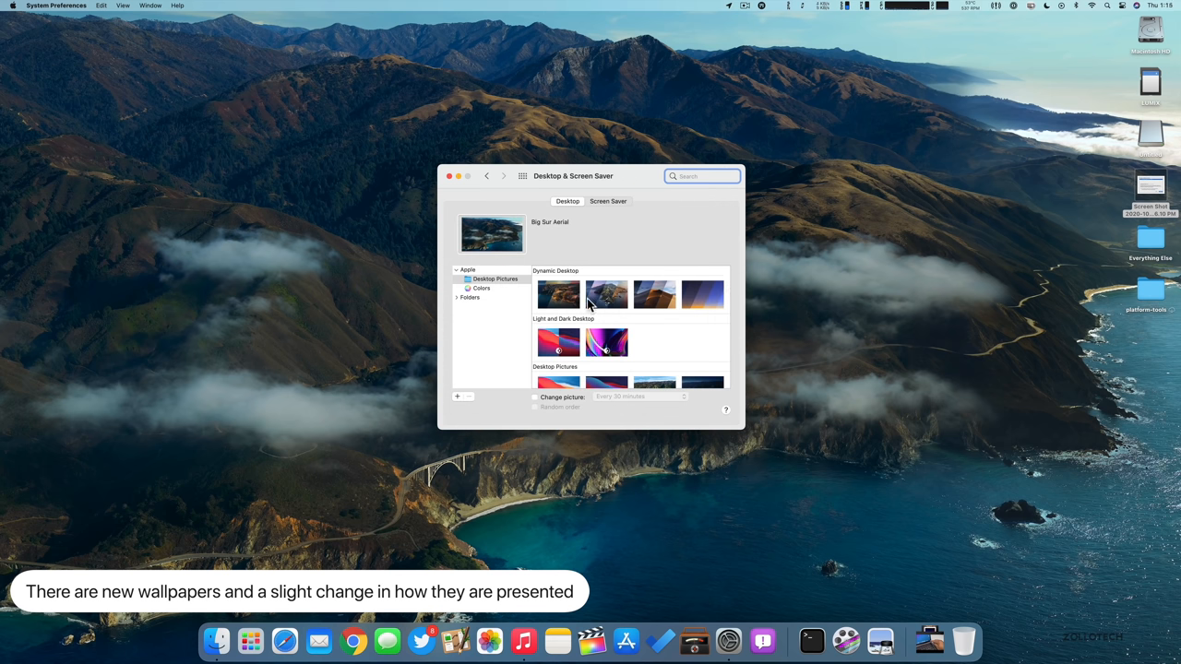
{"action": "left_click", "coordinate": [557, 294]}
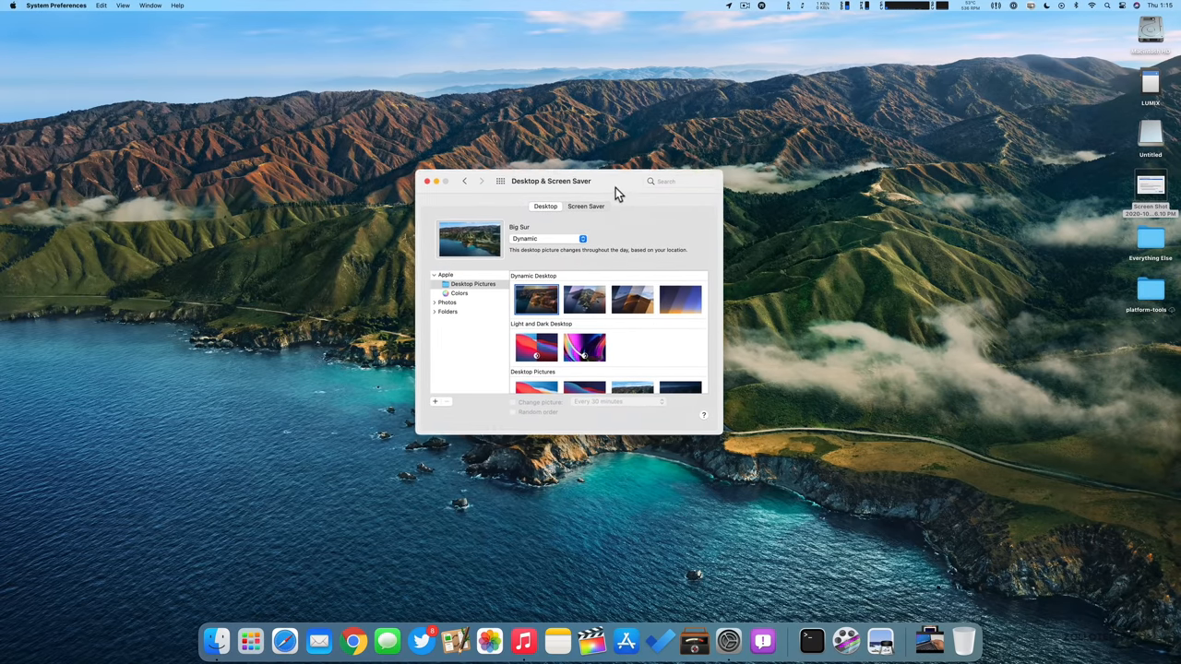
{"action": "left_click", "coordinate": [588, 295]}
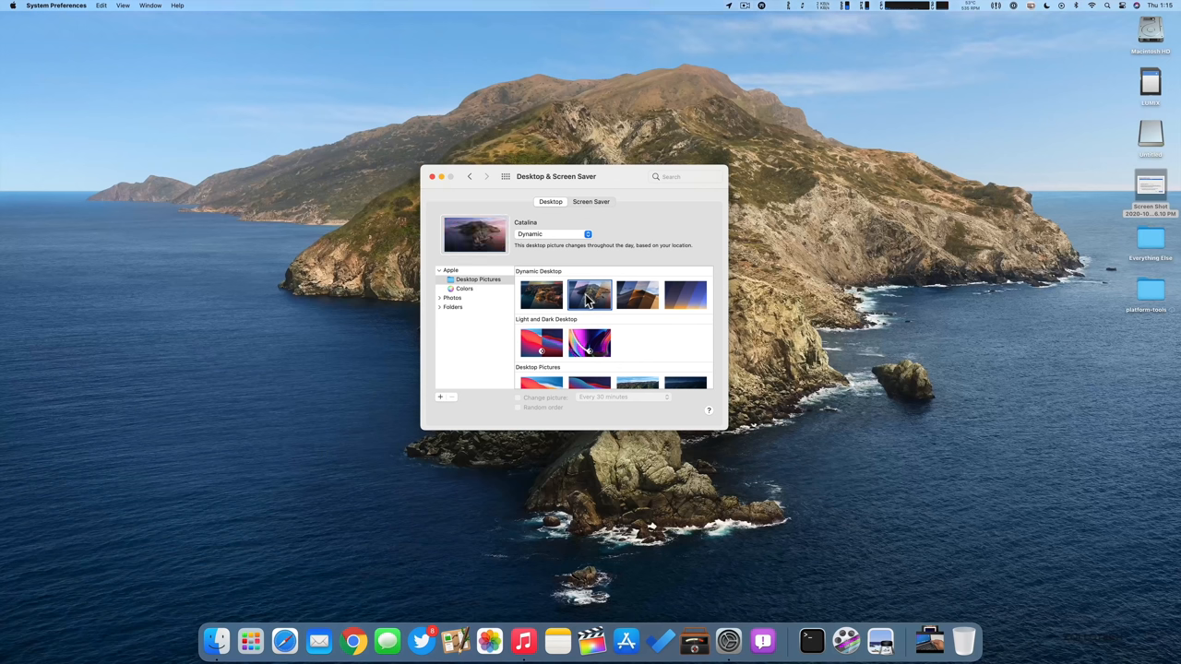
{"action": "left_click", "coordinate": [686, 295]}
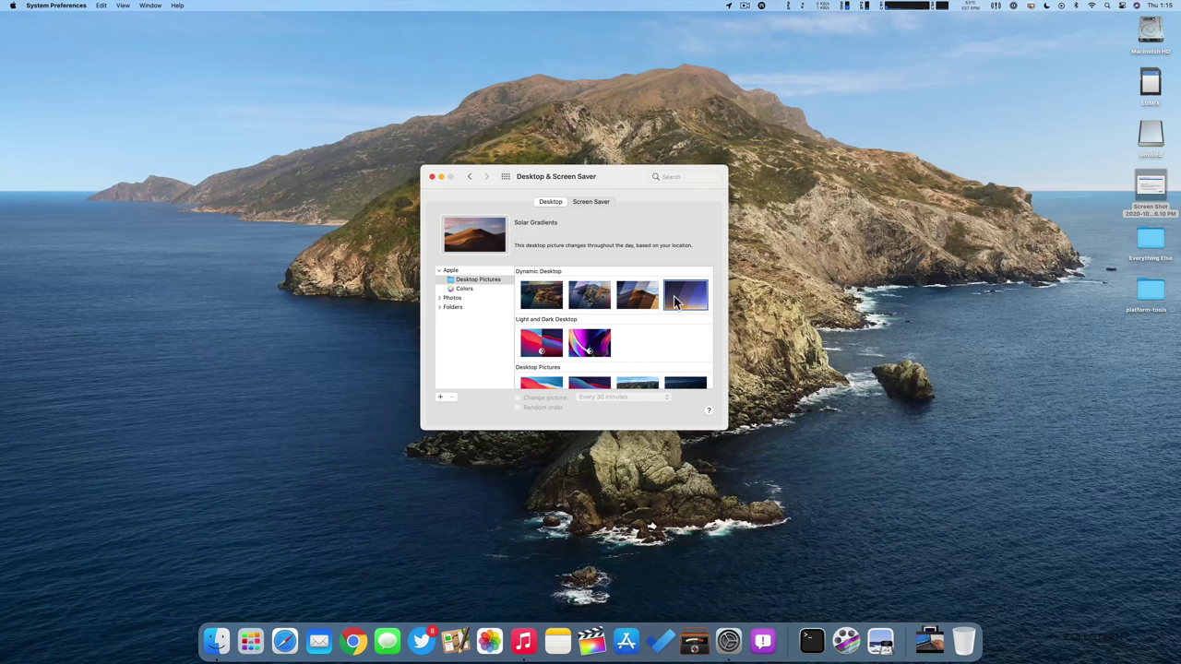
Try Solar Gradients, Big Sur light/dark and the colourful abstract, ending on Big Sur Shore Rocks
{"action": "left_click", "coordinate": [541, 341]}
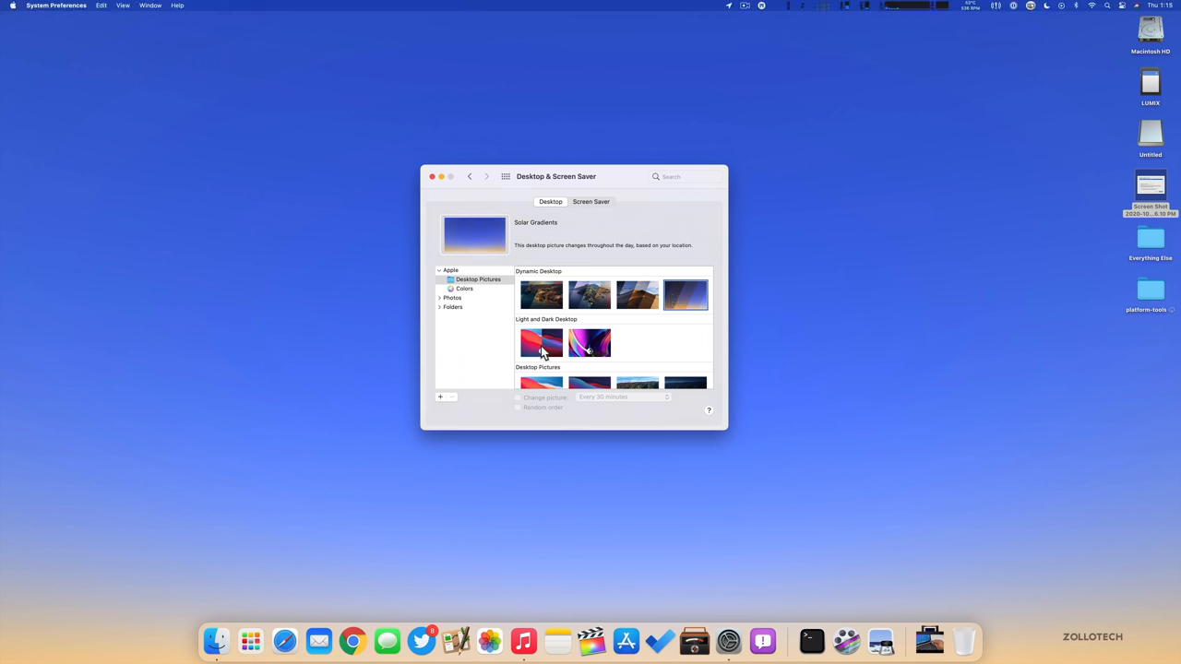
{"action": "left_click", "coordinate": [590, 341]}
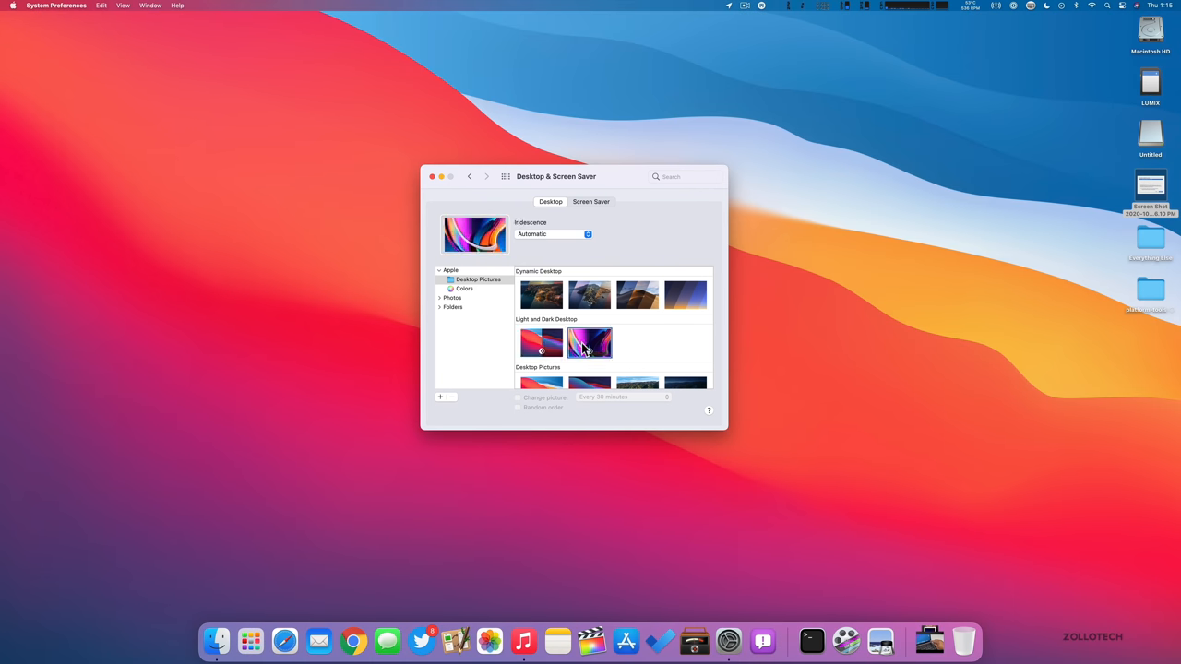
{"action": "left_click", "coordinate": [591, 344]}
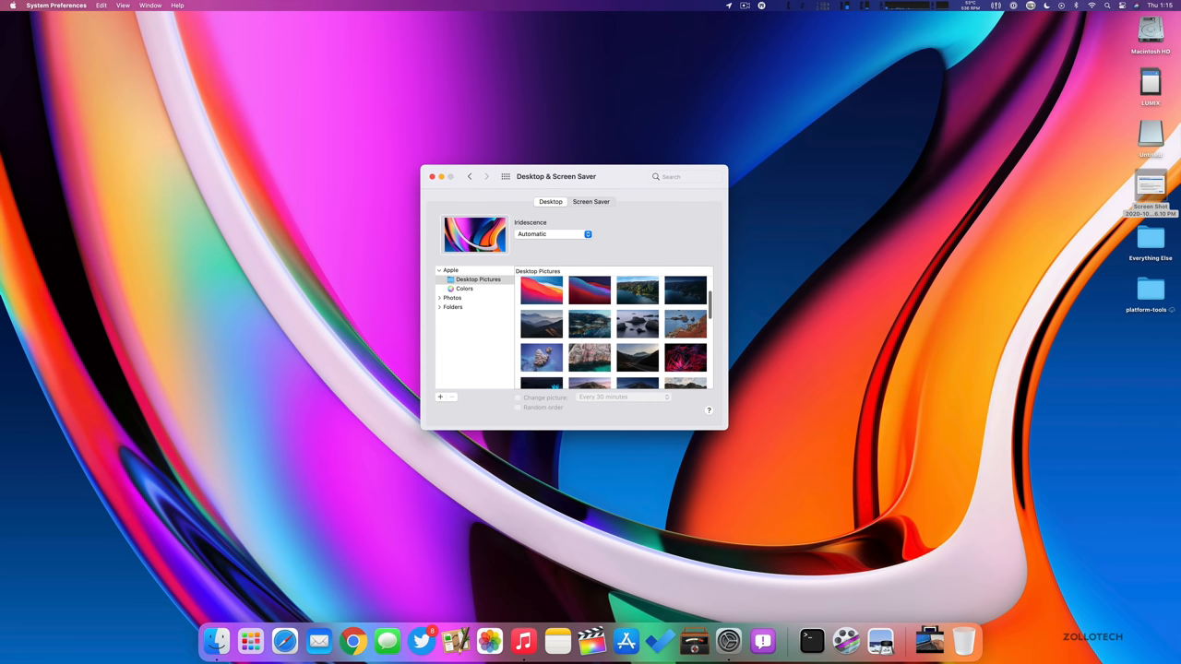
{"action": "left_click", "coordinate": [685, 322]}
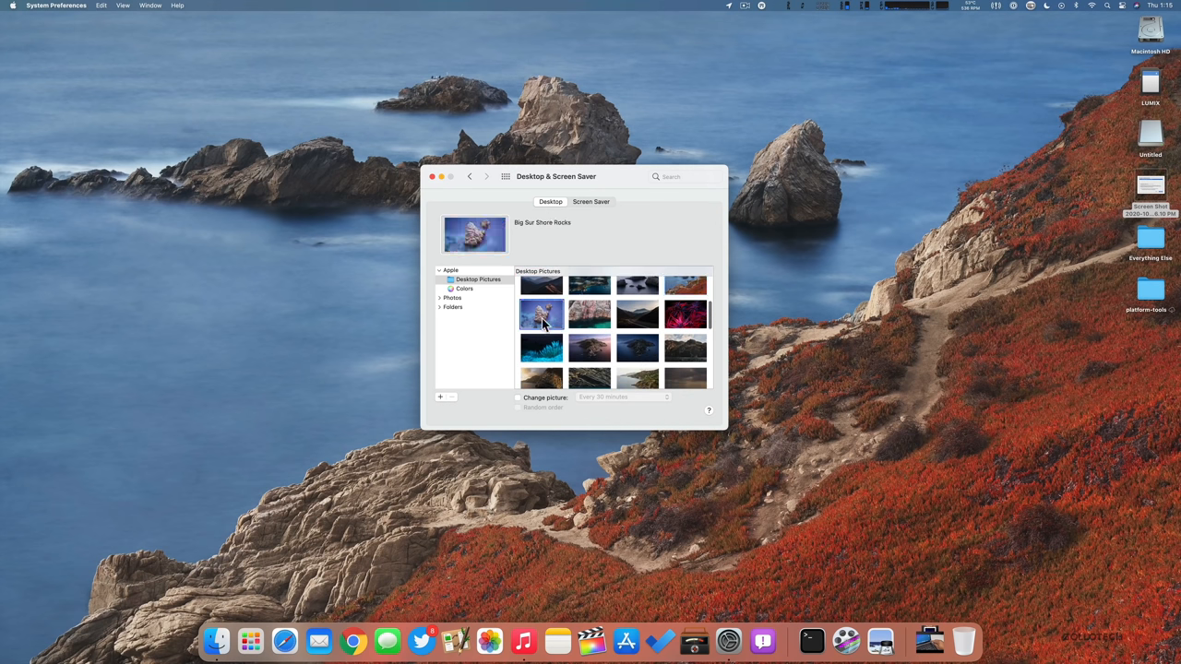
{"action": "left_click", "coordinate": [543, 314]}
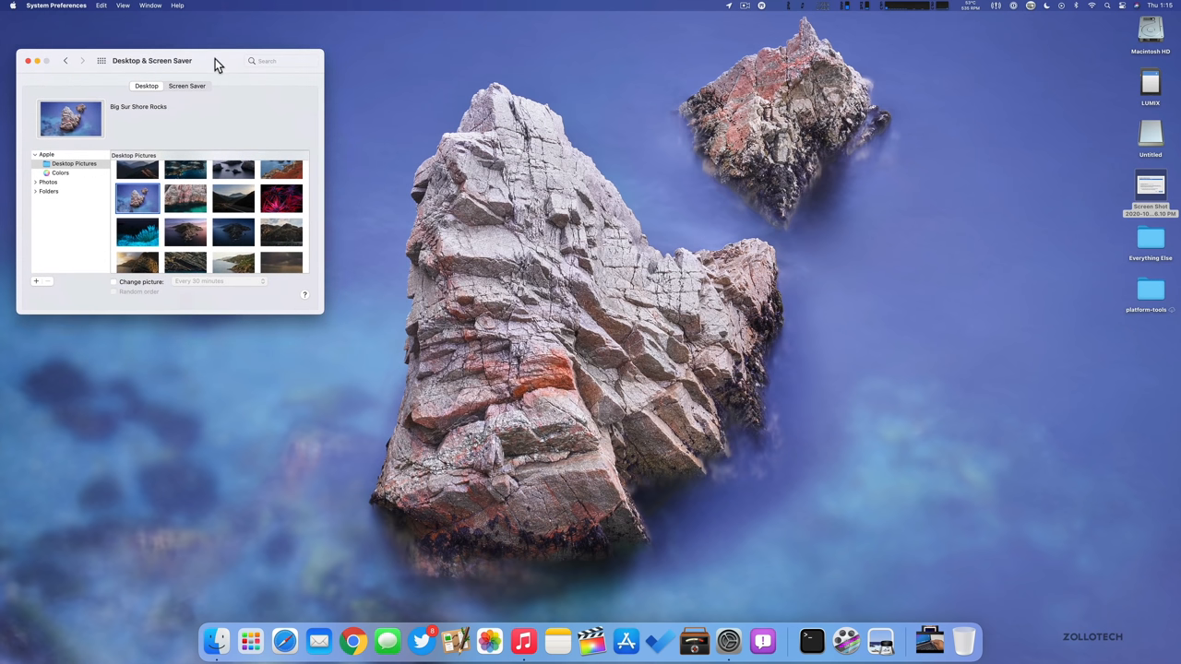
Try Water's Edge, Road and Night Succulents, then make Big Sur Aerial the desktop picture
{"action": "left_click", "coordinate": [184, 200]}
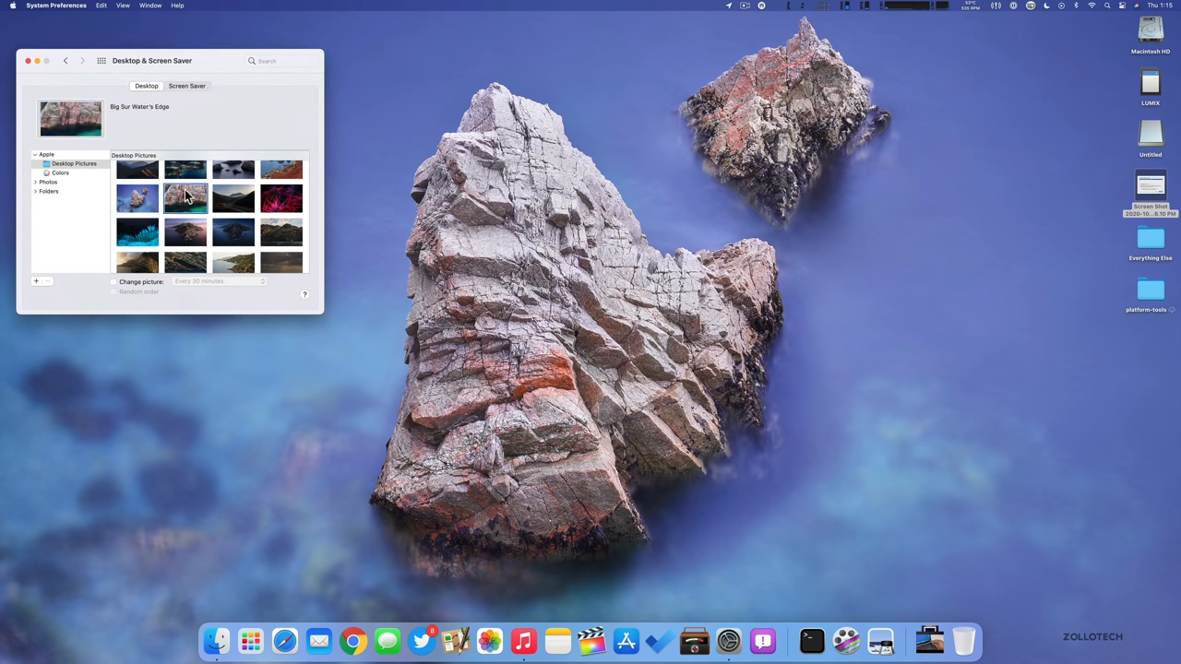
{"action": "left_click", "coordinate": [232, 201]}
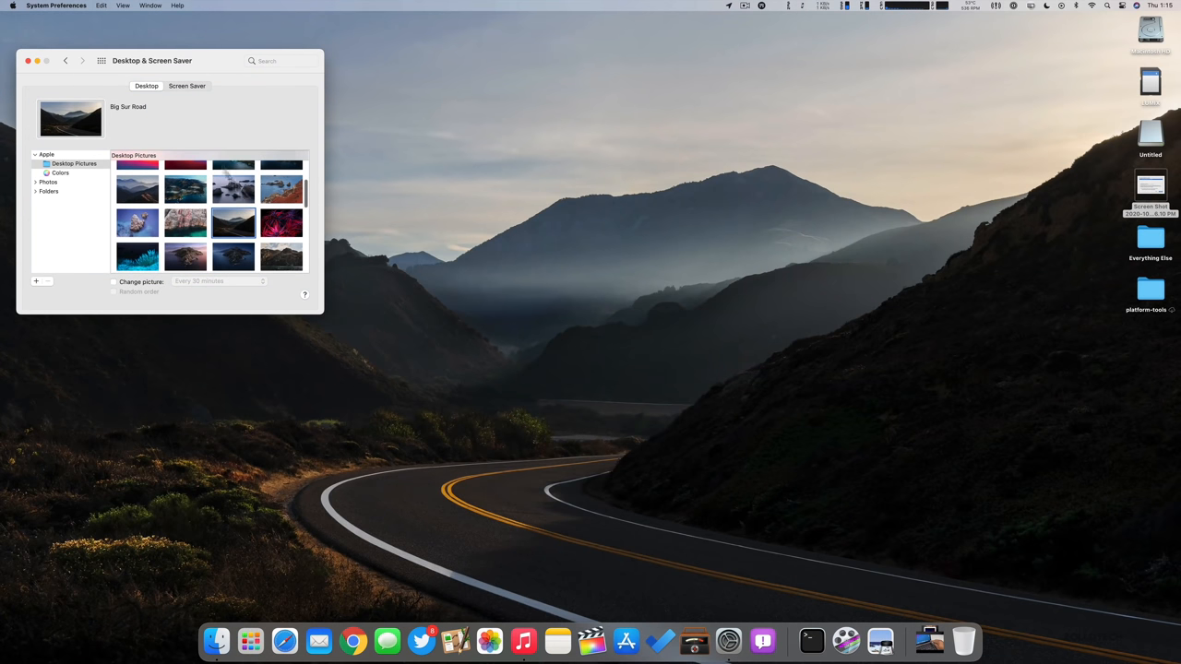
{"action": "left_click", "coordinate": [281, 222]}
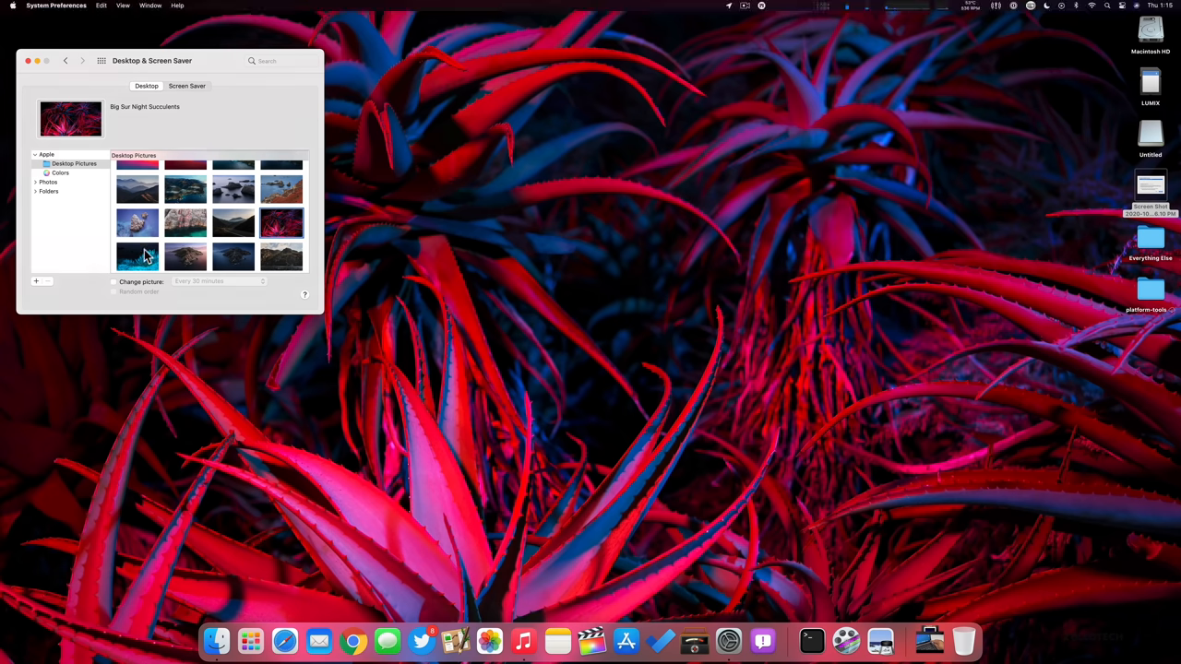
{"action": "left_click", "coordinate": [136, 257]}
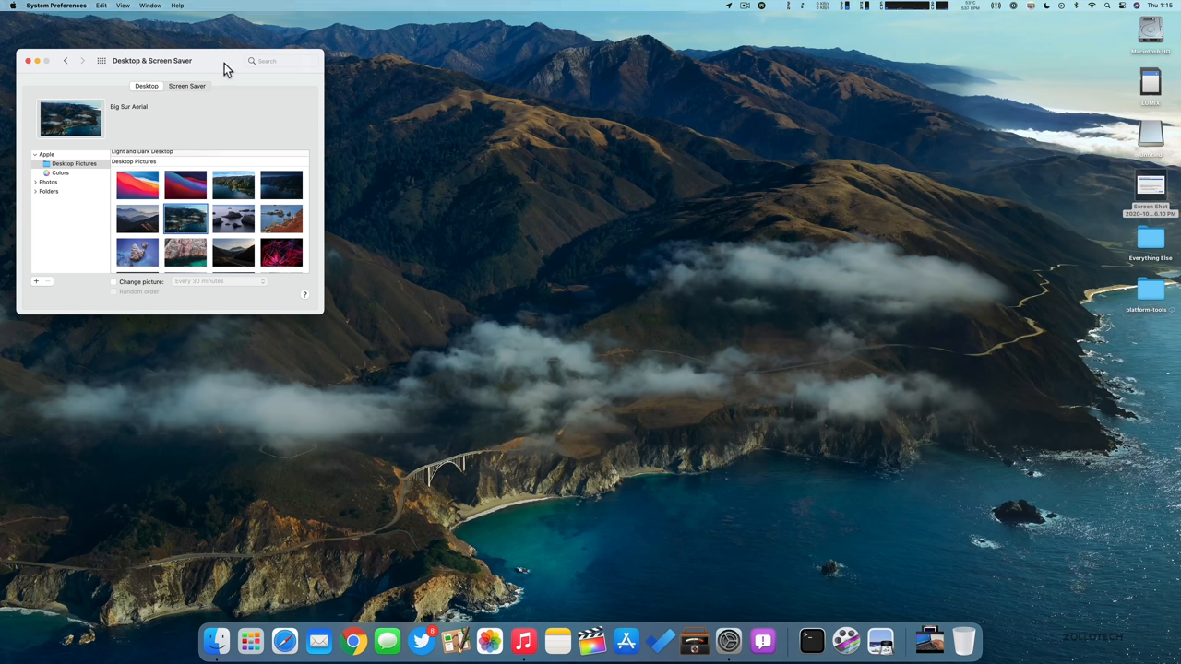
{"action": "left_click_drag", "start_coordinate": [151, 61], "coordinate": [587, 183]}
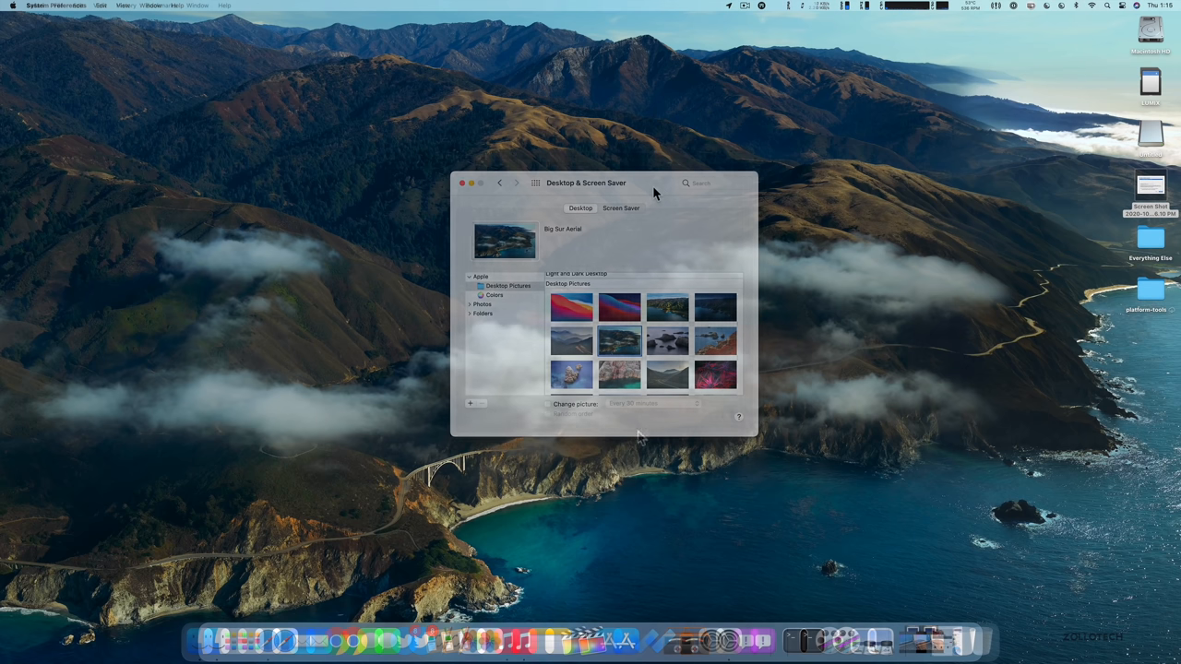
Bring up Safari on the YouTube video, check its quality settings, and open the Safari menu
{"action": "left_click", "coordinate": [464, 183]}
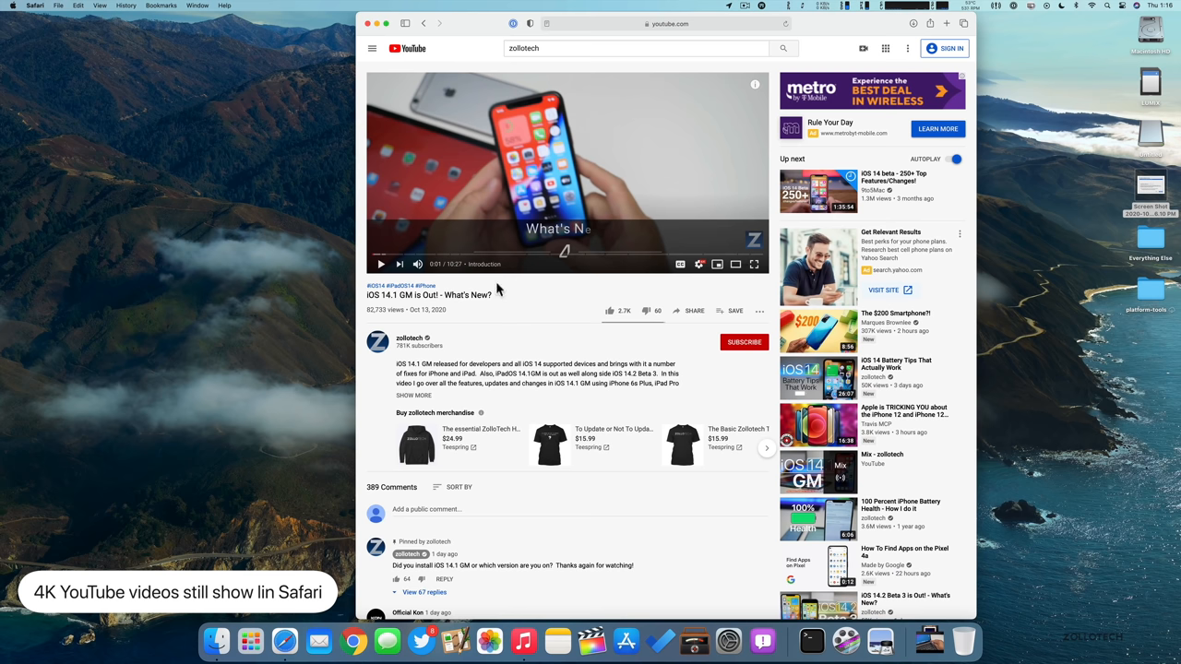
{"action": "mouse_move", "coordinate": [698, 266]}
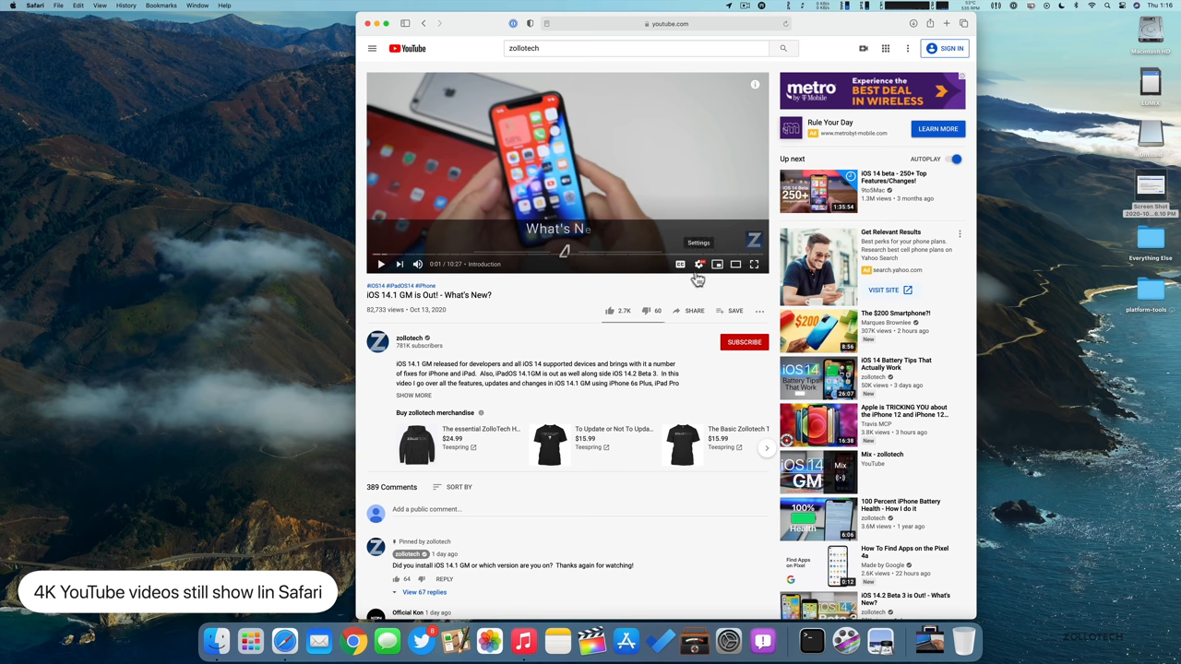
{"action": "left_click", "coordinate": [698, 244]}
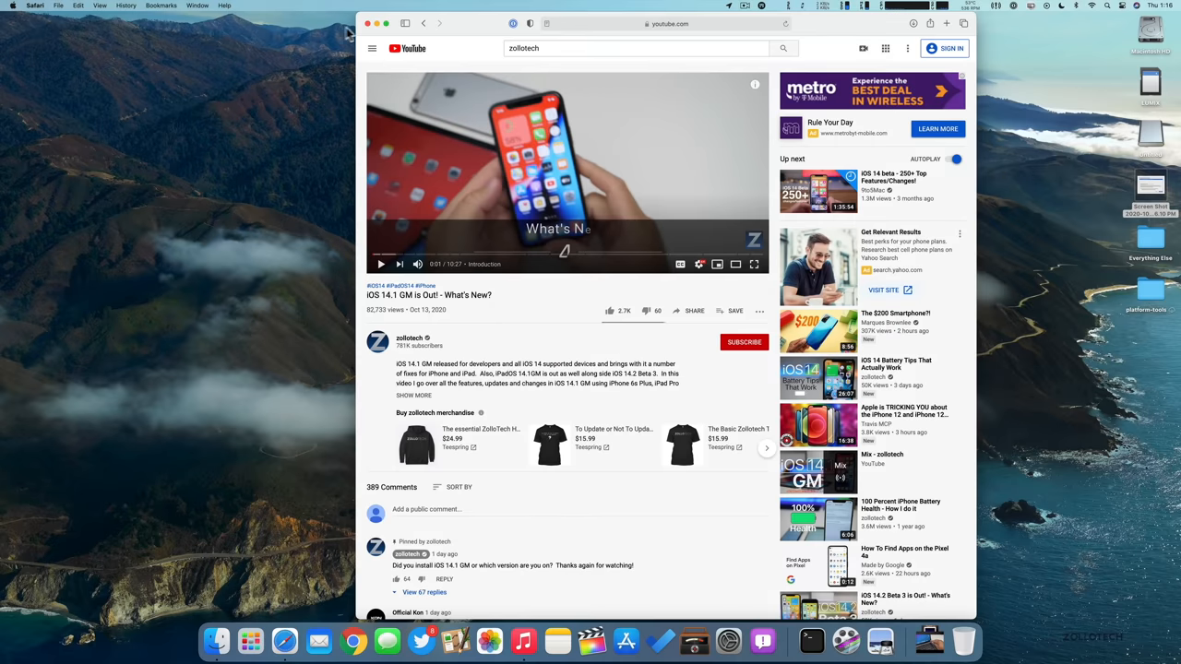
{"action": "left_click", "coordinate": [35, 6]}
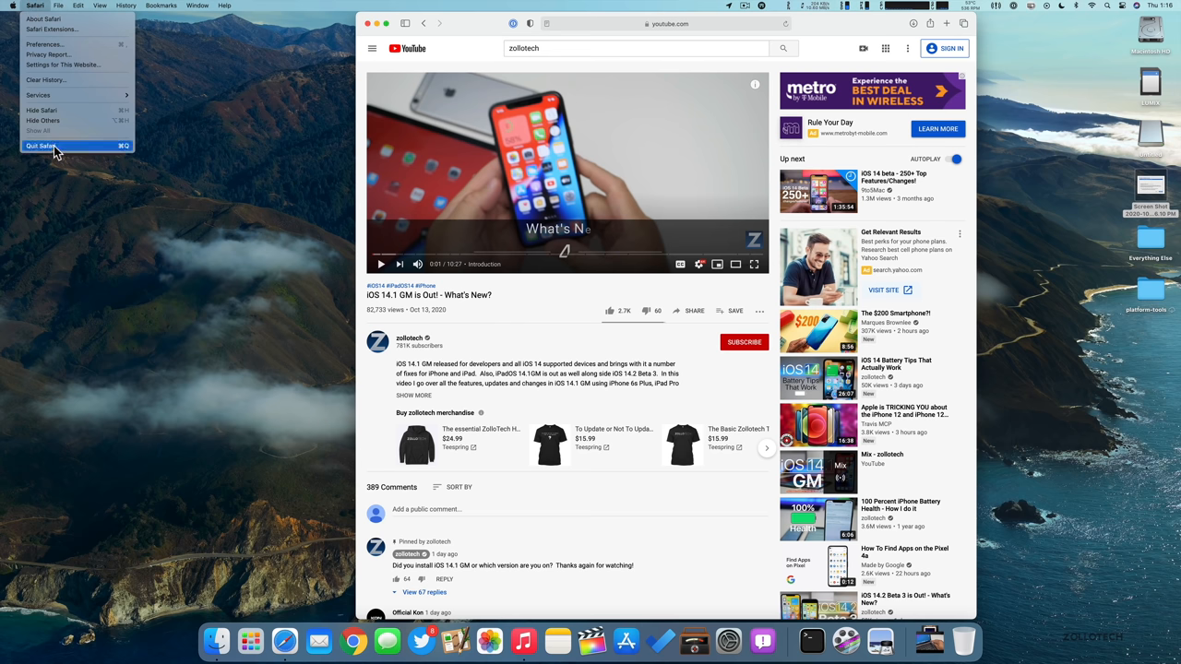
Quit Safari, leaving the desktop with the Big Sur Aerial wallpaper
{"action": "left_click", "coordinate": [41, 145]}
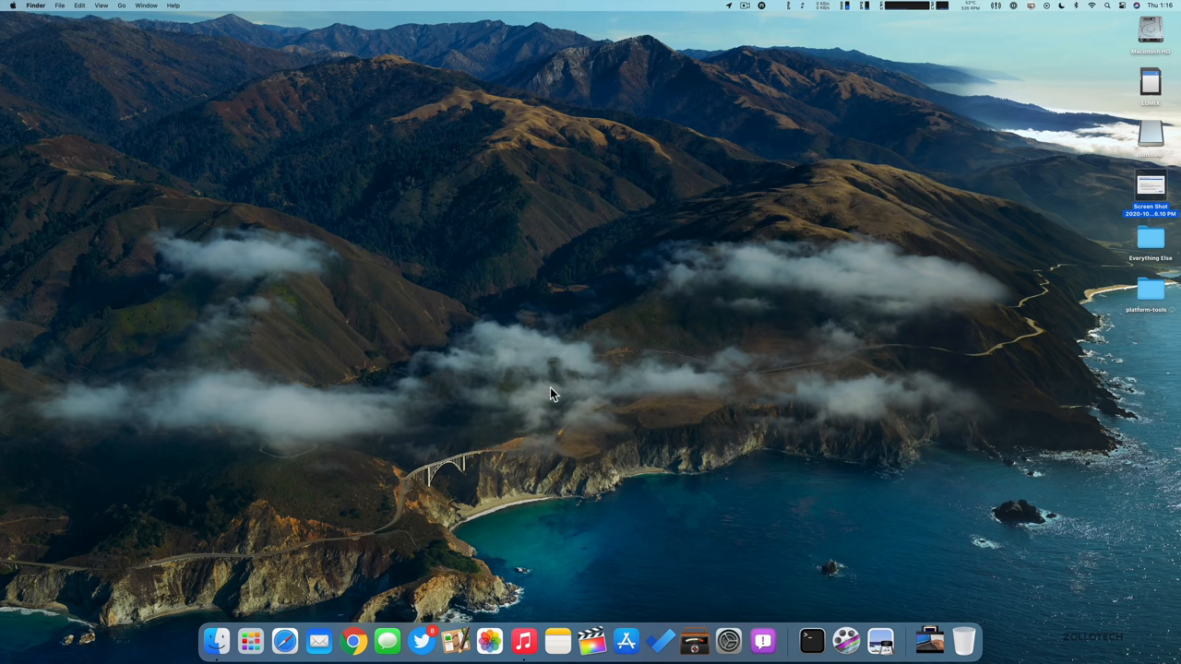
{"action": "mouse_move", "coordinate": [574, 358]}
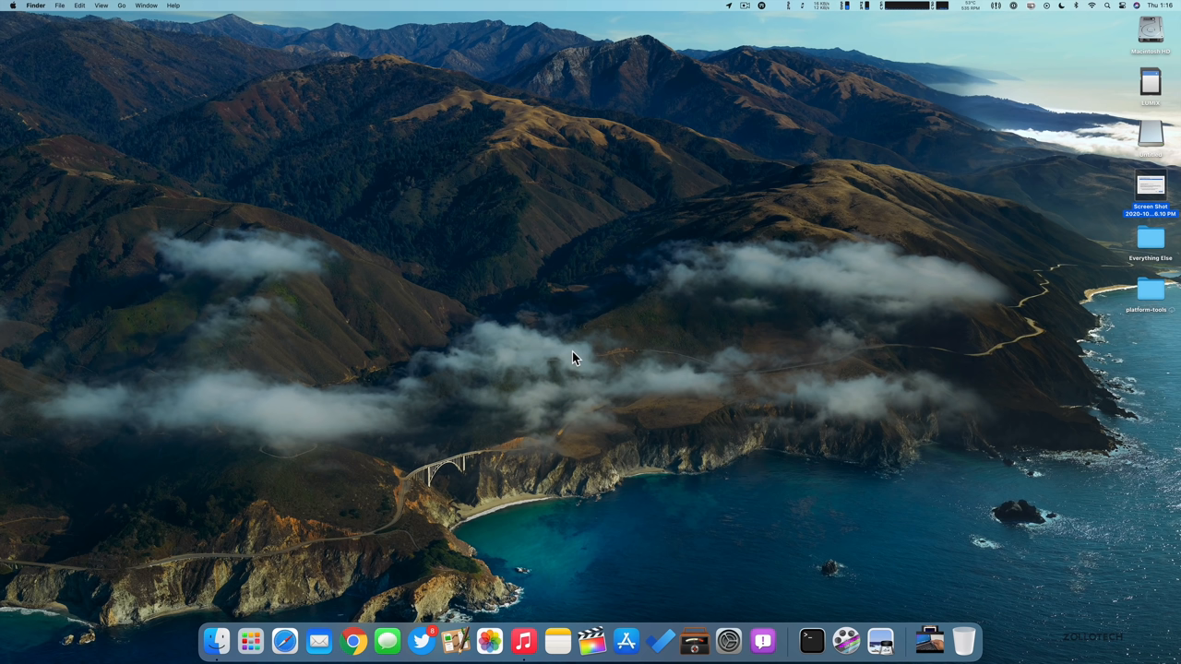
{"action": "mouse_move", "coordinate": [589, 388]}
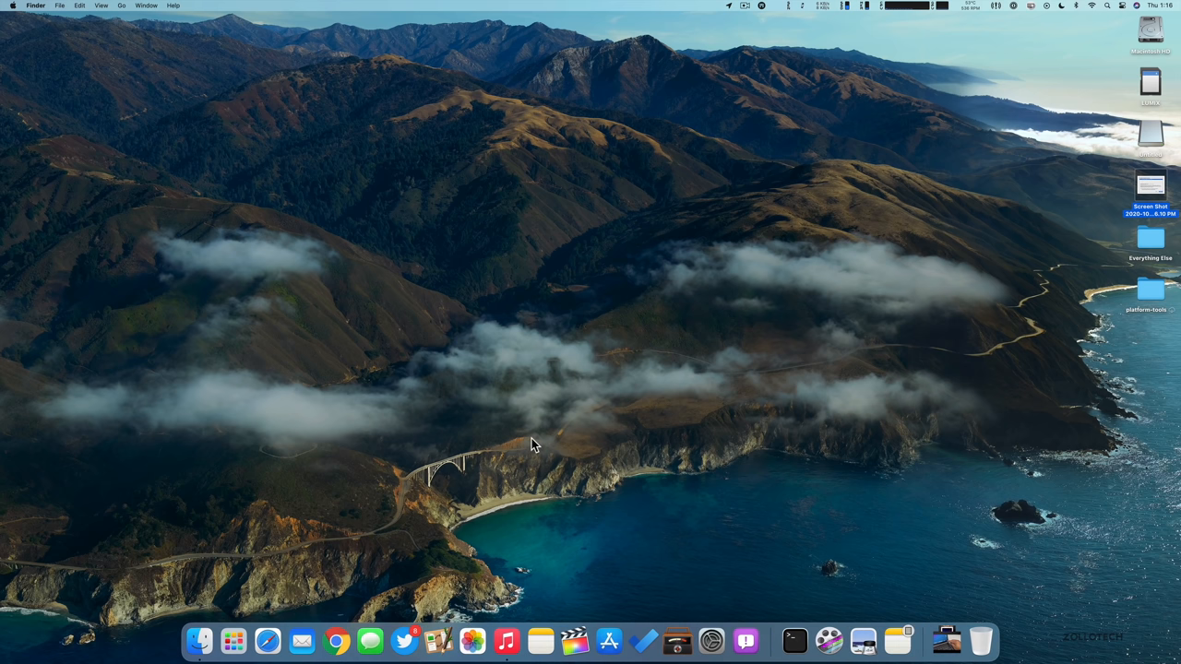
{"action": "mouse_move", "coordinate": [574, 641]}
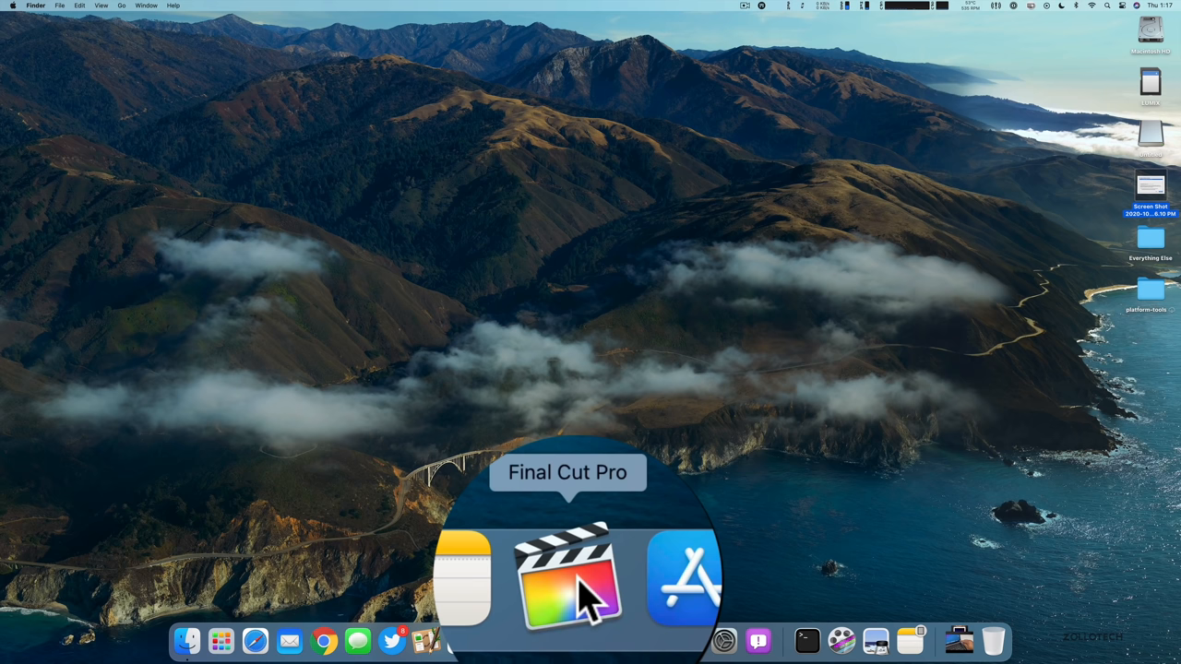
{"action": "mouse_move", "coordinate": [1042, 109]}
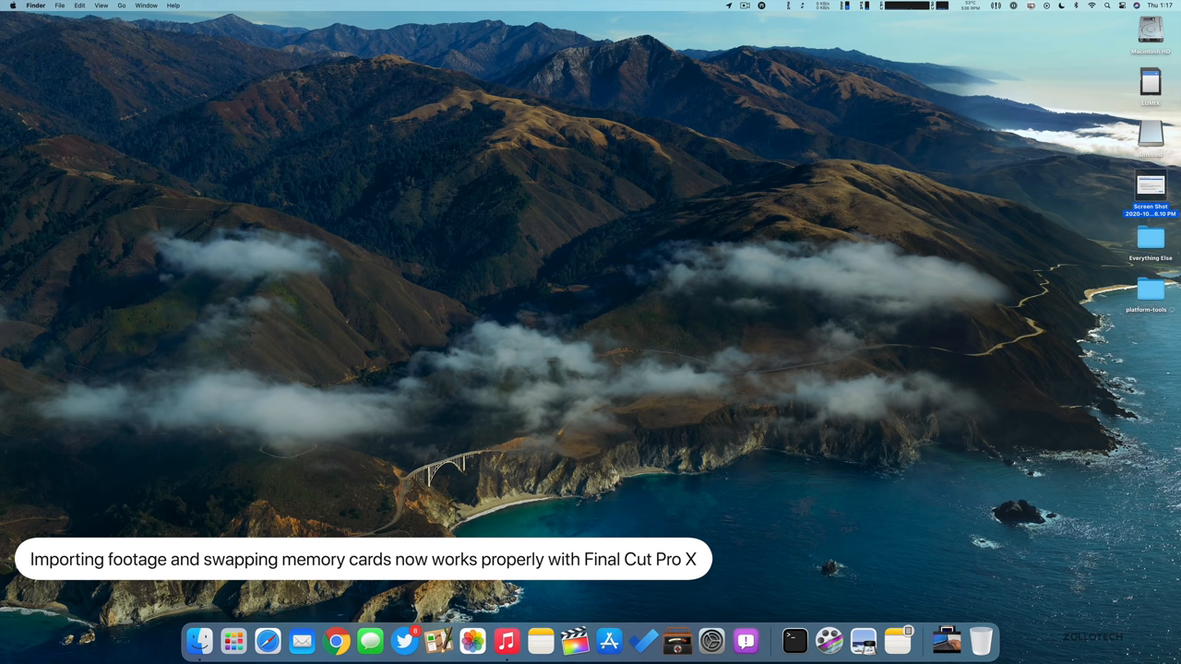
{"action": "mouse_move", "coordinate": [572, 640]}
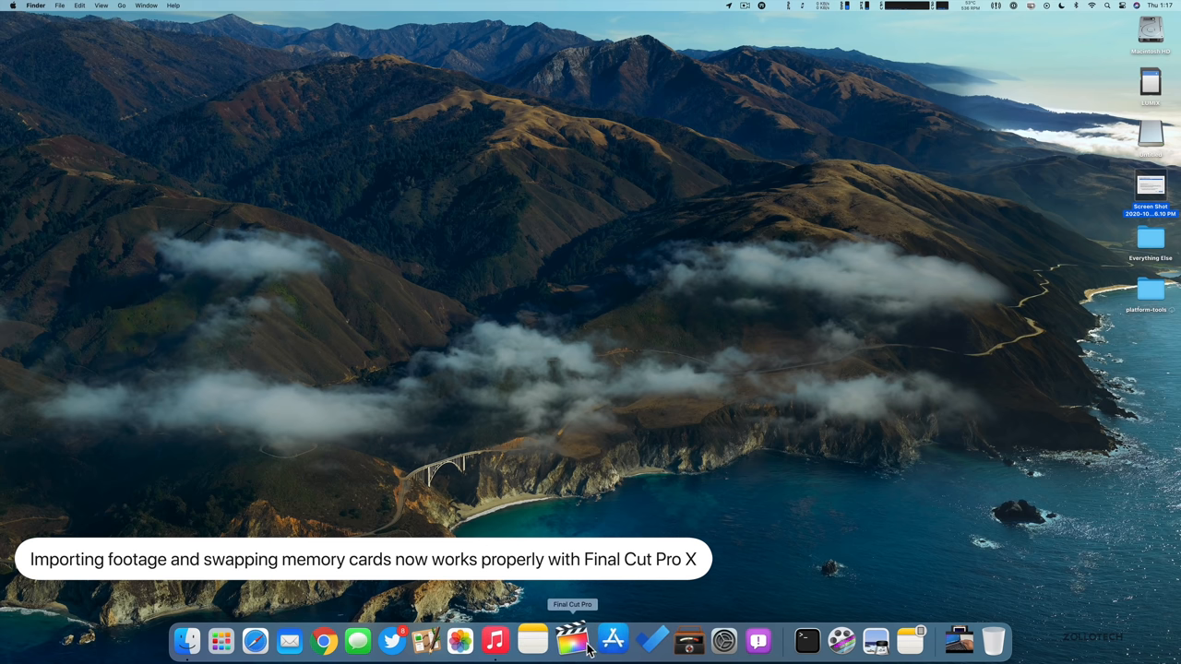
{"action": "mouse_move", "coordinate": [471, 639]}
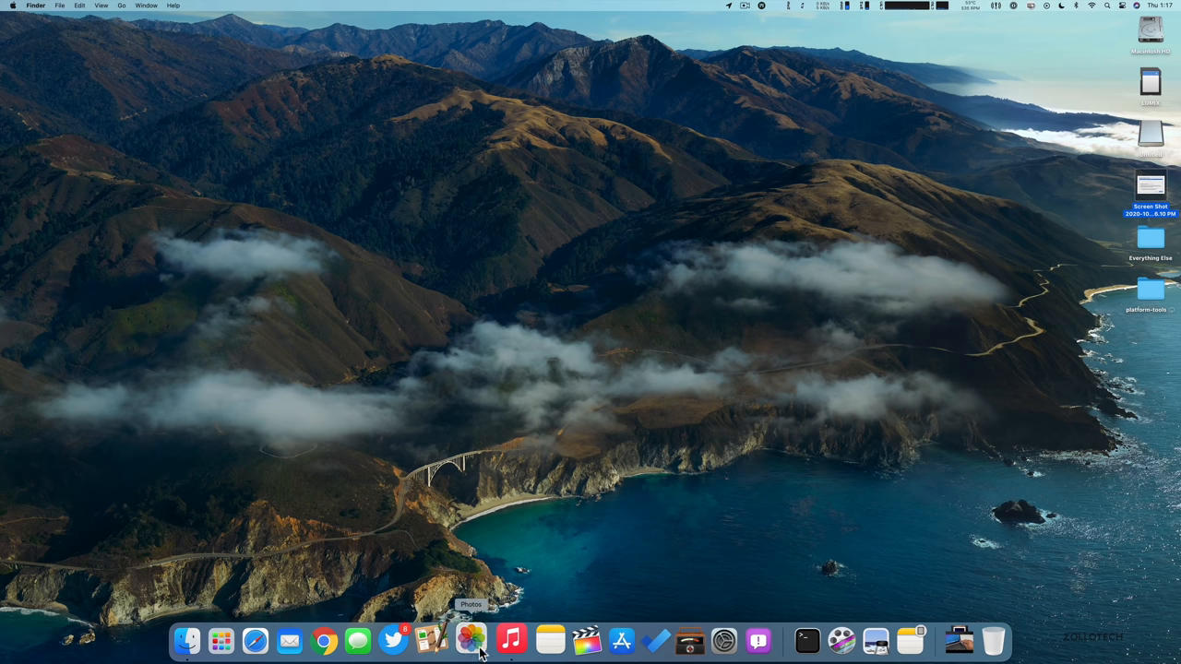
View the 'Be right back' image in Photos, try dragging it to the desktop, then quit Photos
{"action": "left_click", "coordinate": [473, 640]}
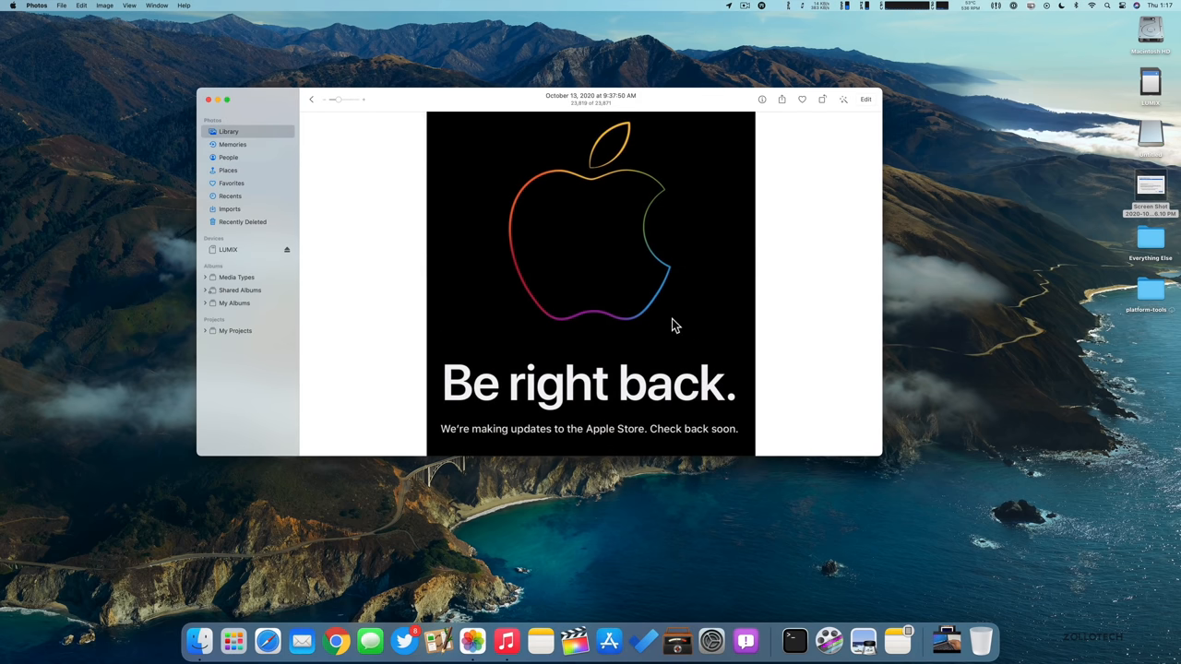
{"action": "left_click_drag", "start_coordinate": [590, 277], "coordinate": [982, 351]}
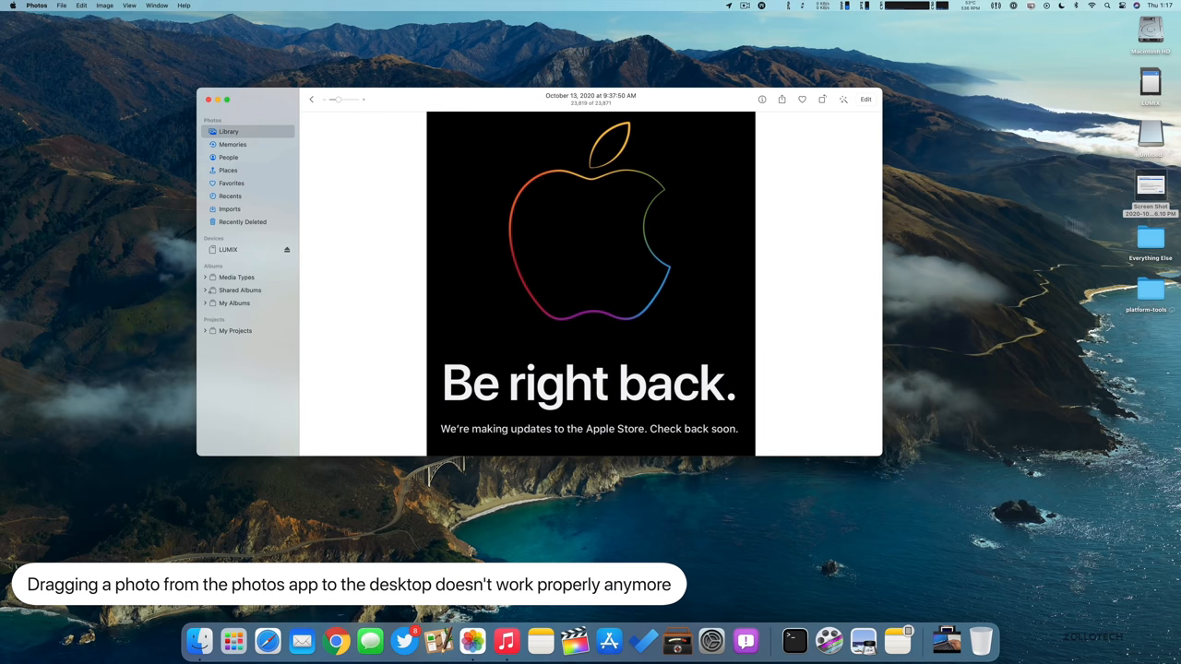
{"action": "mouse_move", "coordinate": [808, 317]}
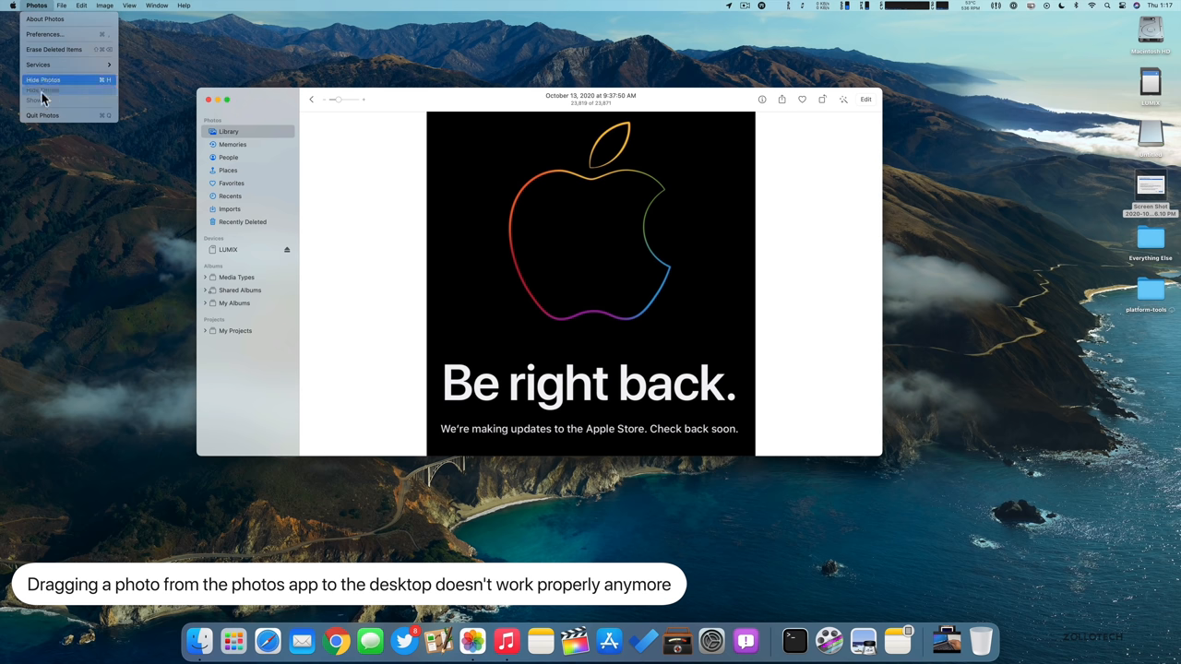
{"action": "left_click", "coordinate": [42, 79]}
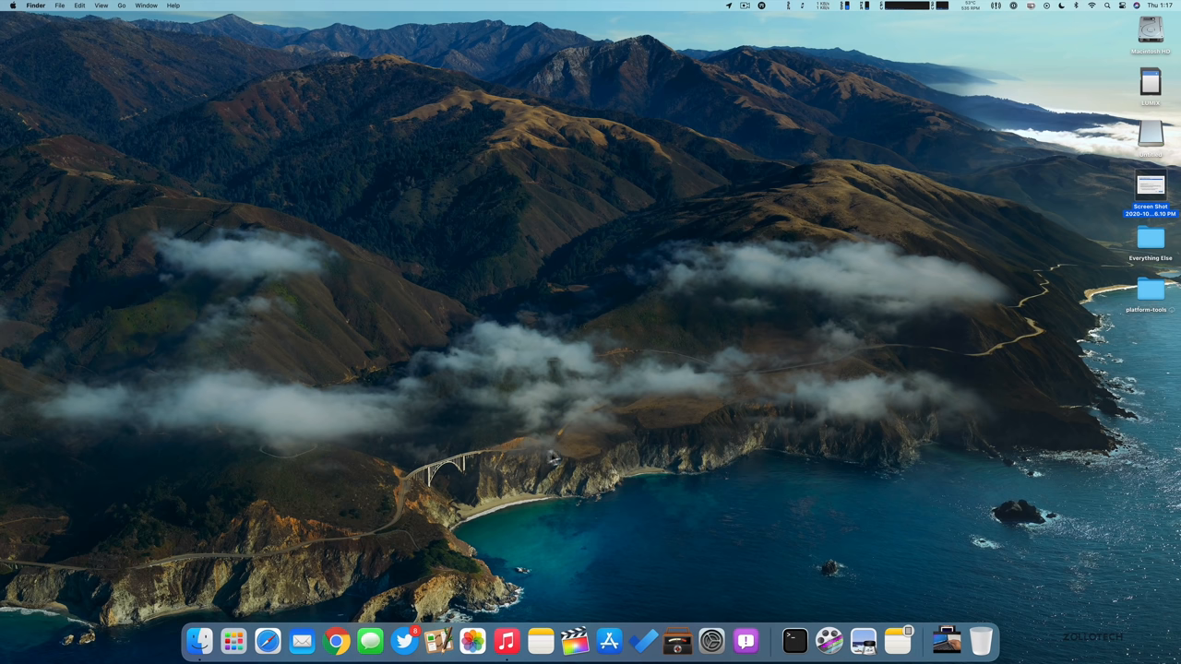
{"action": "mouse_move", "coordinate": [526, 432]}
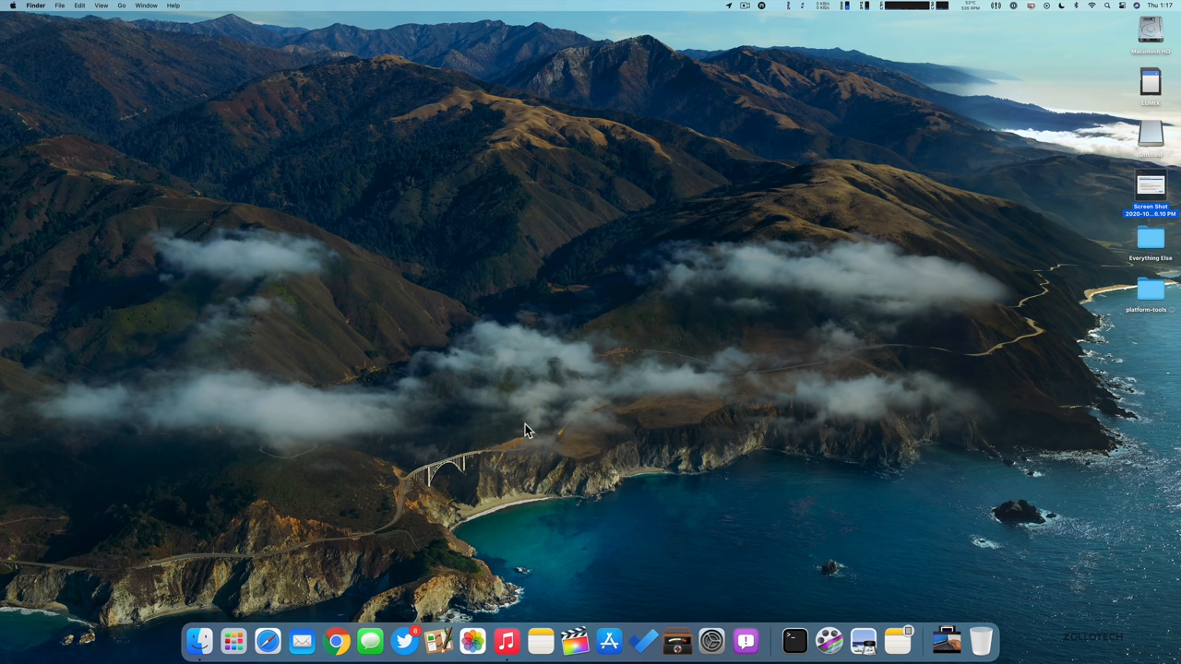
{"action": "mouse_move", "coordinate": [568, 495]}
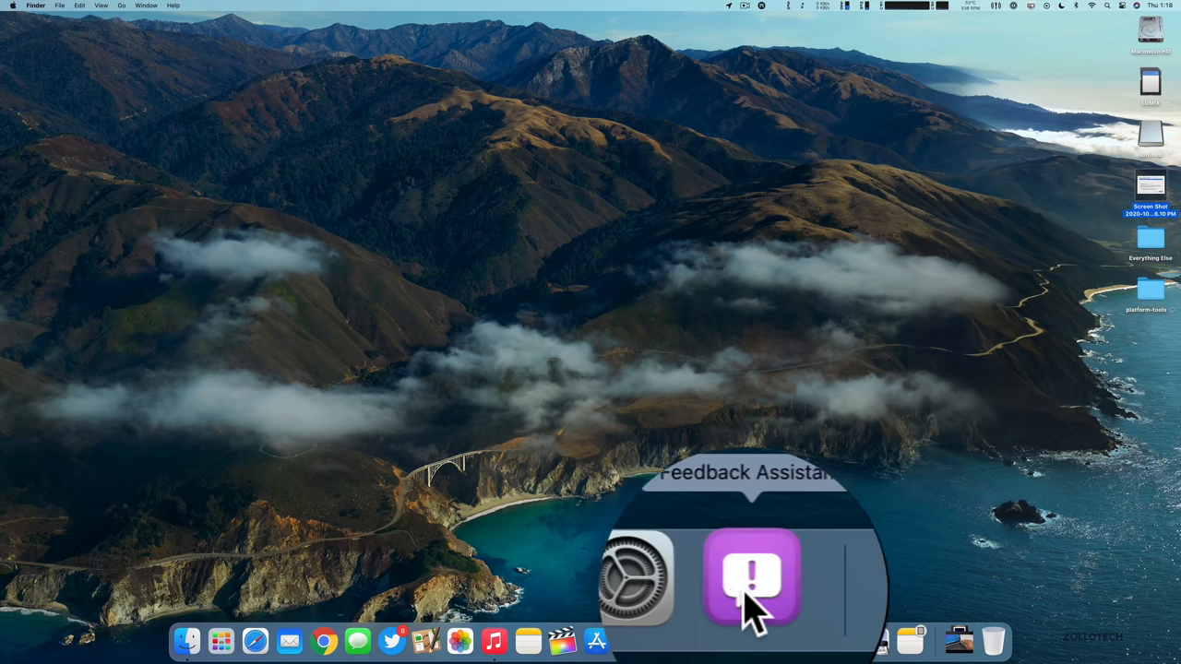
{"action": "mouse_move", "coordinate": [568, 520]}
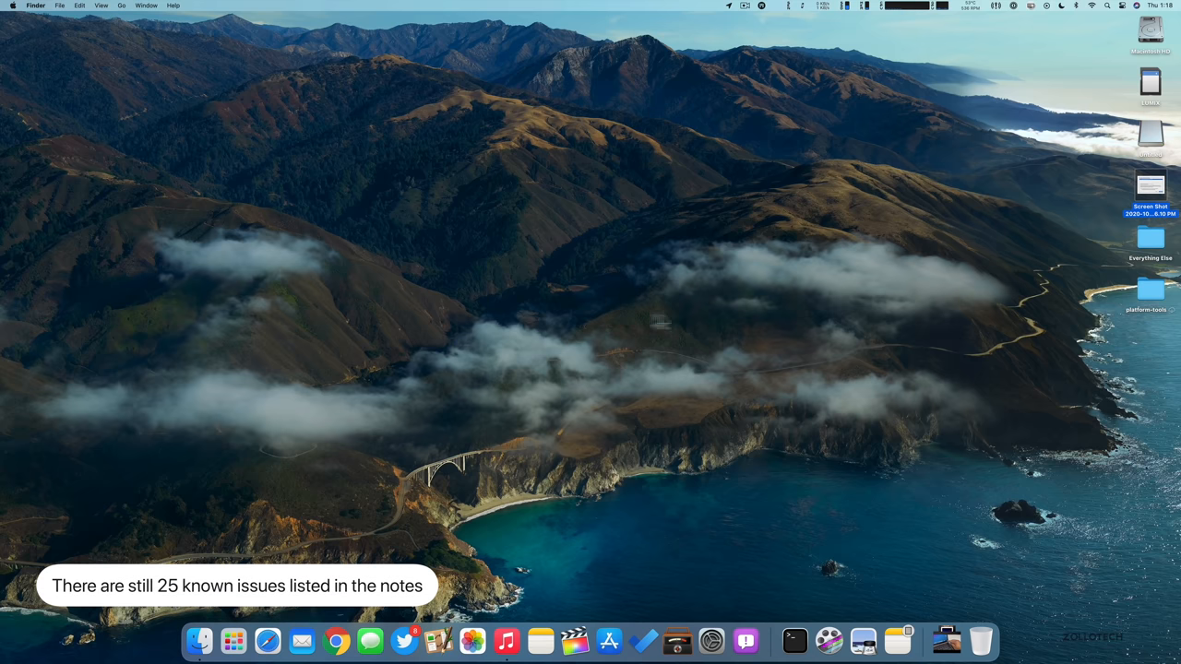
{"action": "mouse_move", "coordinate": [570, 336]}
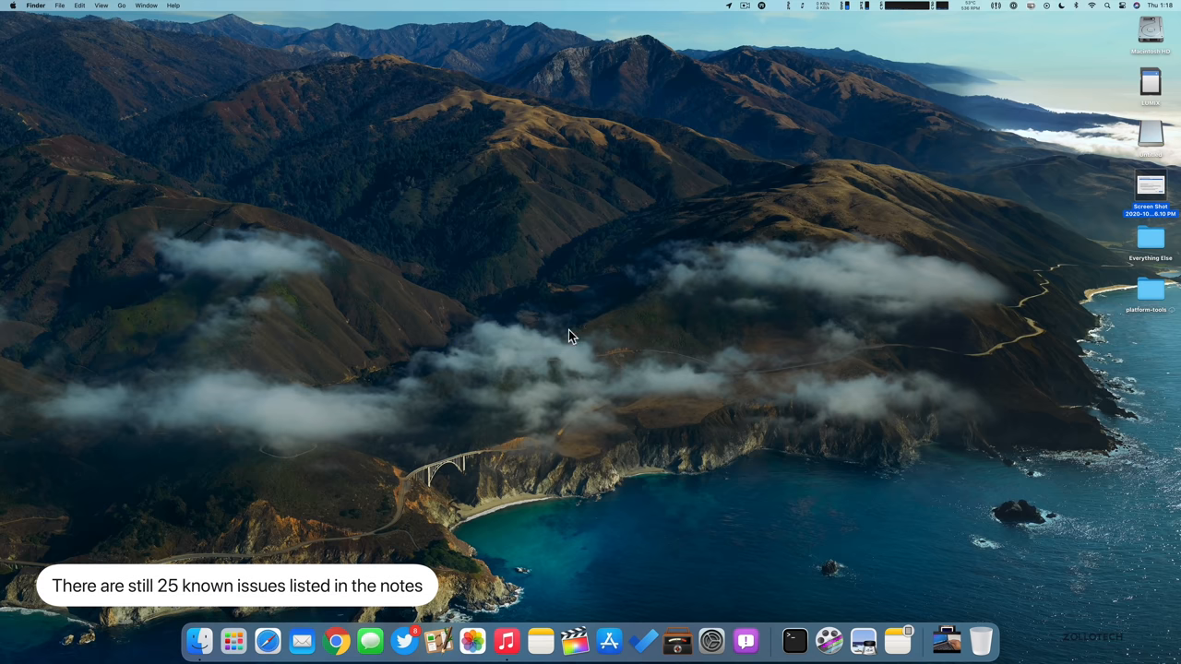
{"action": "mouse_move", "coordinate": [576, 373]}
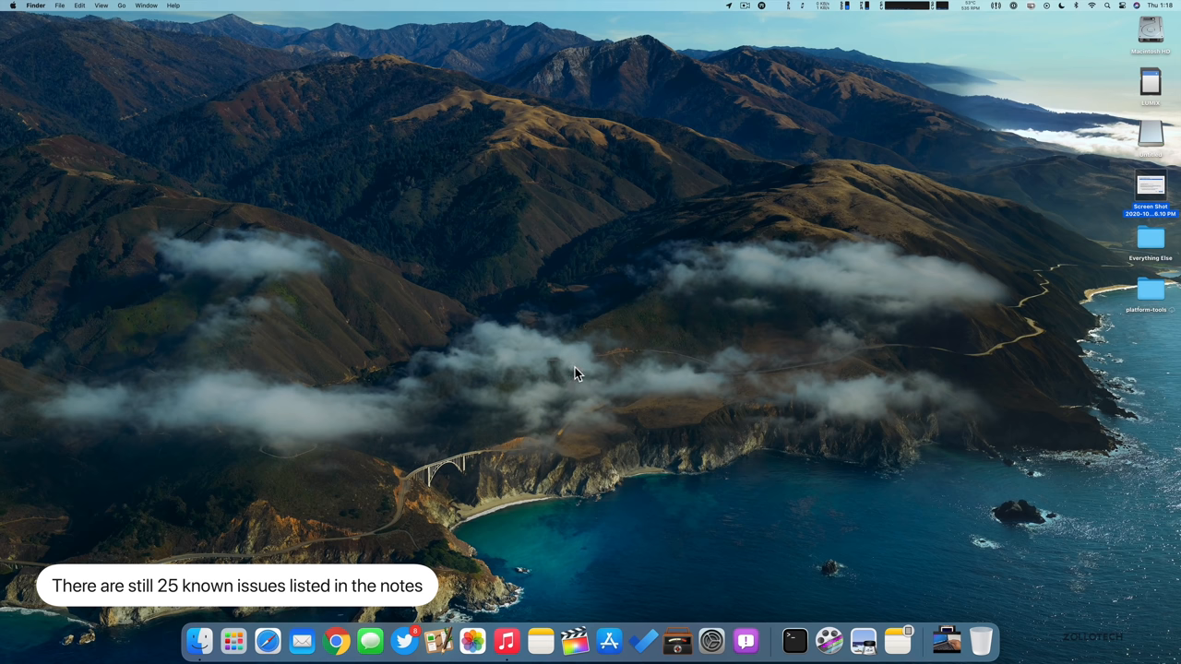
{"action": "mouse_move", "coordinate": [599, 445]}
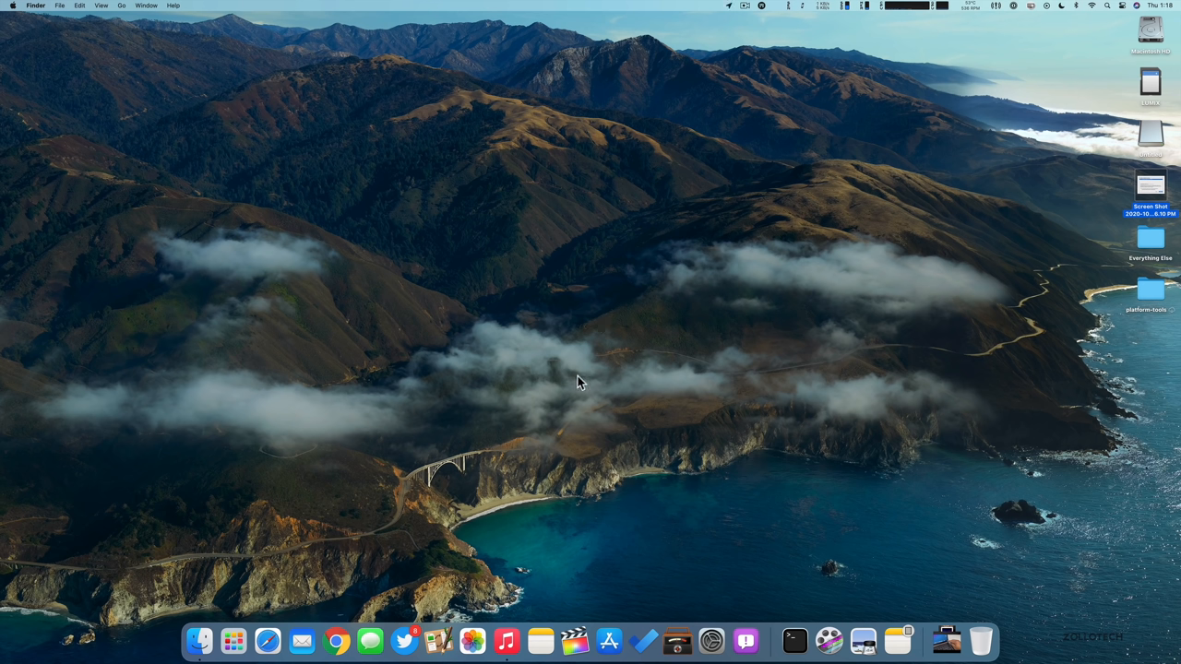
{"action": "mouse_move", "coordinate": [630, 336]}
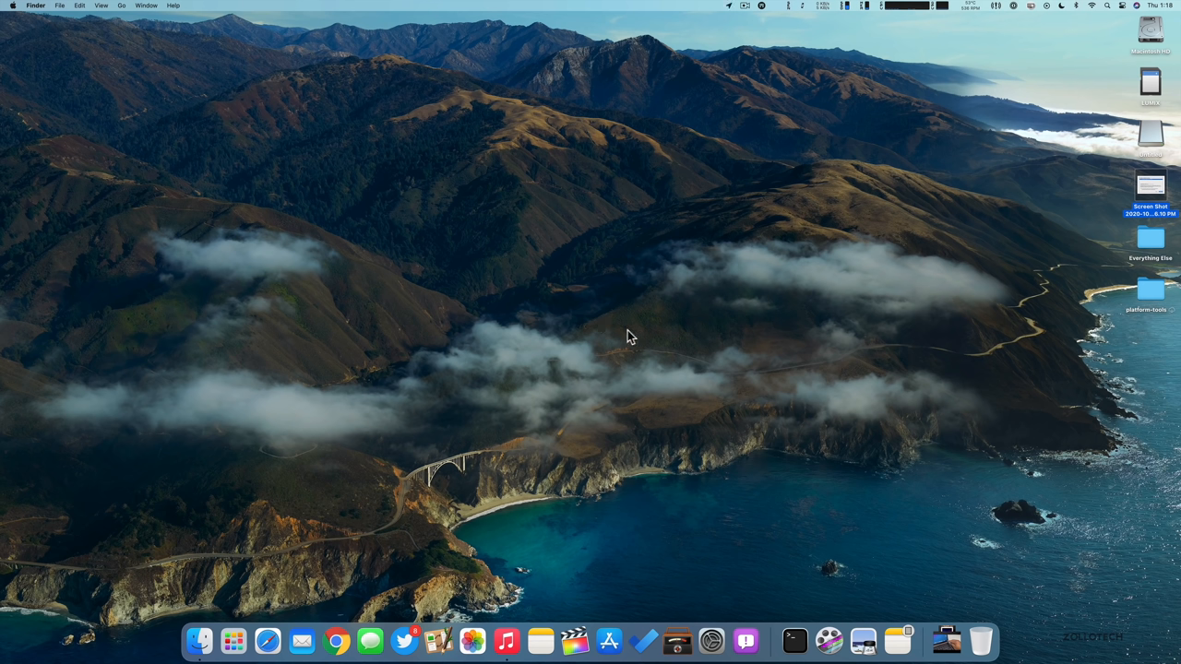
{"action": "mouse_move", "coordinate": [615, 354]}
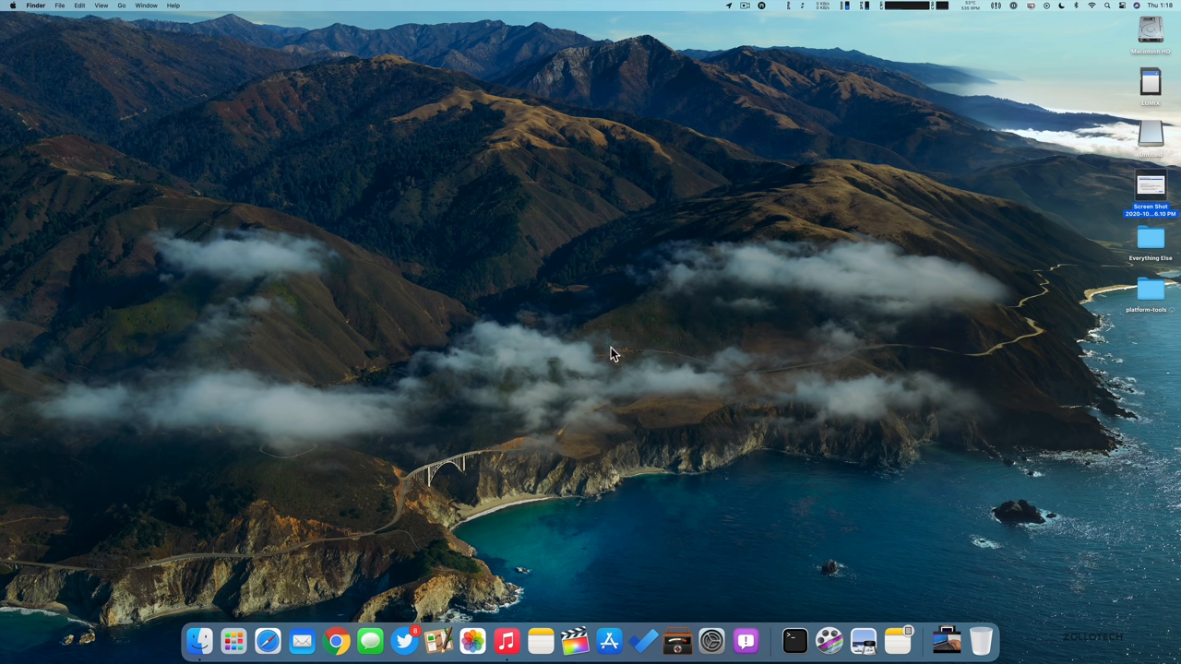
{"action": "mouse_move", "coordinate": [638, 391]}
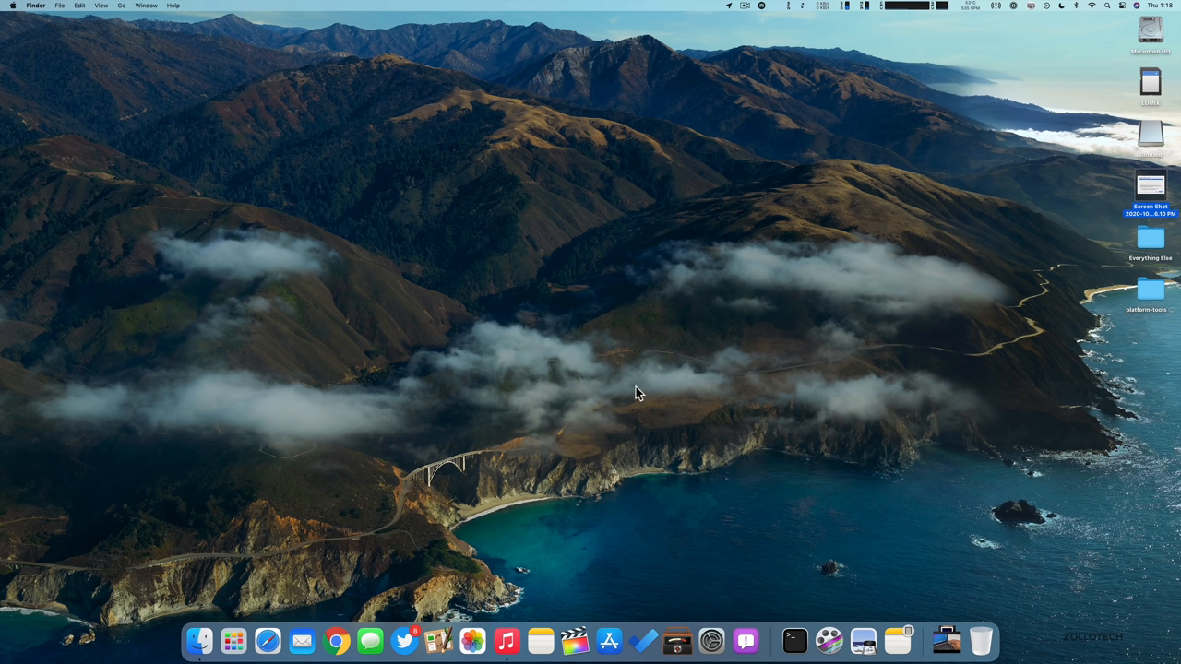
{"action": "mouse_move", "coordinate": [646, 377]}
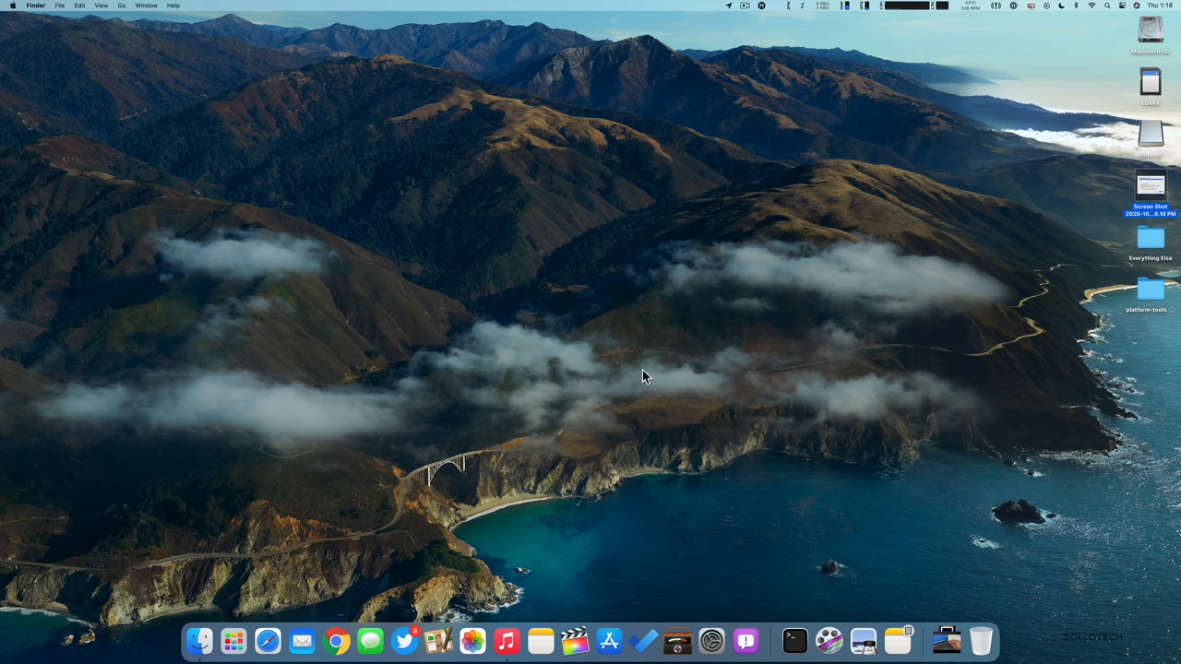
{"action": "mouse_move", "coordinate": [717, 417]}
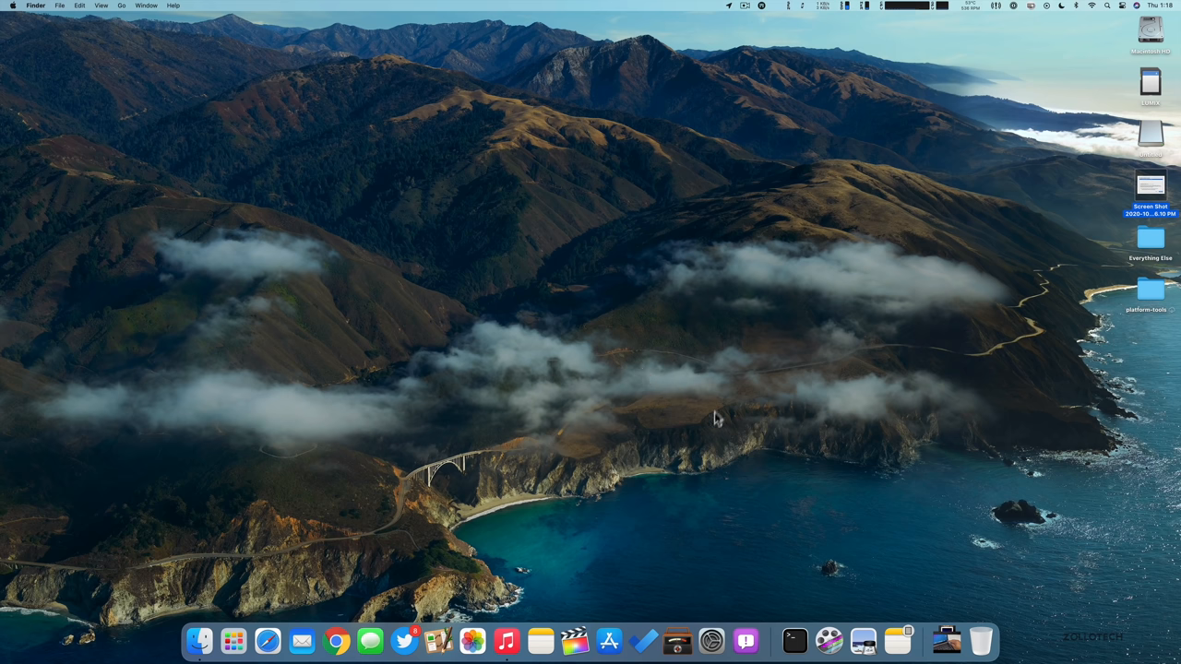
{"action": "mouse_move", "coordinate": [703, 403]}
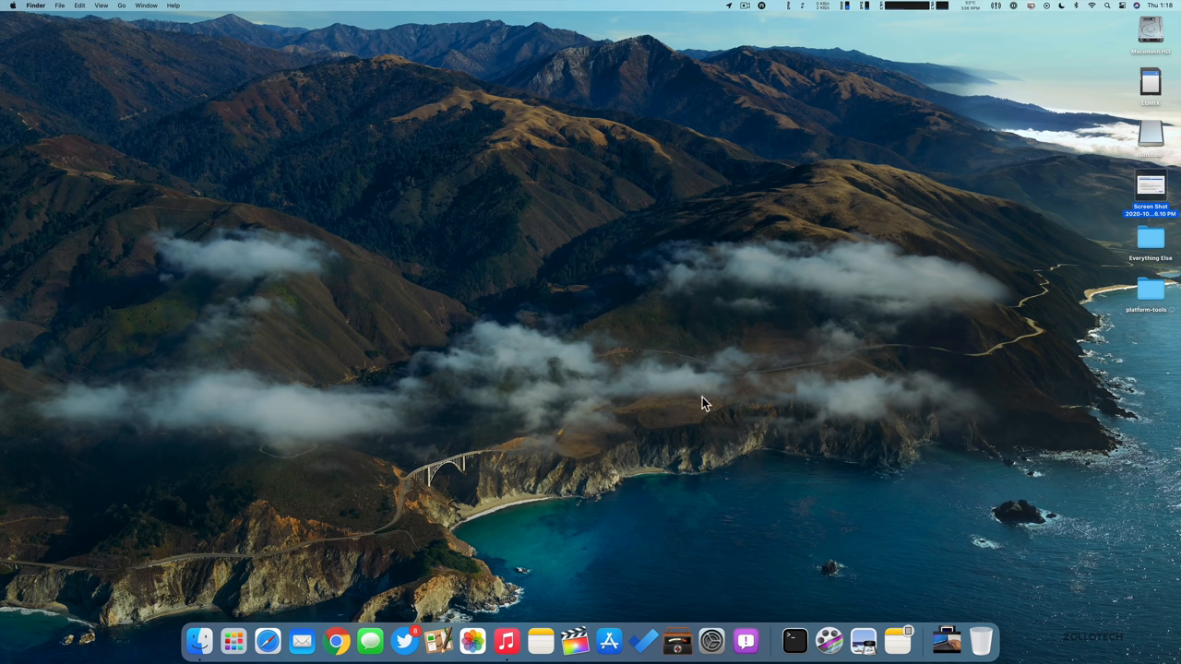
{"action": "mouse_move", "coordinate": [237, 609]}
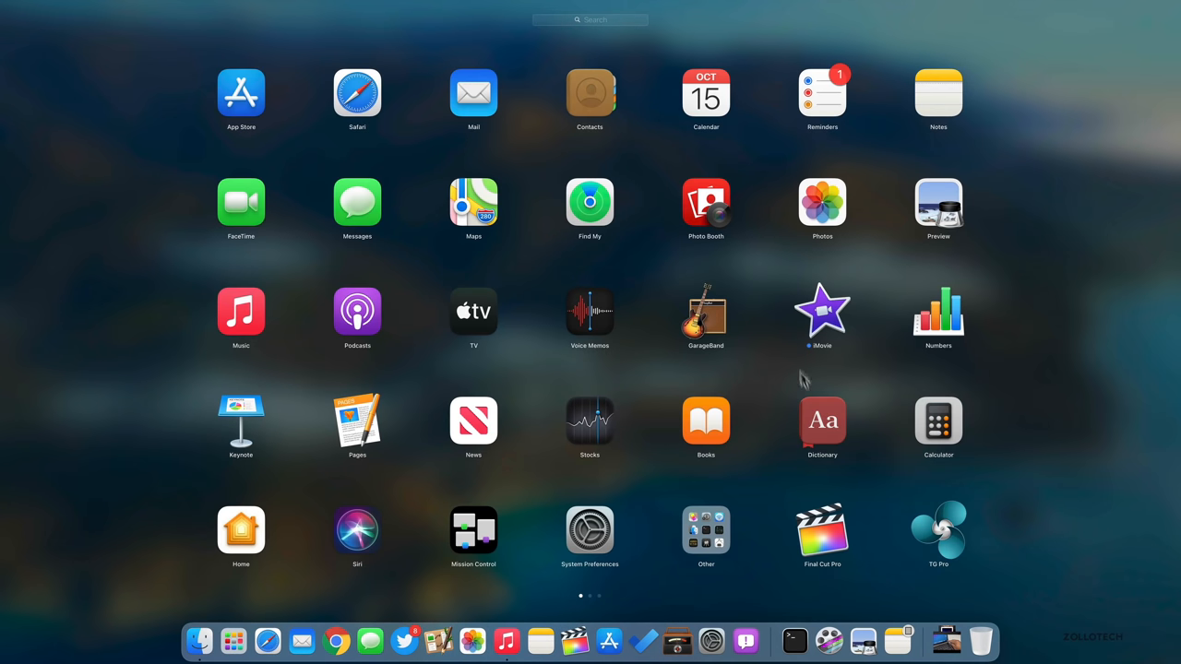
{"action": "mouse_move", "coordinate": [1018, 365]}
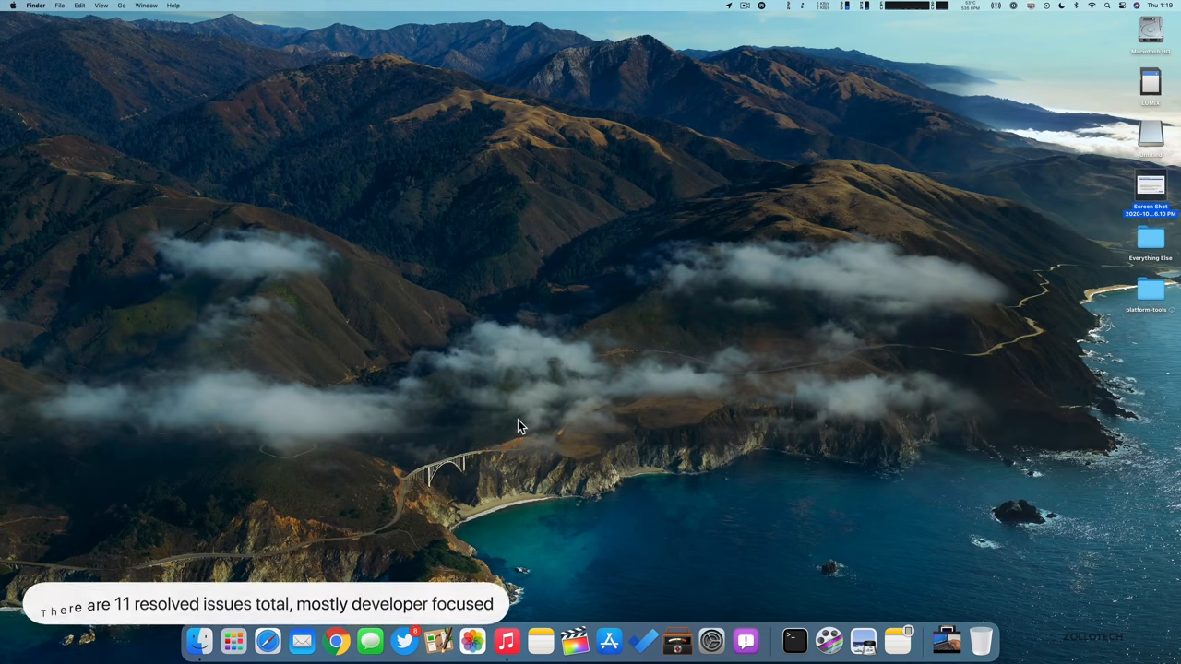
{"action": "mouse_move", "coordinate": [561, 424]}
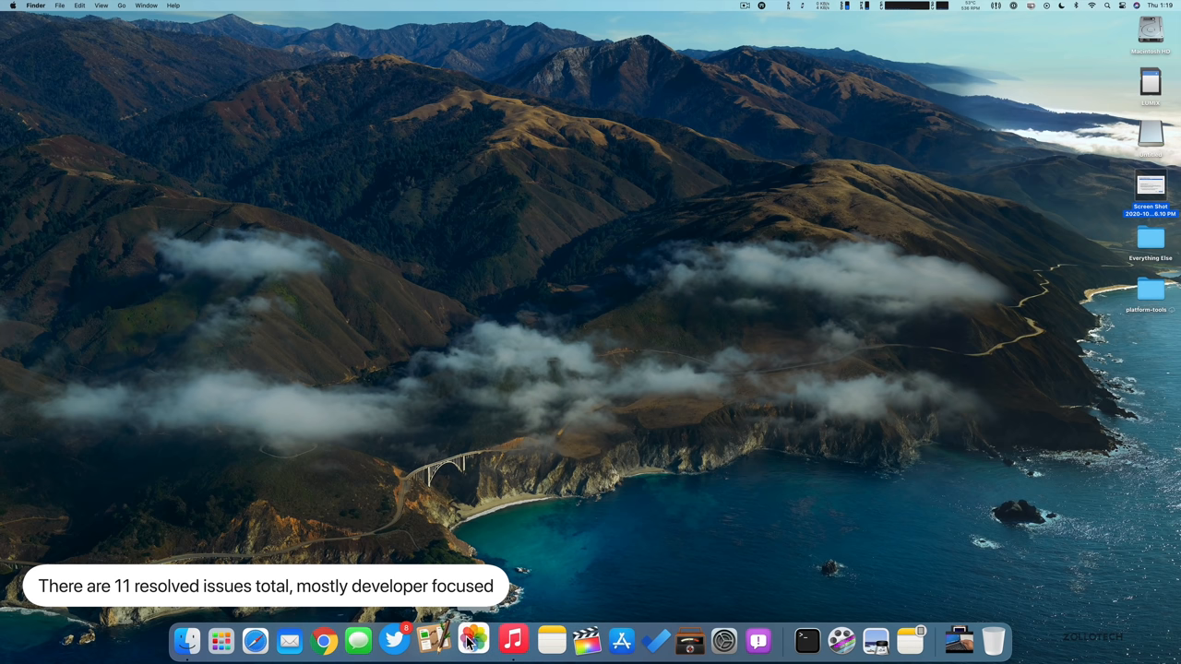
{"action": "mouse_move", "coordinate": [576, 641]}
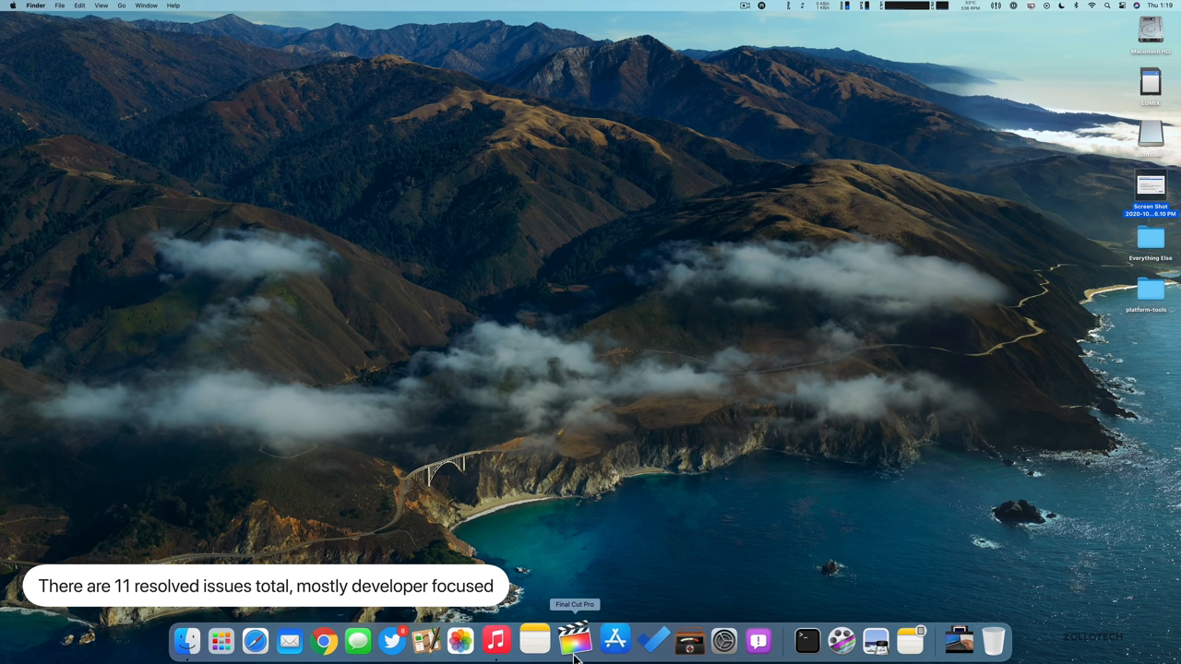
{"action": "mouse_move", "coordinate": [673, 441]}
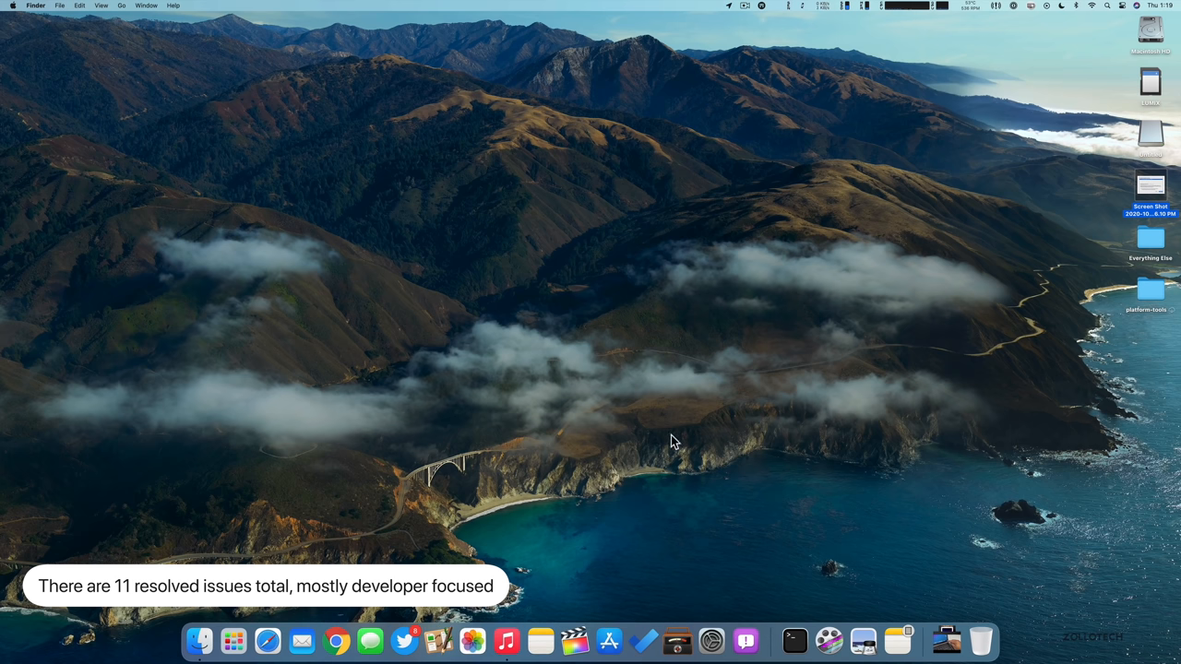
{"action": "mouse_move", "coordinate": [620, 424]}
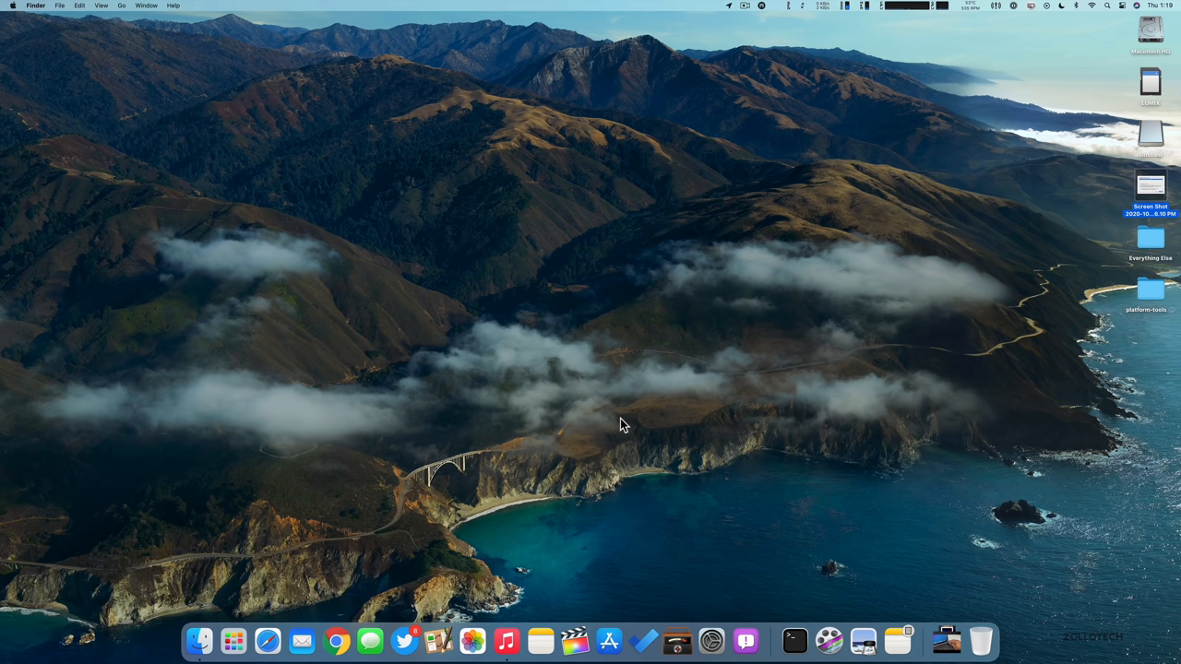
{"action": "mouse_move", "coordinate": [808, 399]}
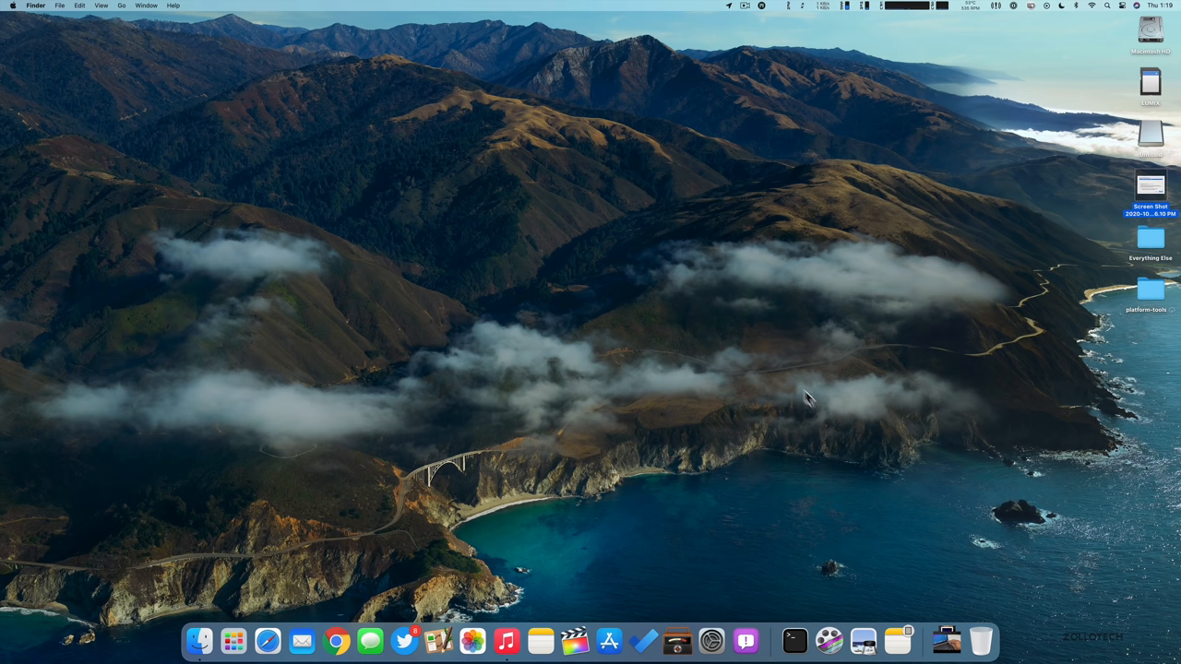
{"action": "mouse_move", "coordinate": [650, 349]}
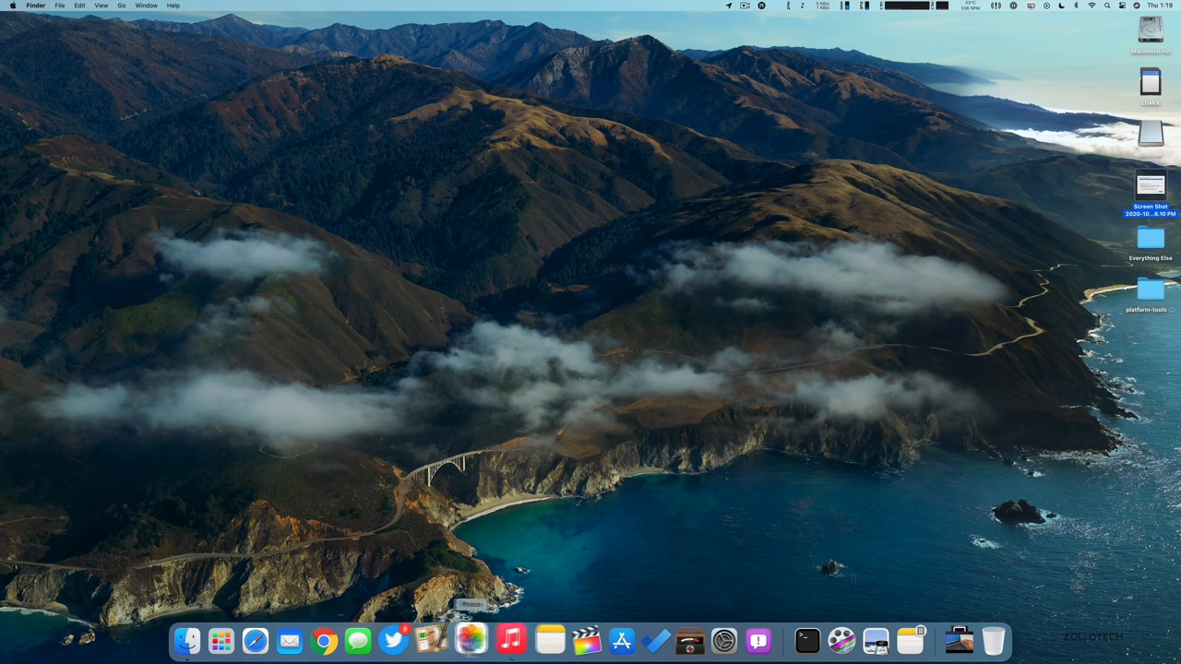
{"action": "mouse_move", "coordinate": [572, 638]}
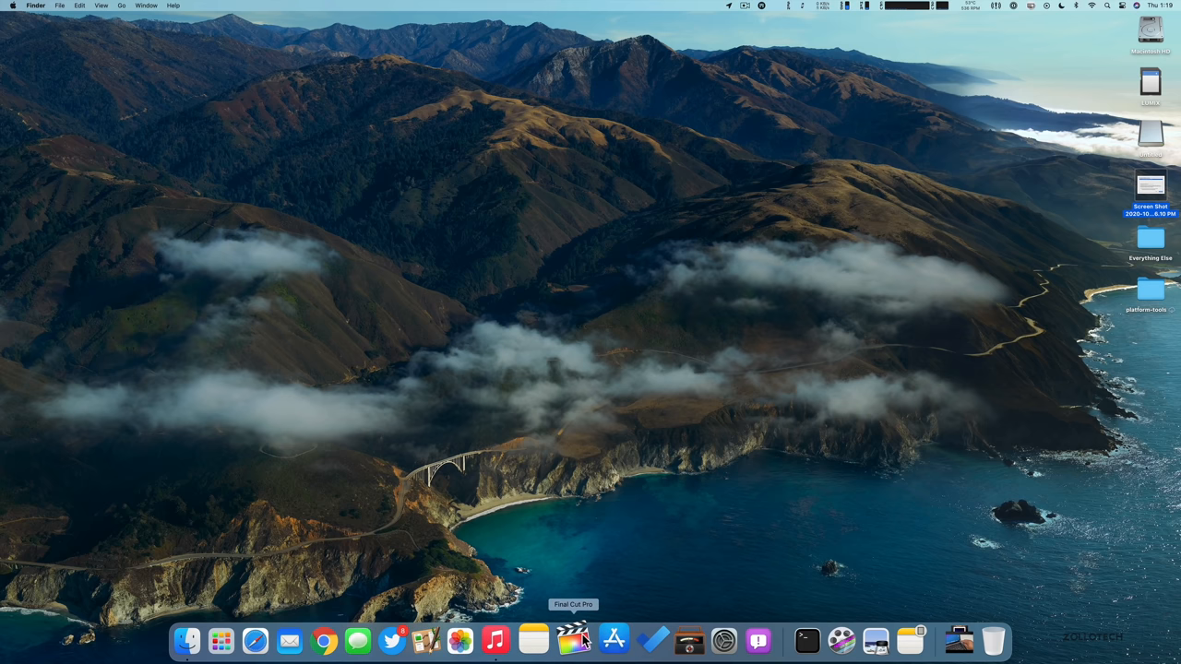
{"action": "mouse_move", "coordinate": [775, 406]}
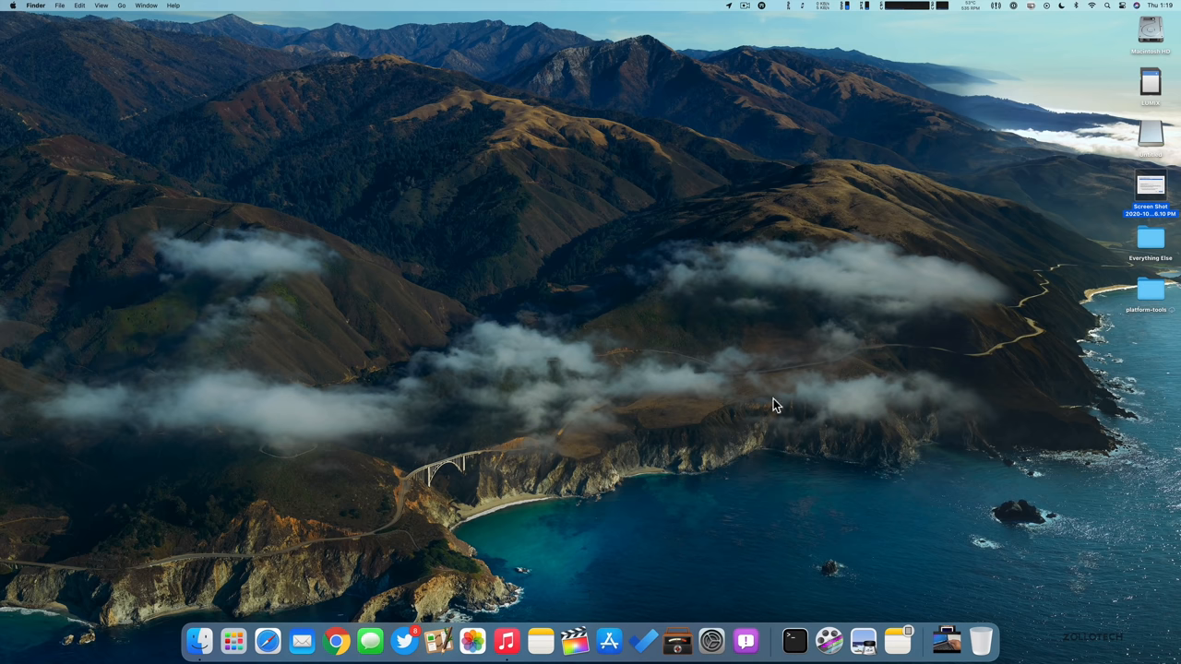
{"action": "mouse_move", "coordinate": [572, 321]}
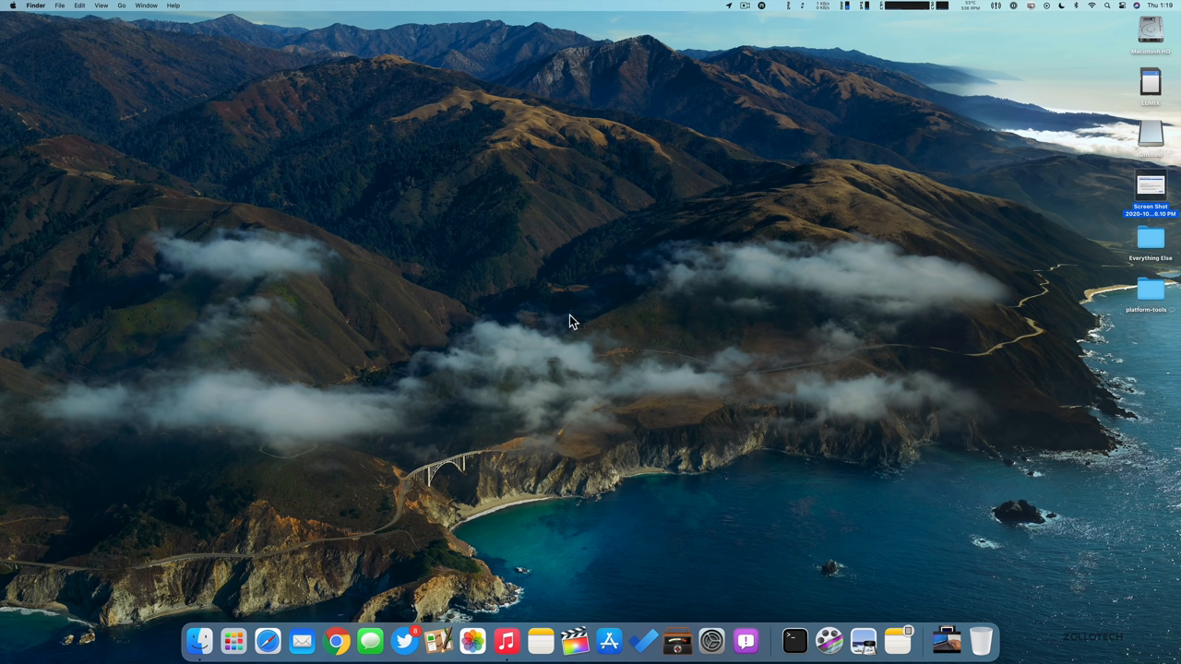
{"action": "mouse_move", "coordinate": [699, 413]}
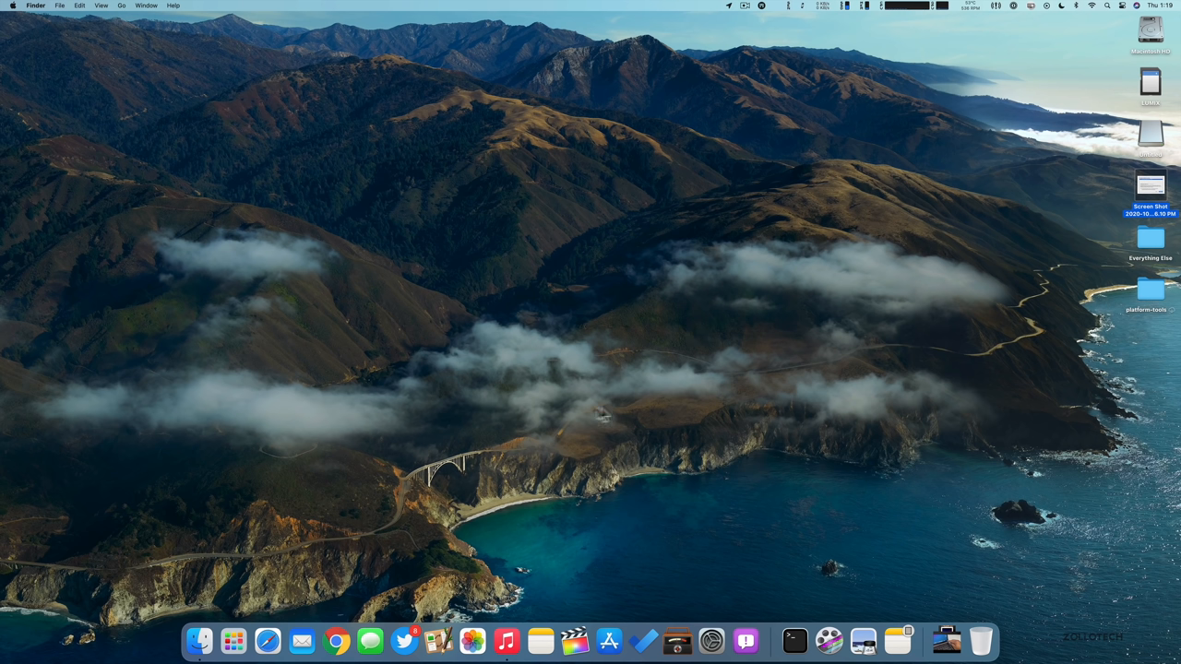
{"action": "mouse_move", "coordinate": [692, 431]}
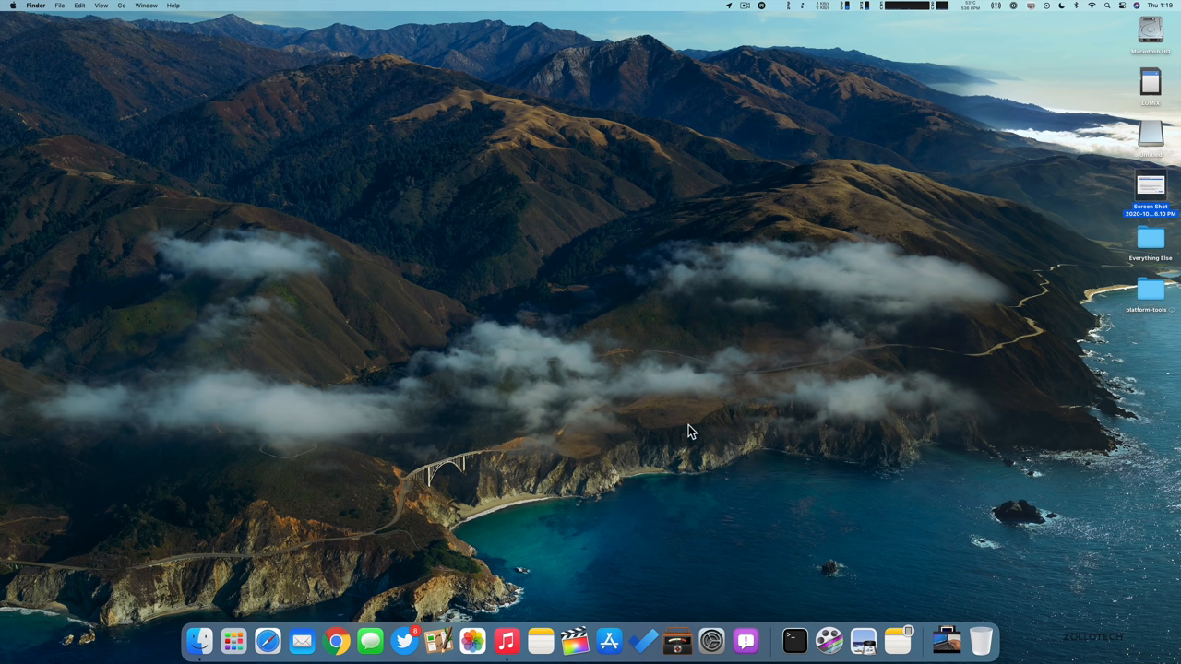
{"action": "mouse_move", "coordinate": [704, 535]}
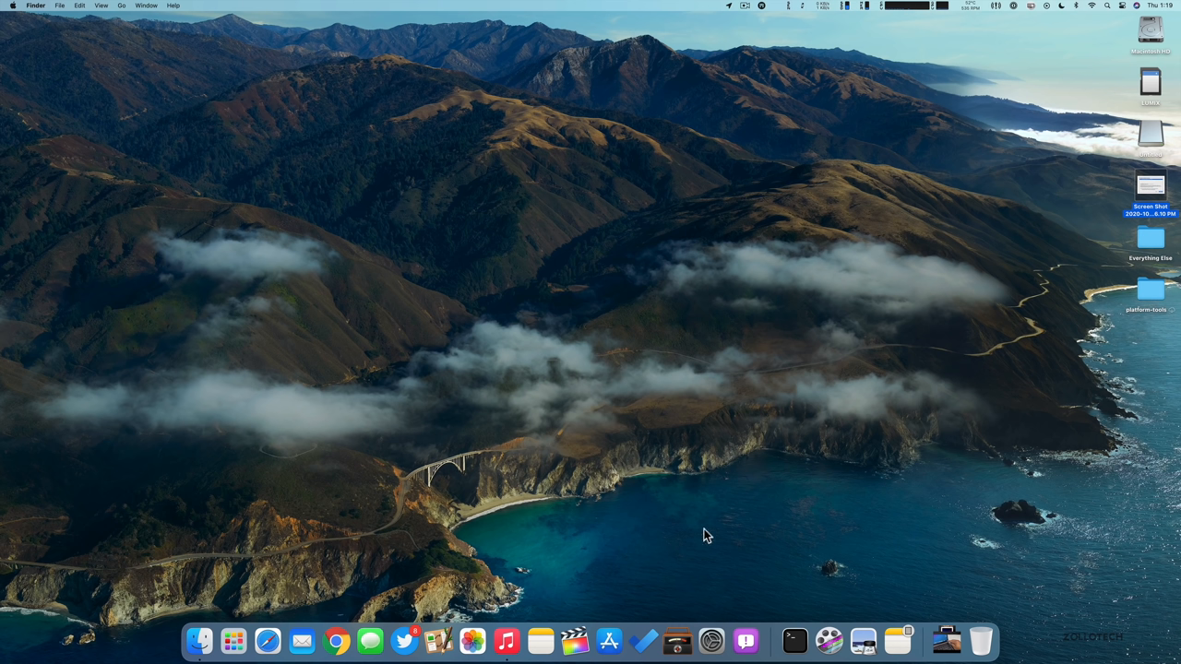
{"action": "left_click", "coordinate": [677, 638]}
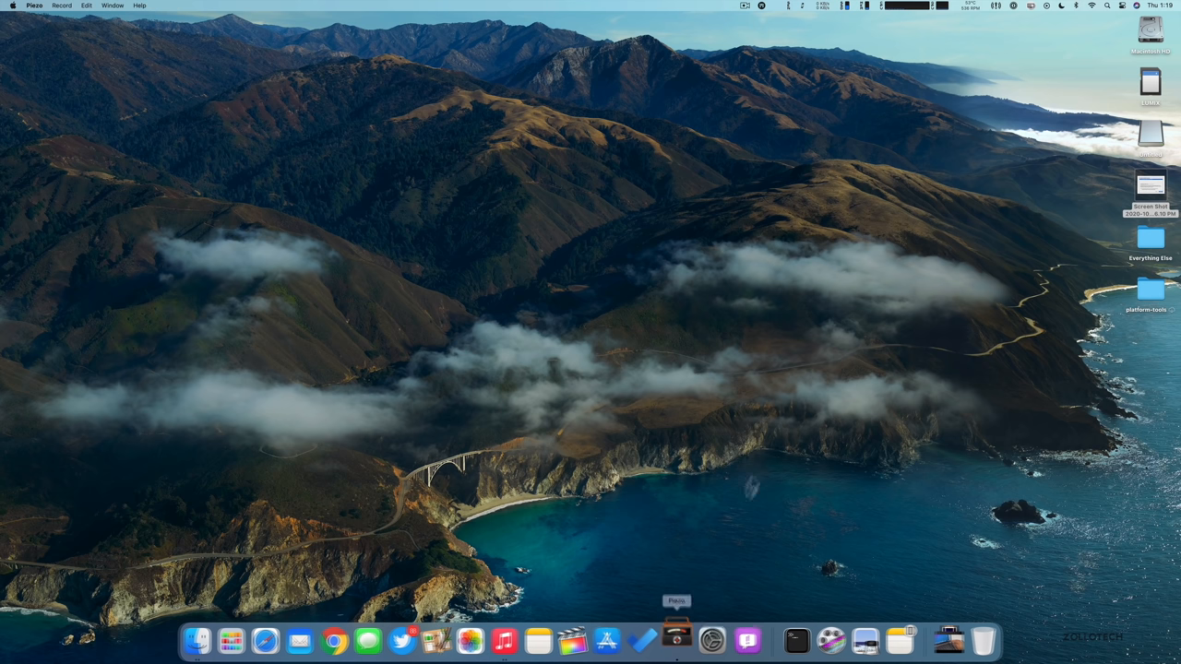
{"action": "left_click", "coordinate": [675, 640]}
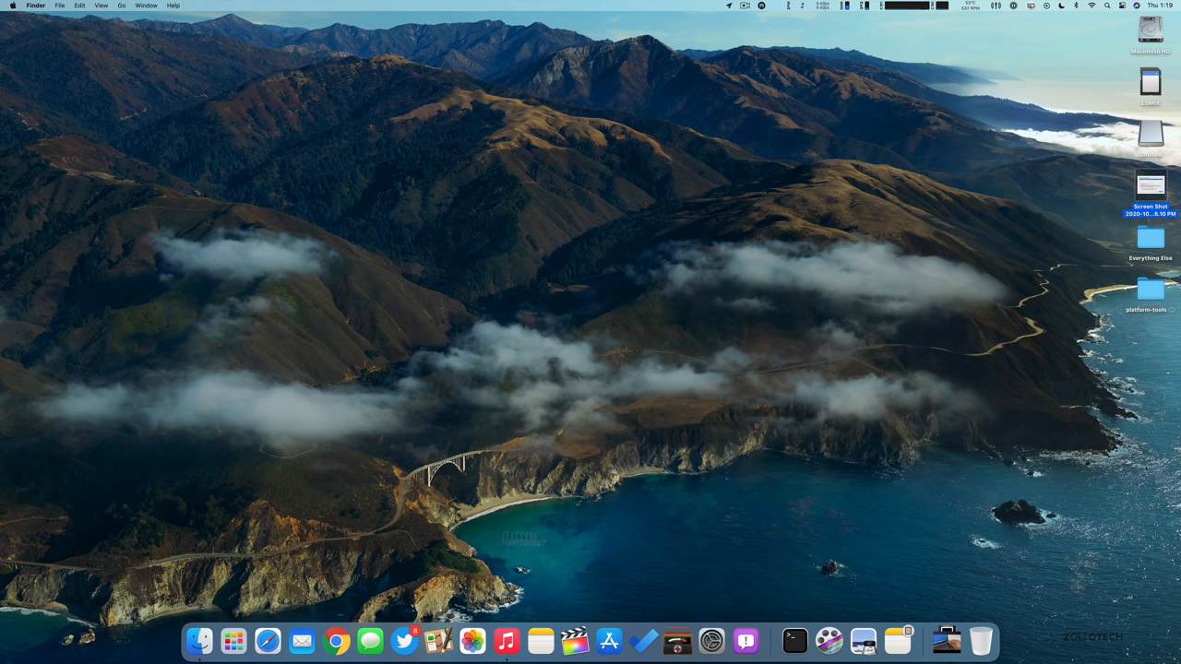
{"action": "mouse_move", "coordinate": [572, 639]}
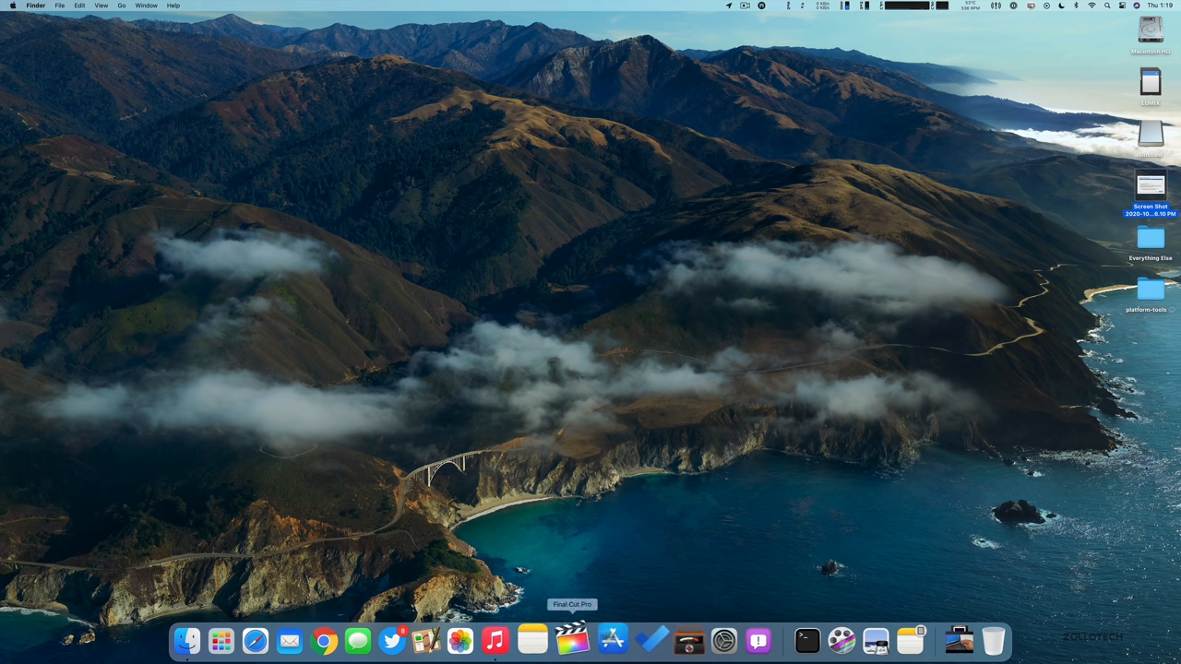
{"action": "mouse_move", "coordinate": [583, 354]}
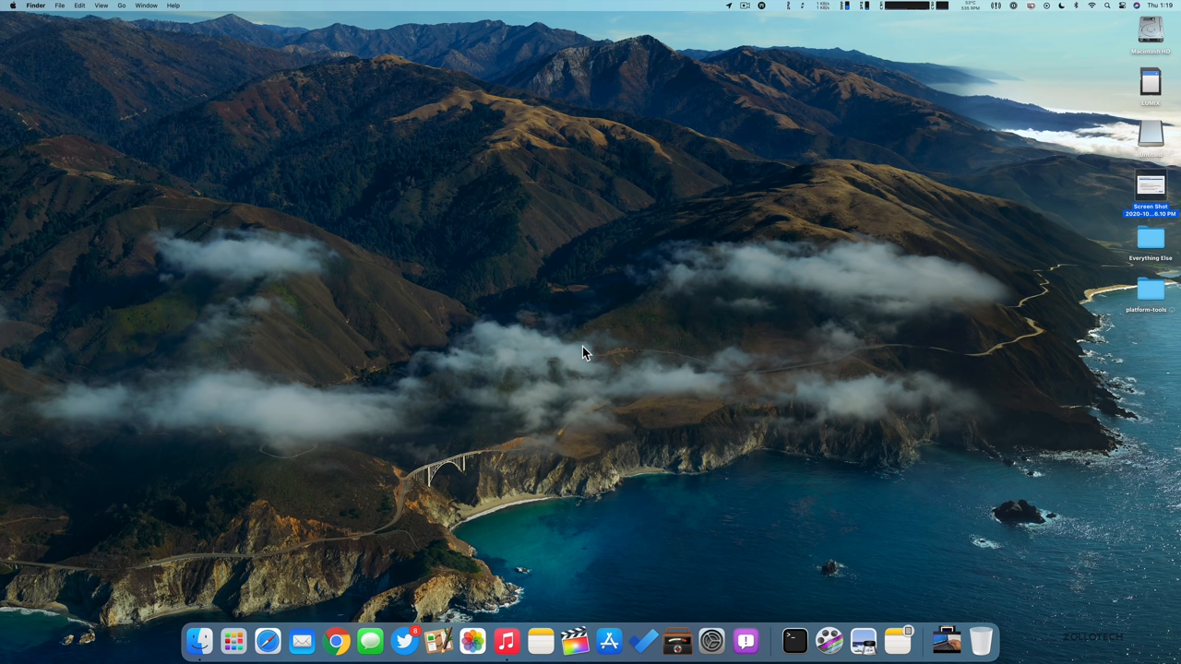
{"action": "mouse_move", "coordinate": [594, 310]}
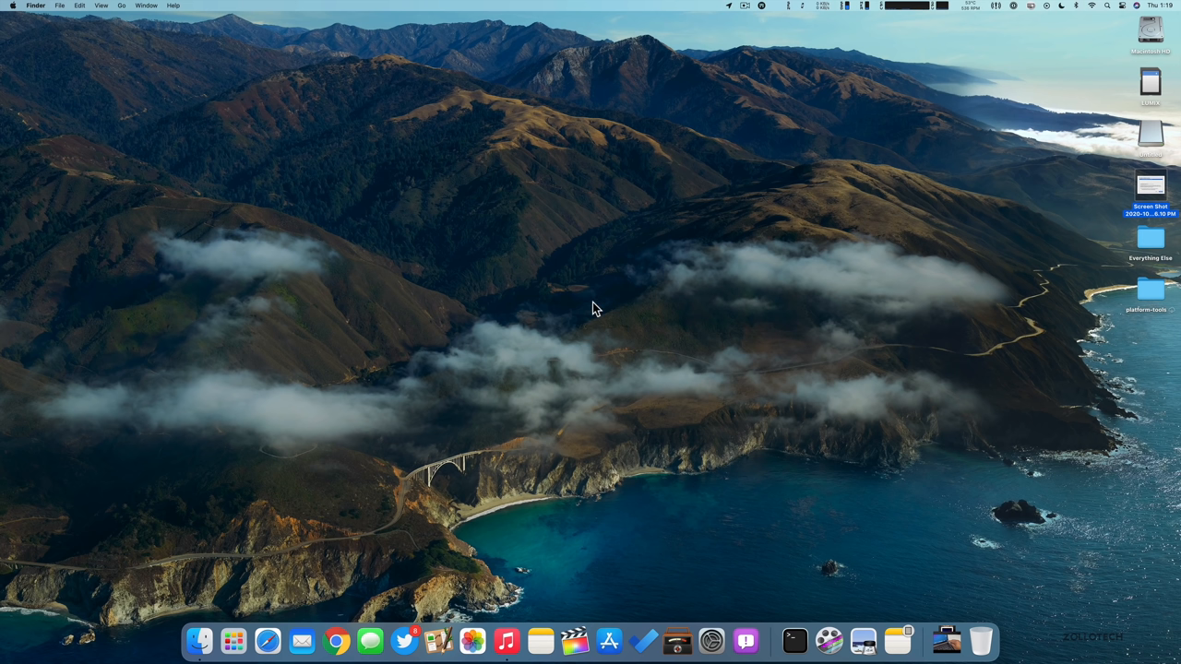
{"action": "mouse_move", "coordinate": [572, 329]}
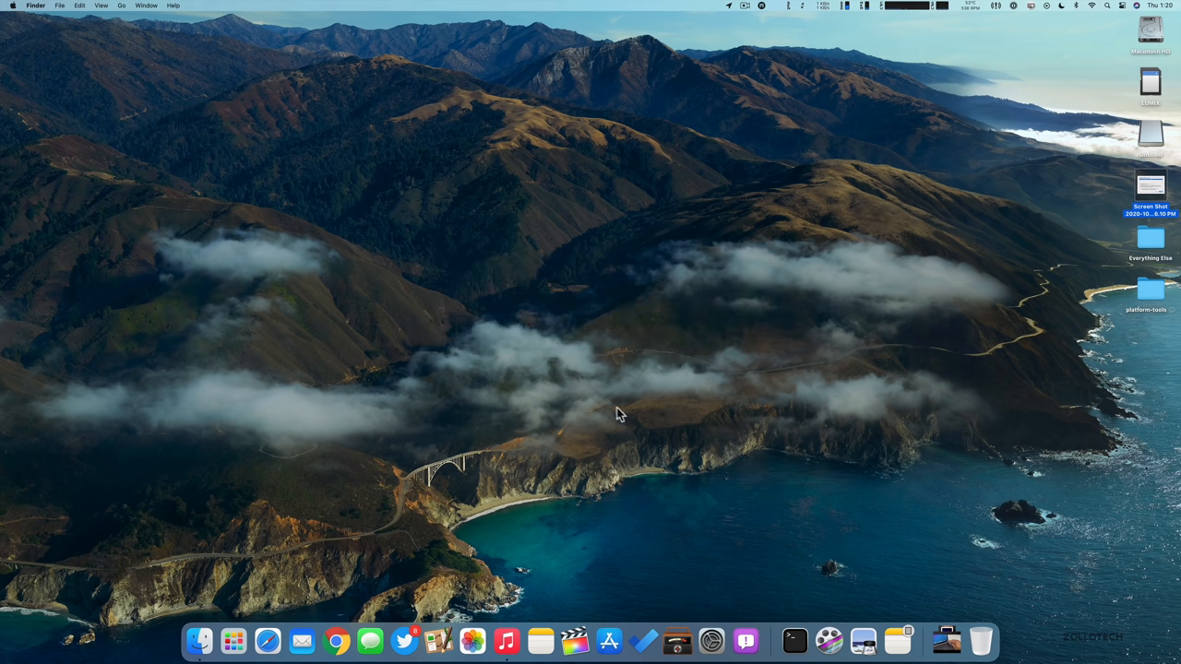
{"action": "mouse_move", "coordinate": [645, 306]}
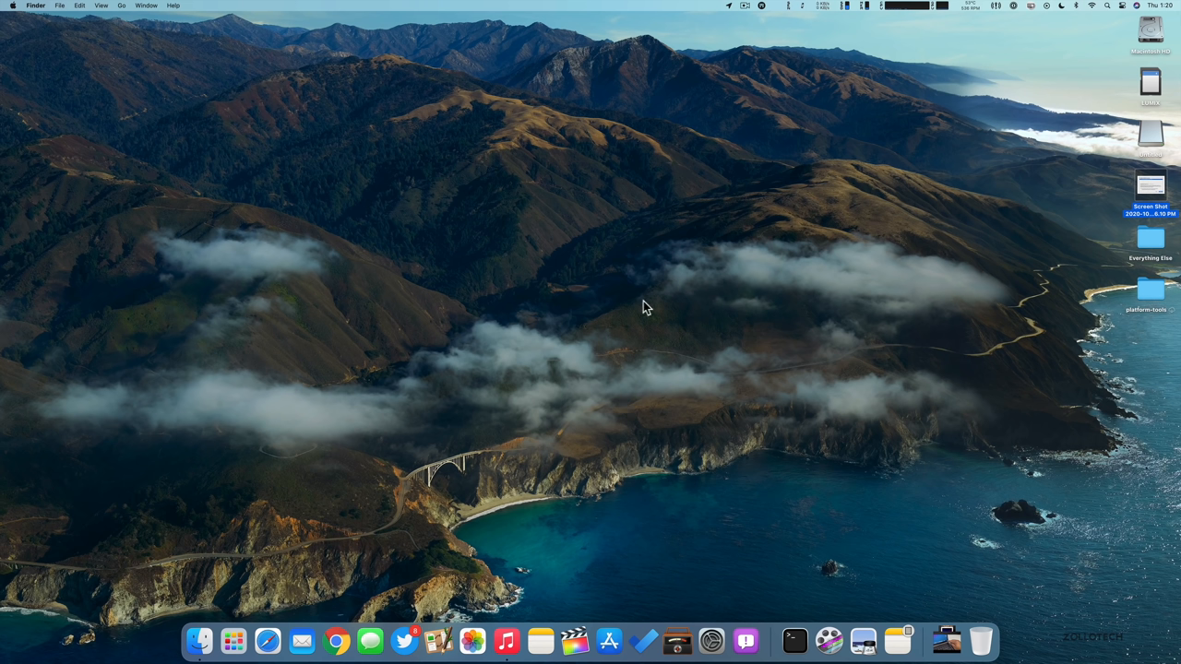
{"action": "mouse_move", "coordinate": [572, 347]}
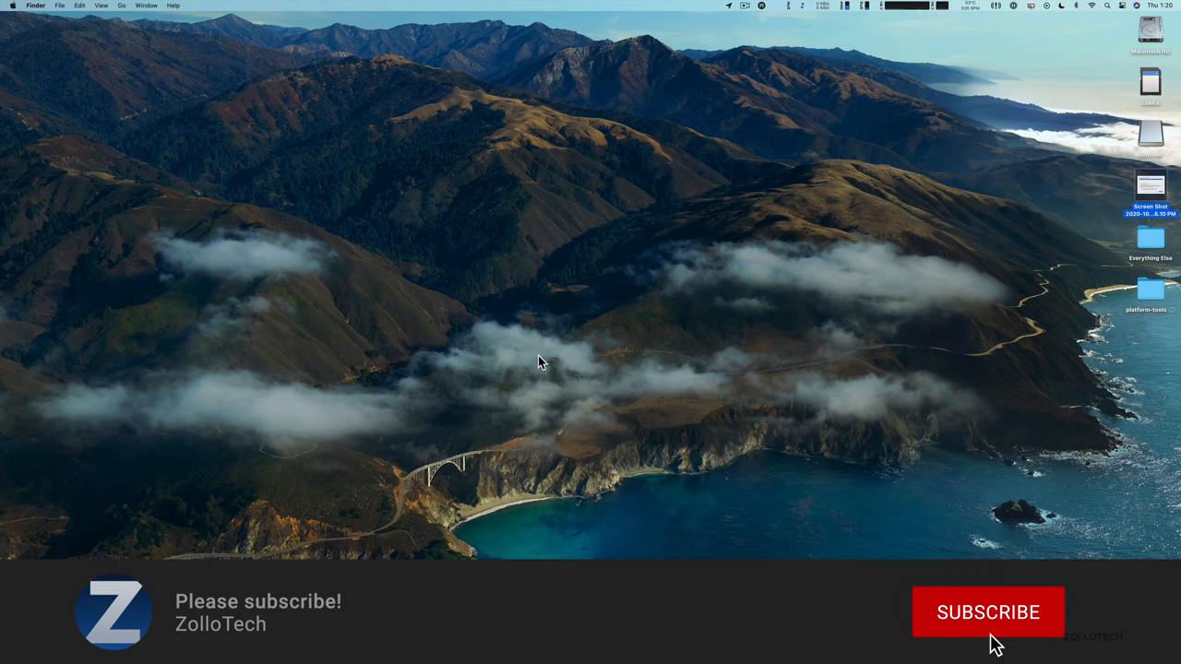
{"action": "left_click", "coordinate": [987, 612]}
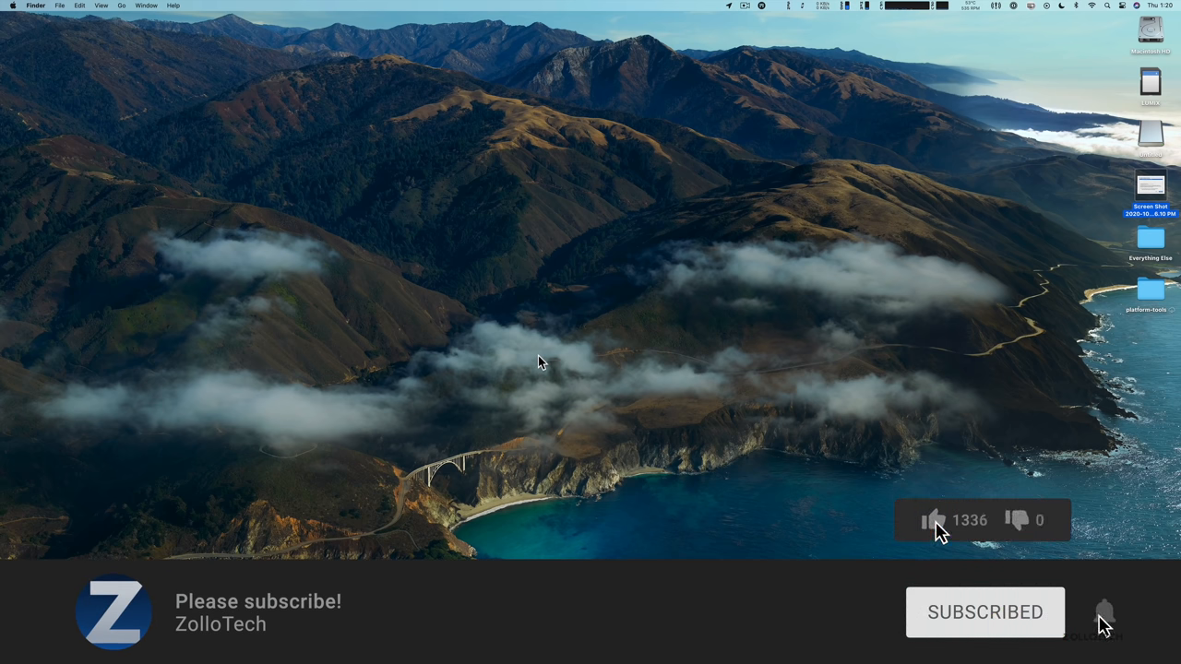
{"action": "left_click", "coordinate": [933, 520]}
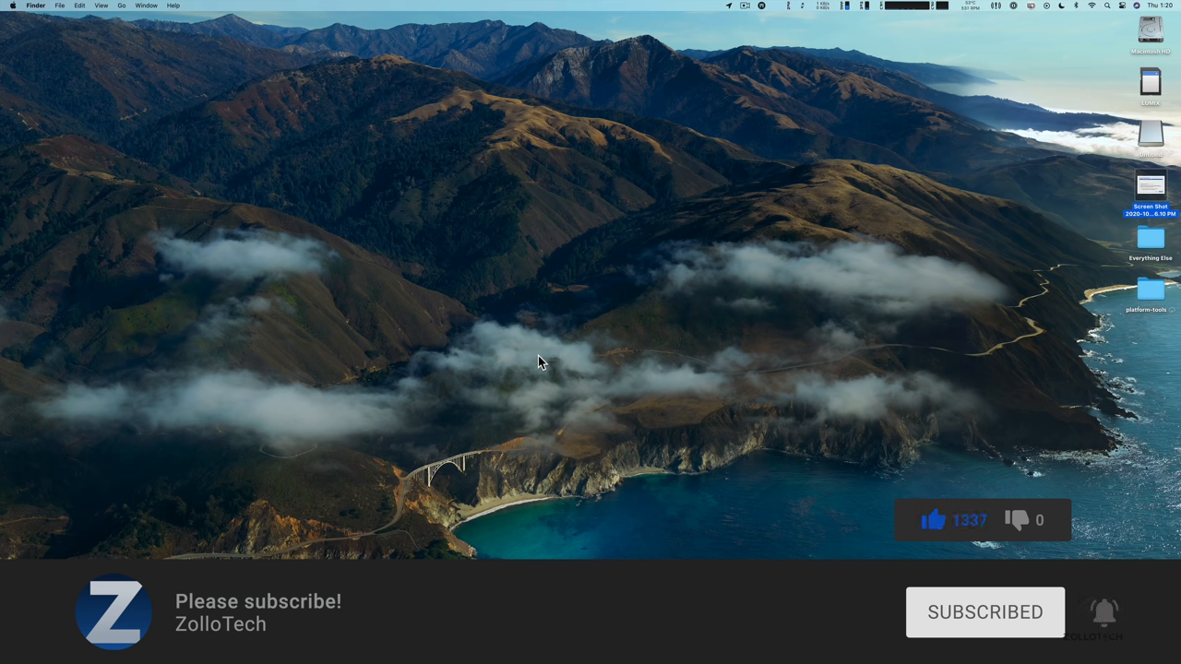